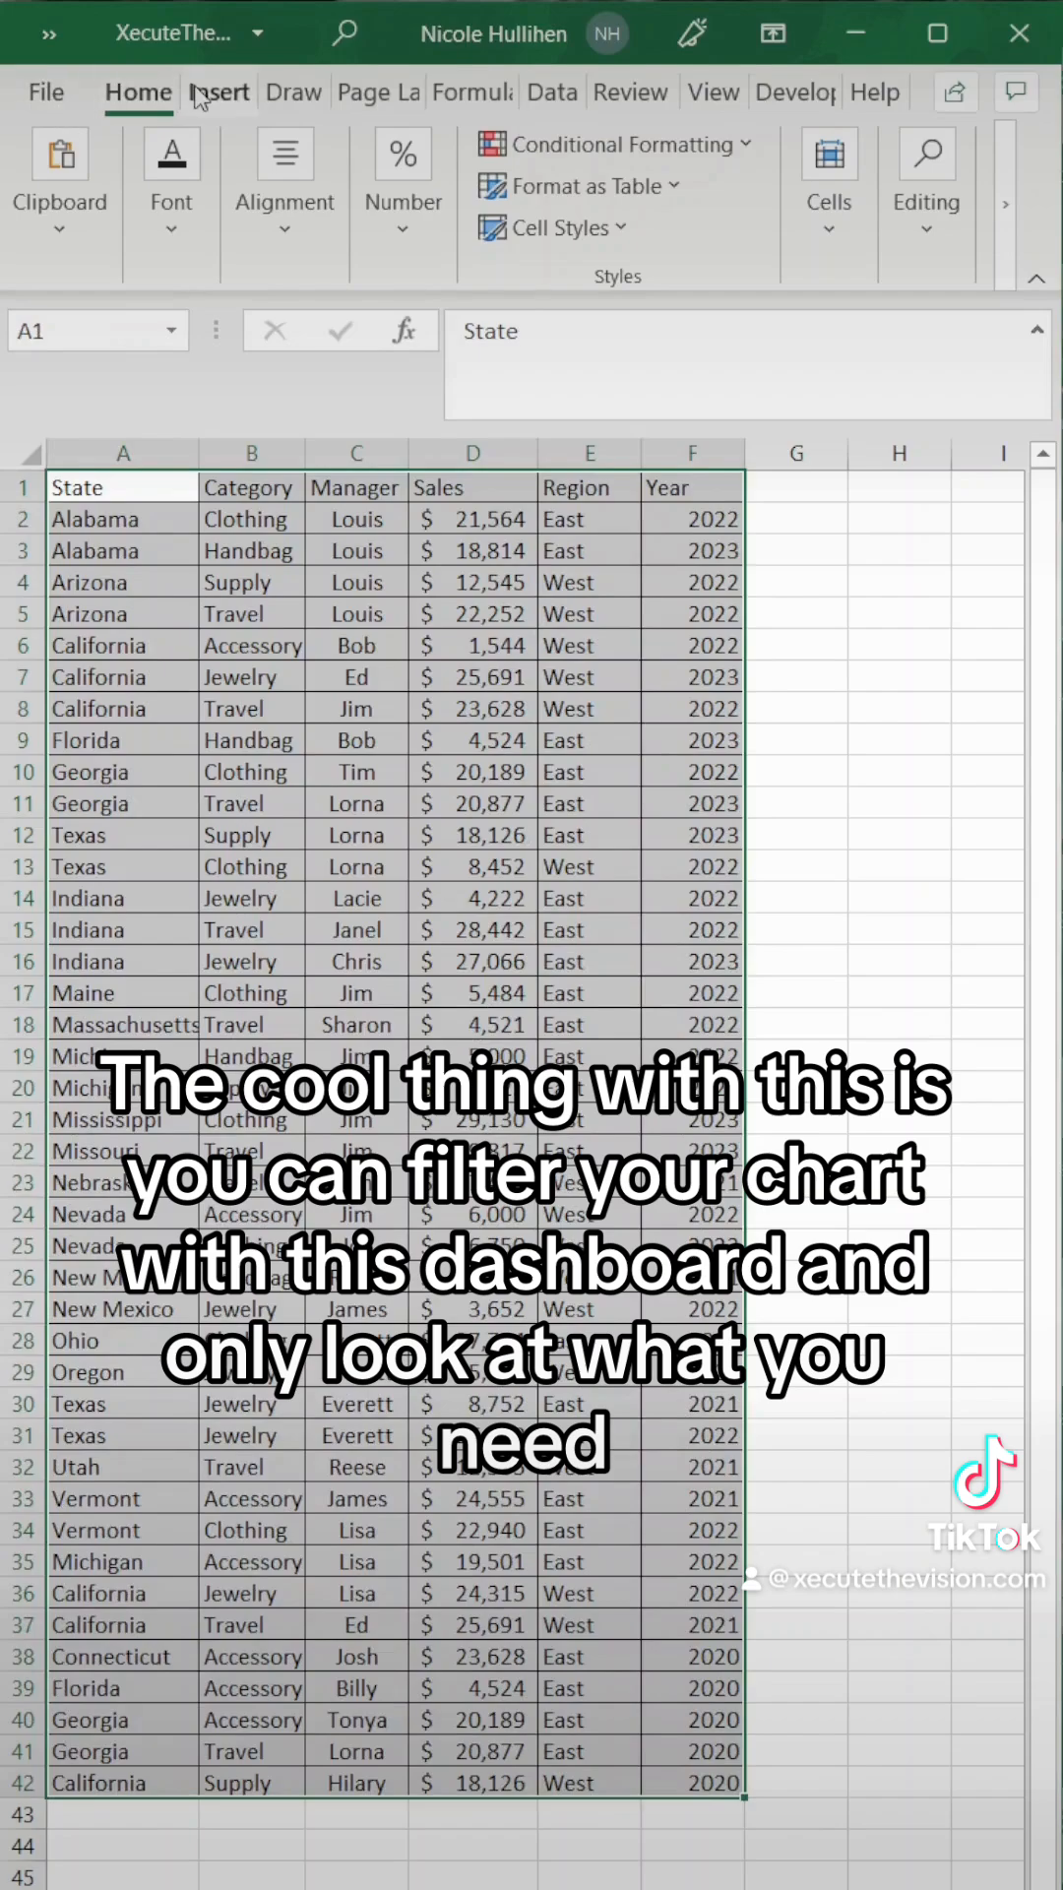
# Step: Create a PivotTable on a new worksheet totalling Sales by State (747,436.94)
pyautogui.click(825, 181)
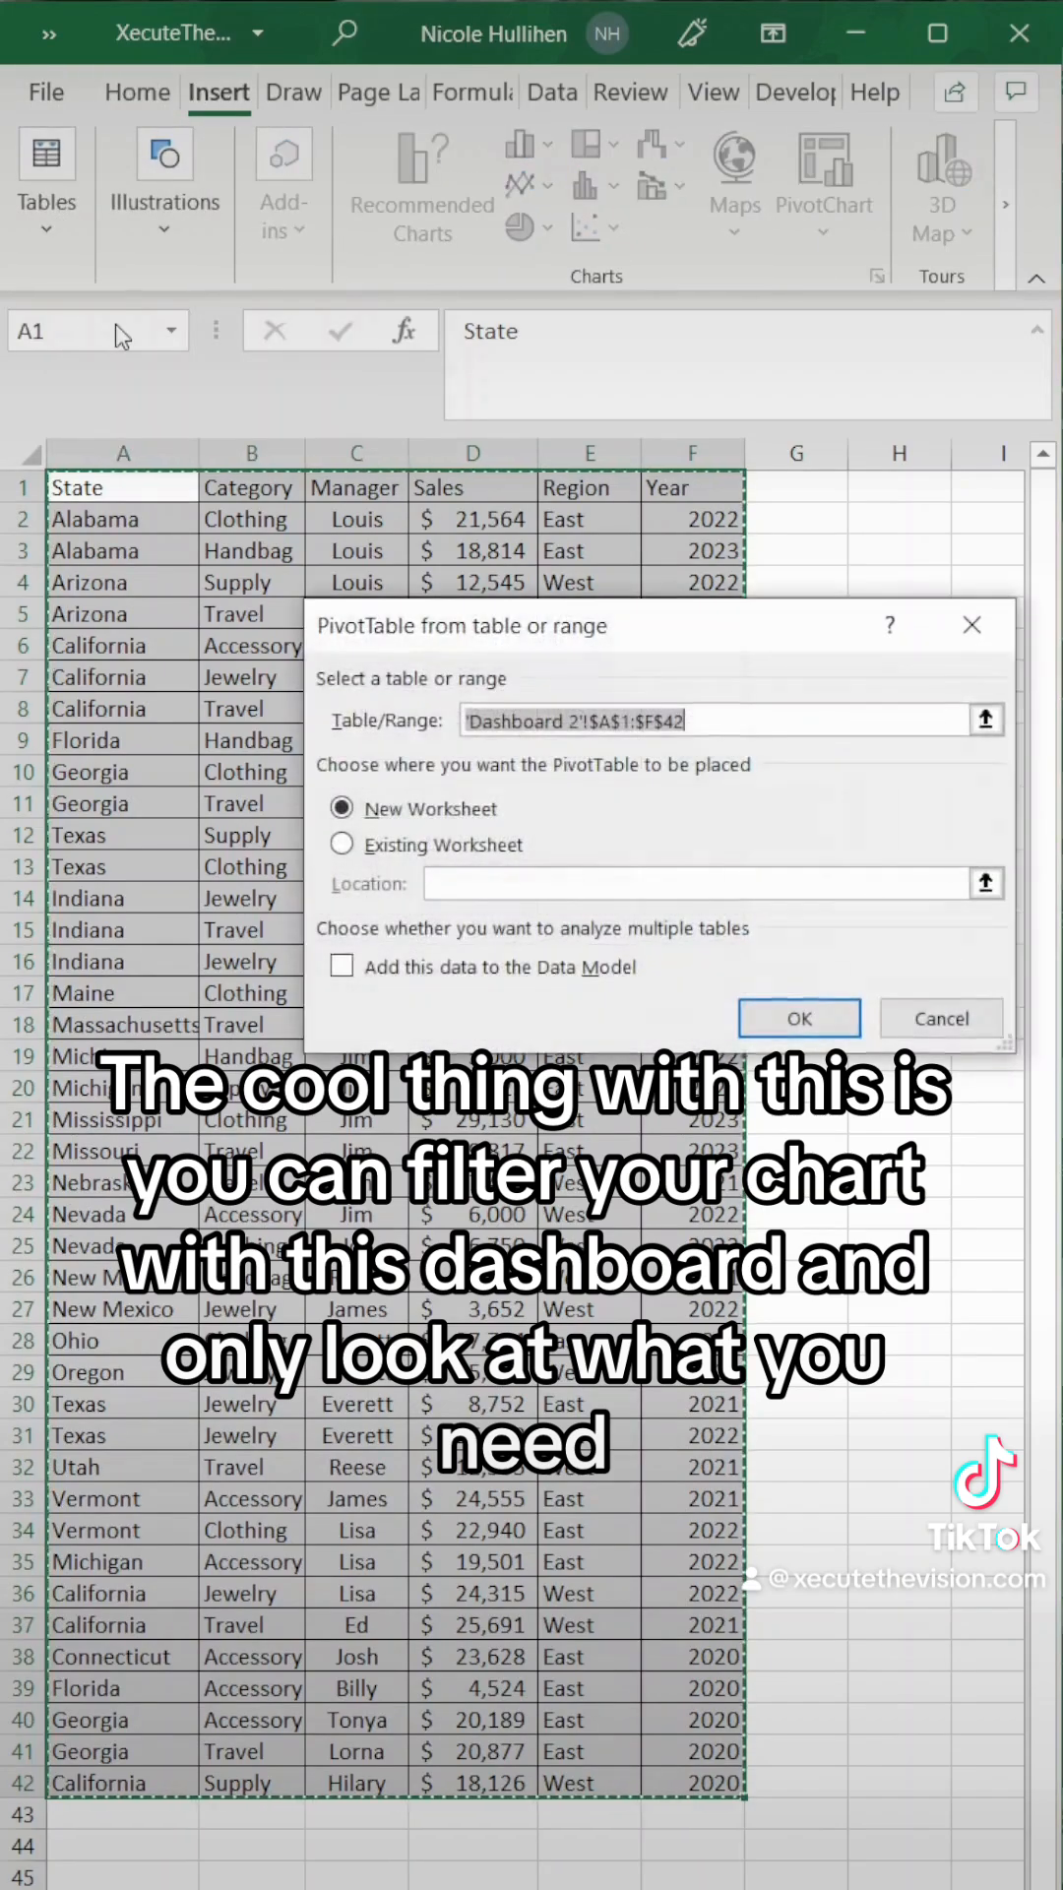
pyautogui.click(798, 1017)
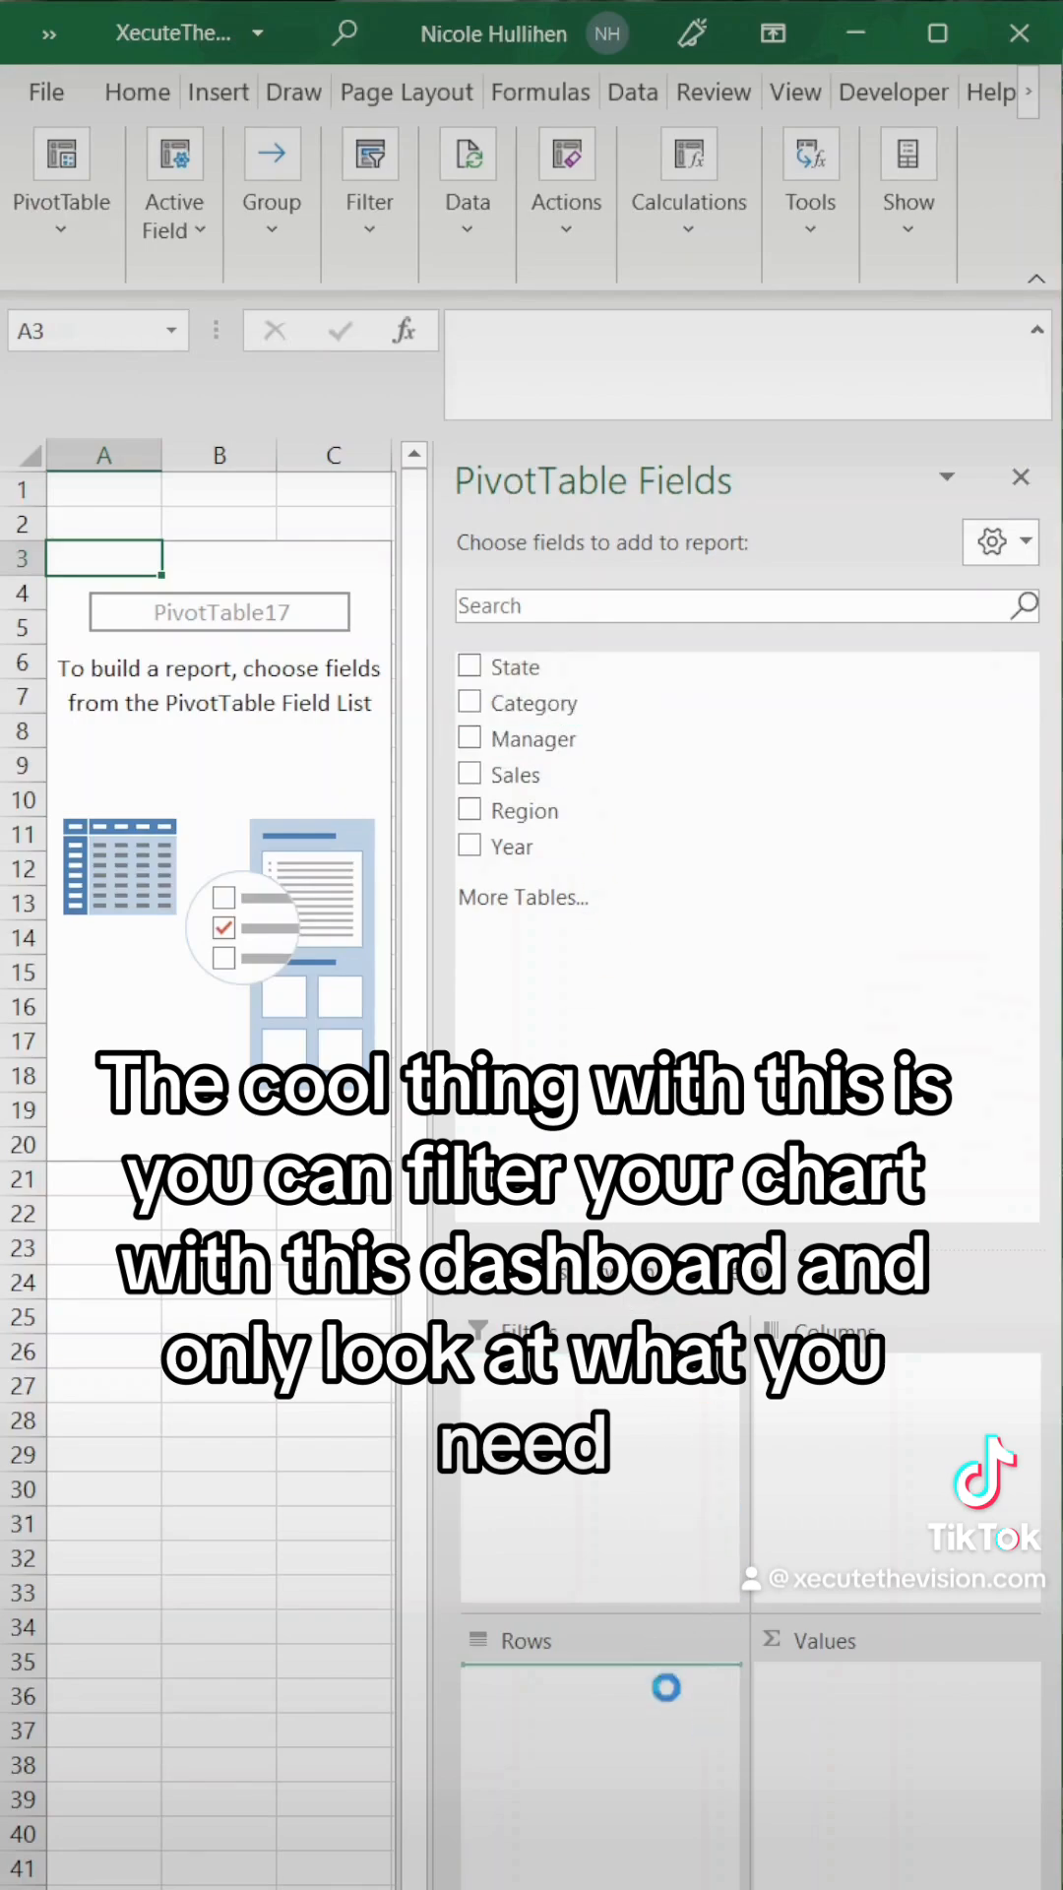
pyautogui.click(468, 666)
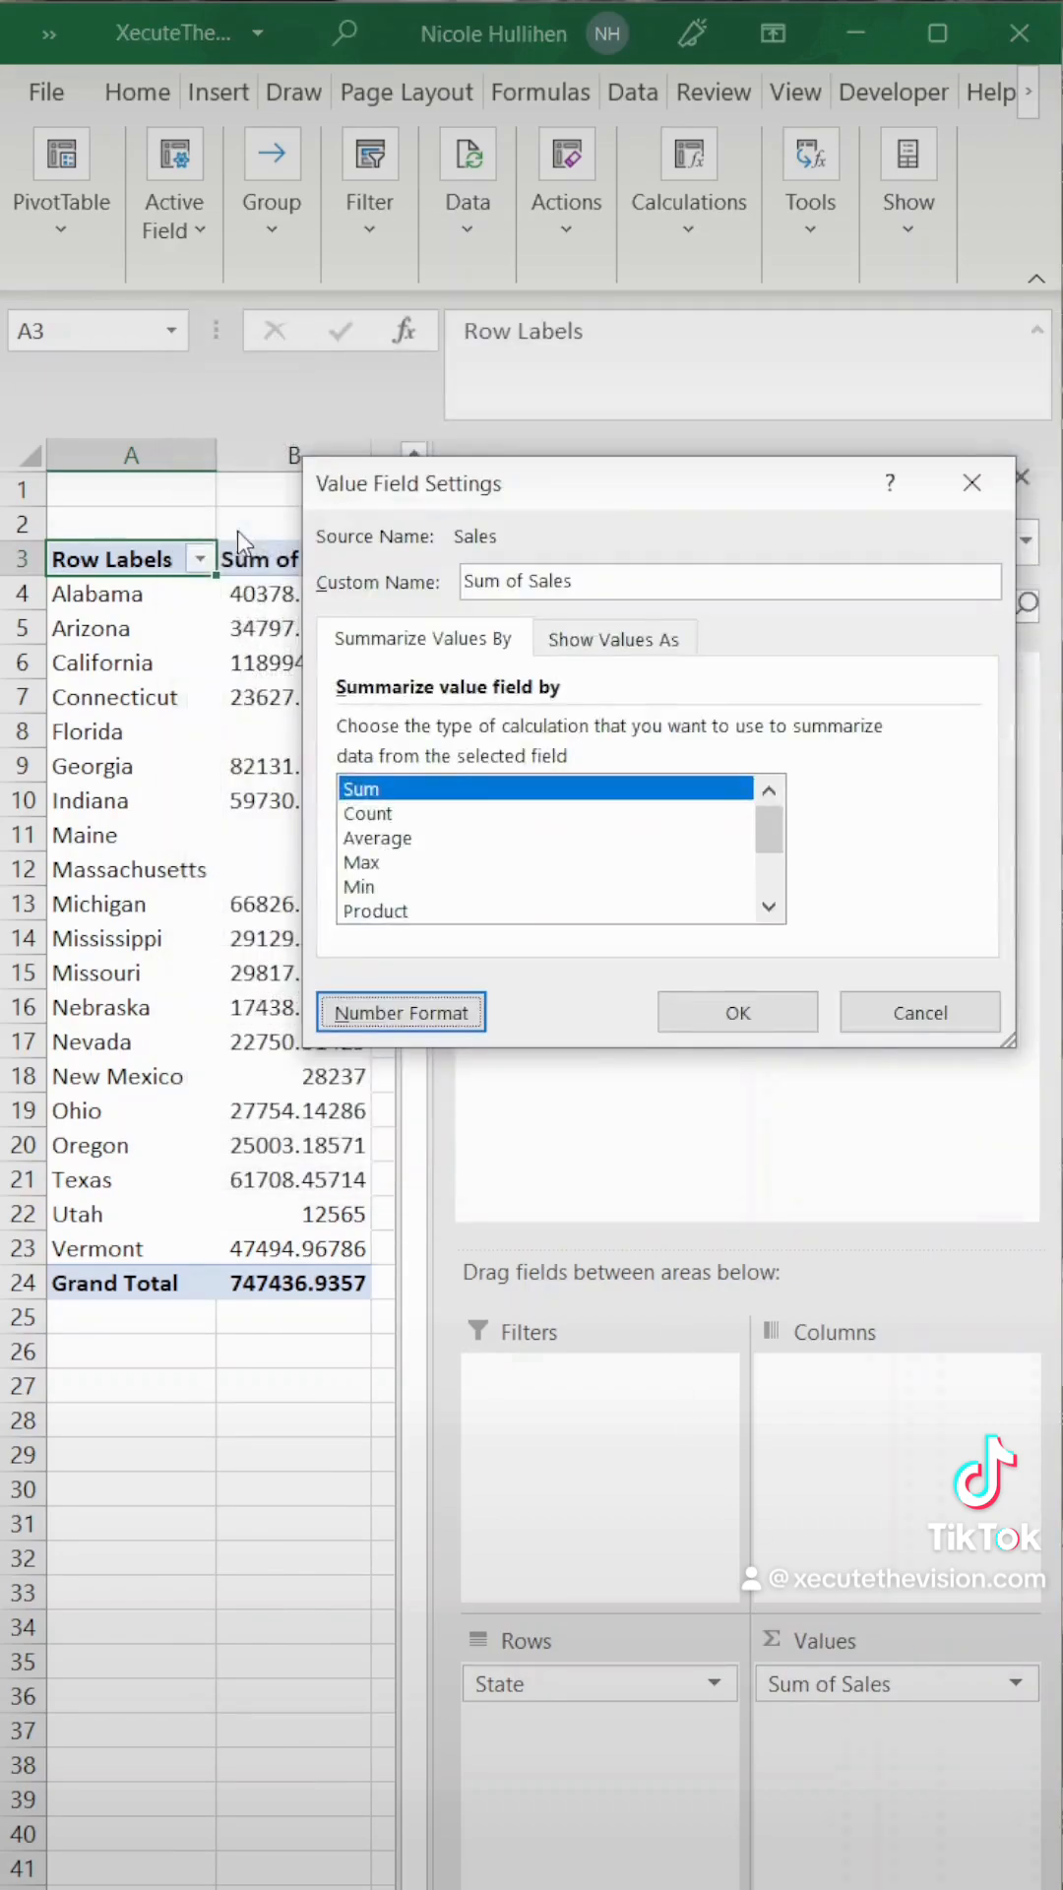
# Step: Format state sales as currency and add a currency-formatted Sales by Manager PivotTable at A28
pyautogui.click(735, 1011)
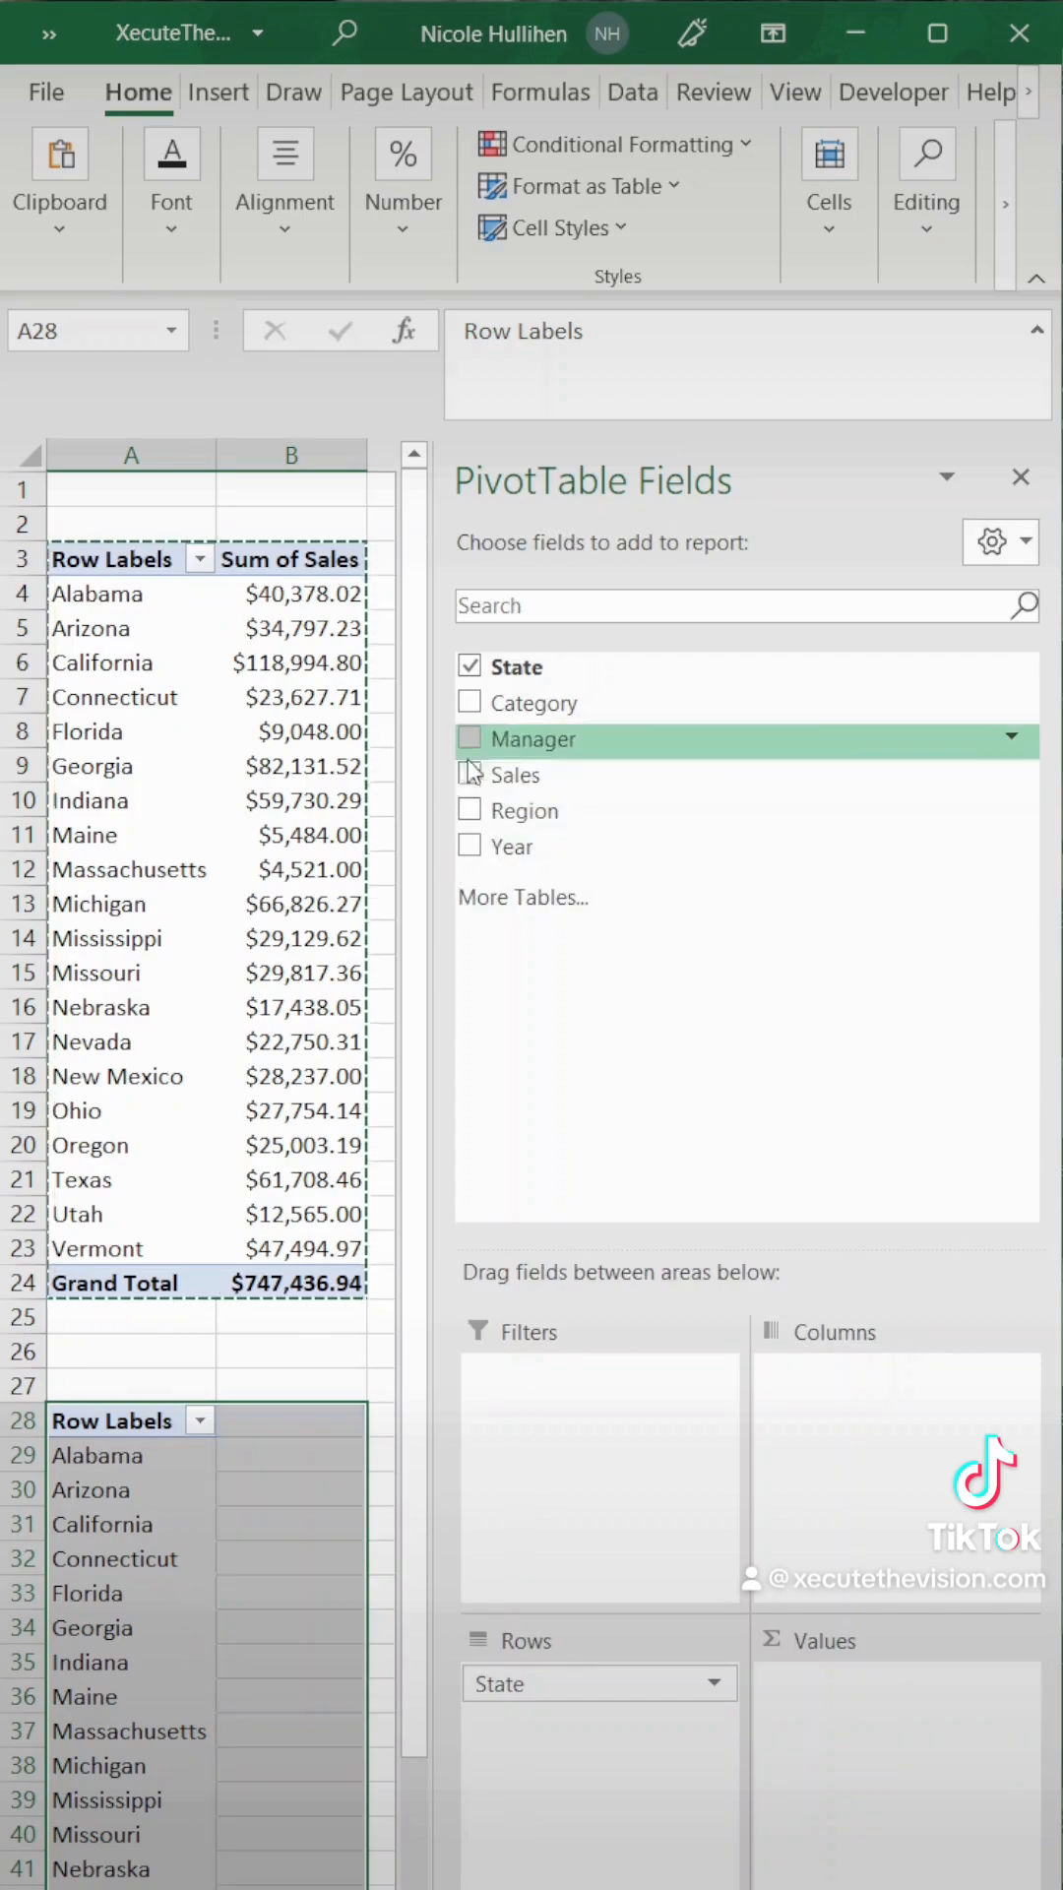
pyautogui.moveTo(632, 1720)
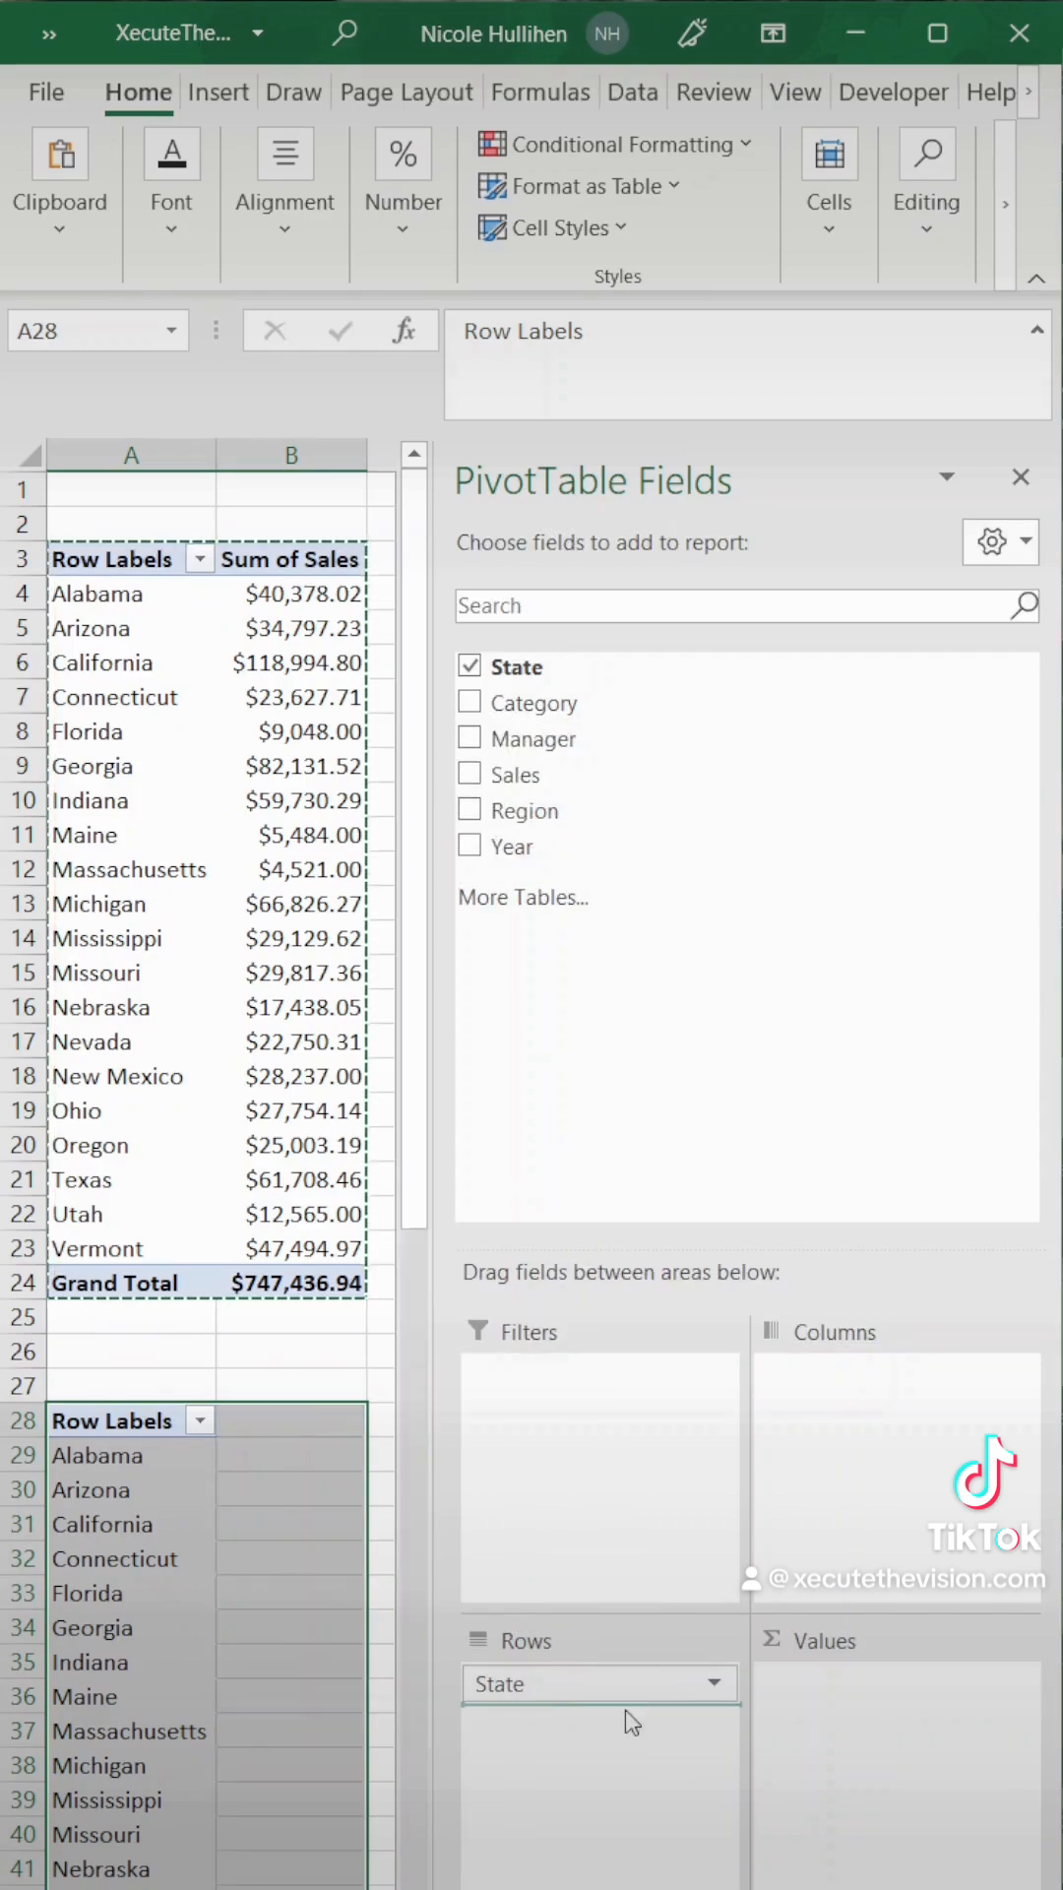
pyautogui.click(468, 737)
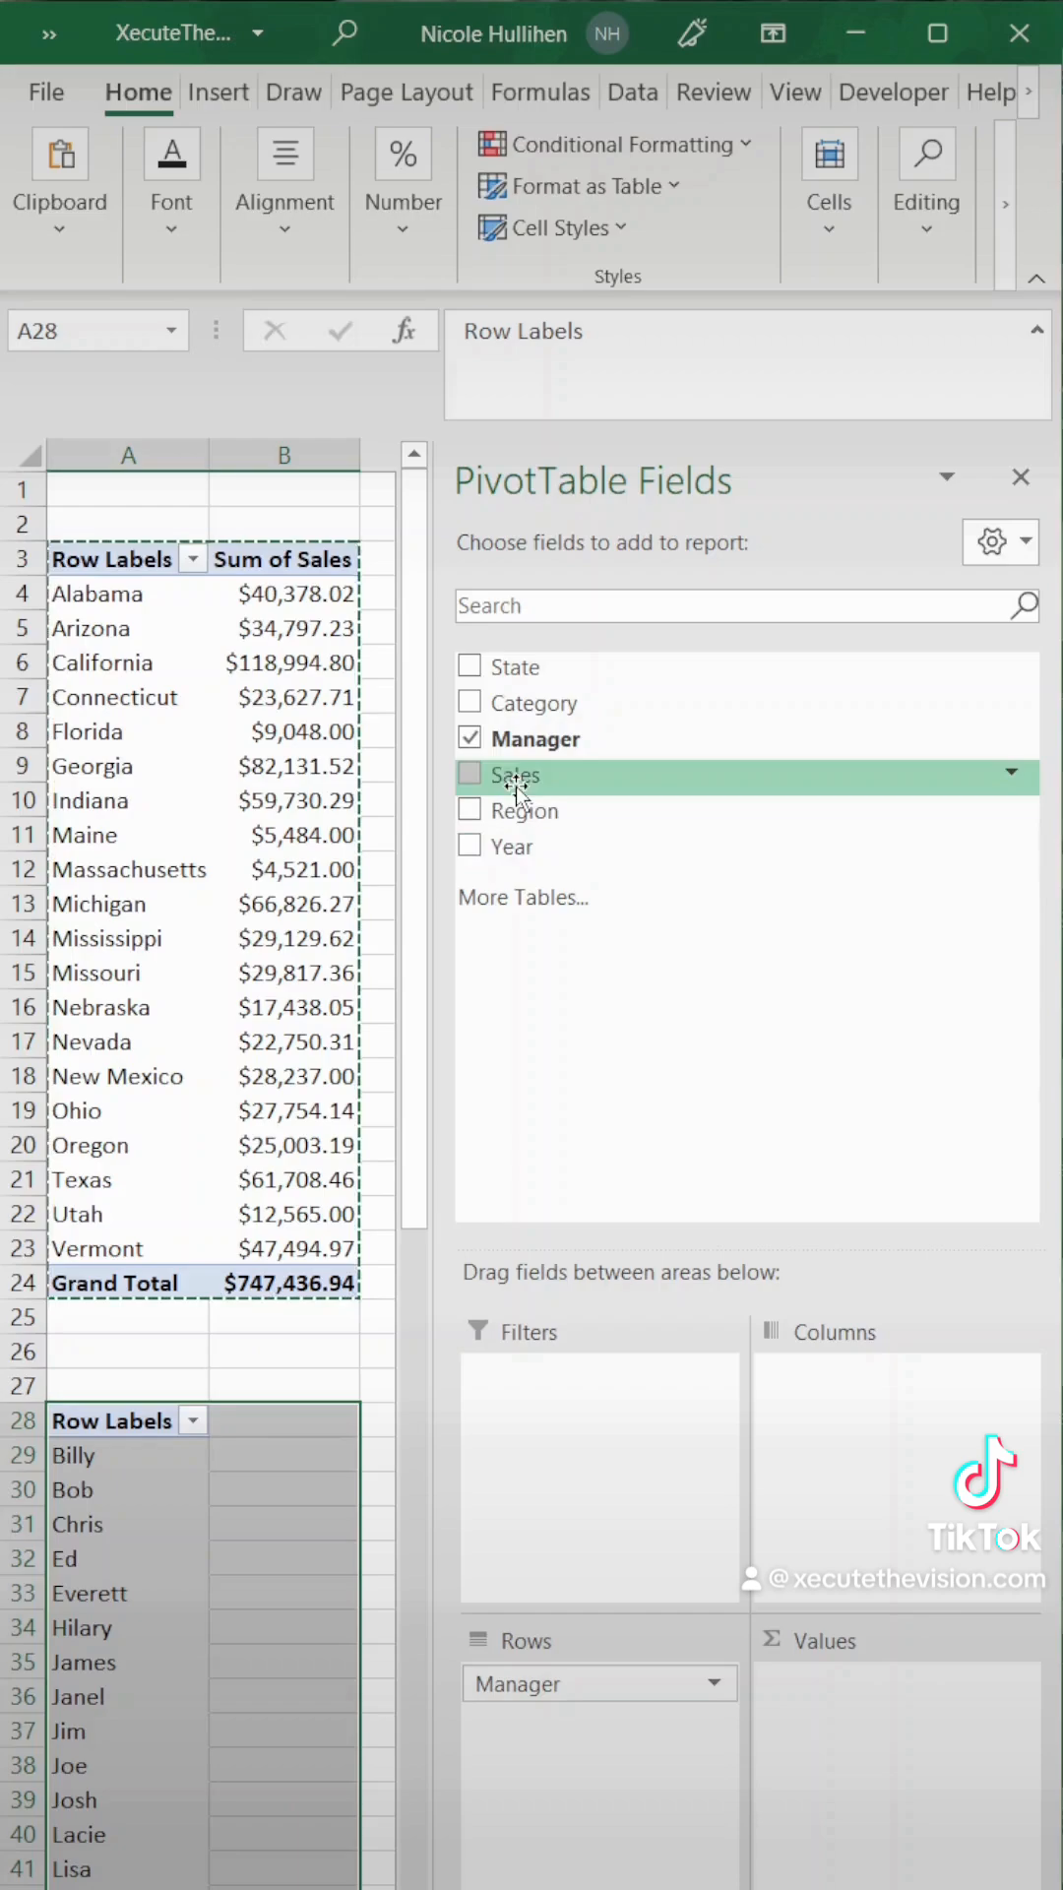
pyautogui.click(471, 774)
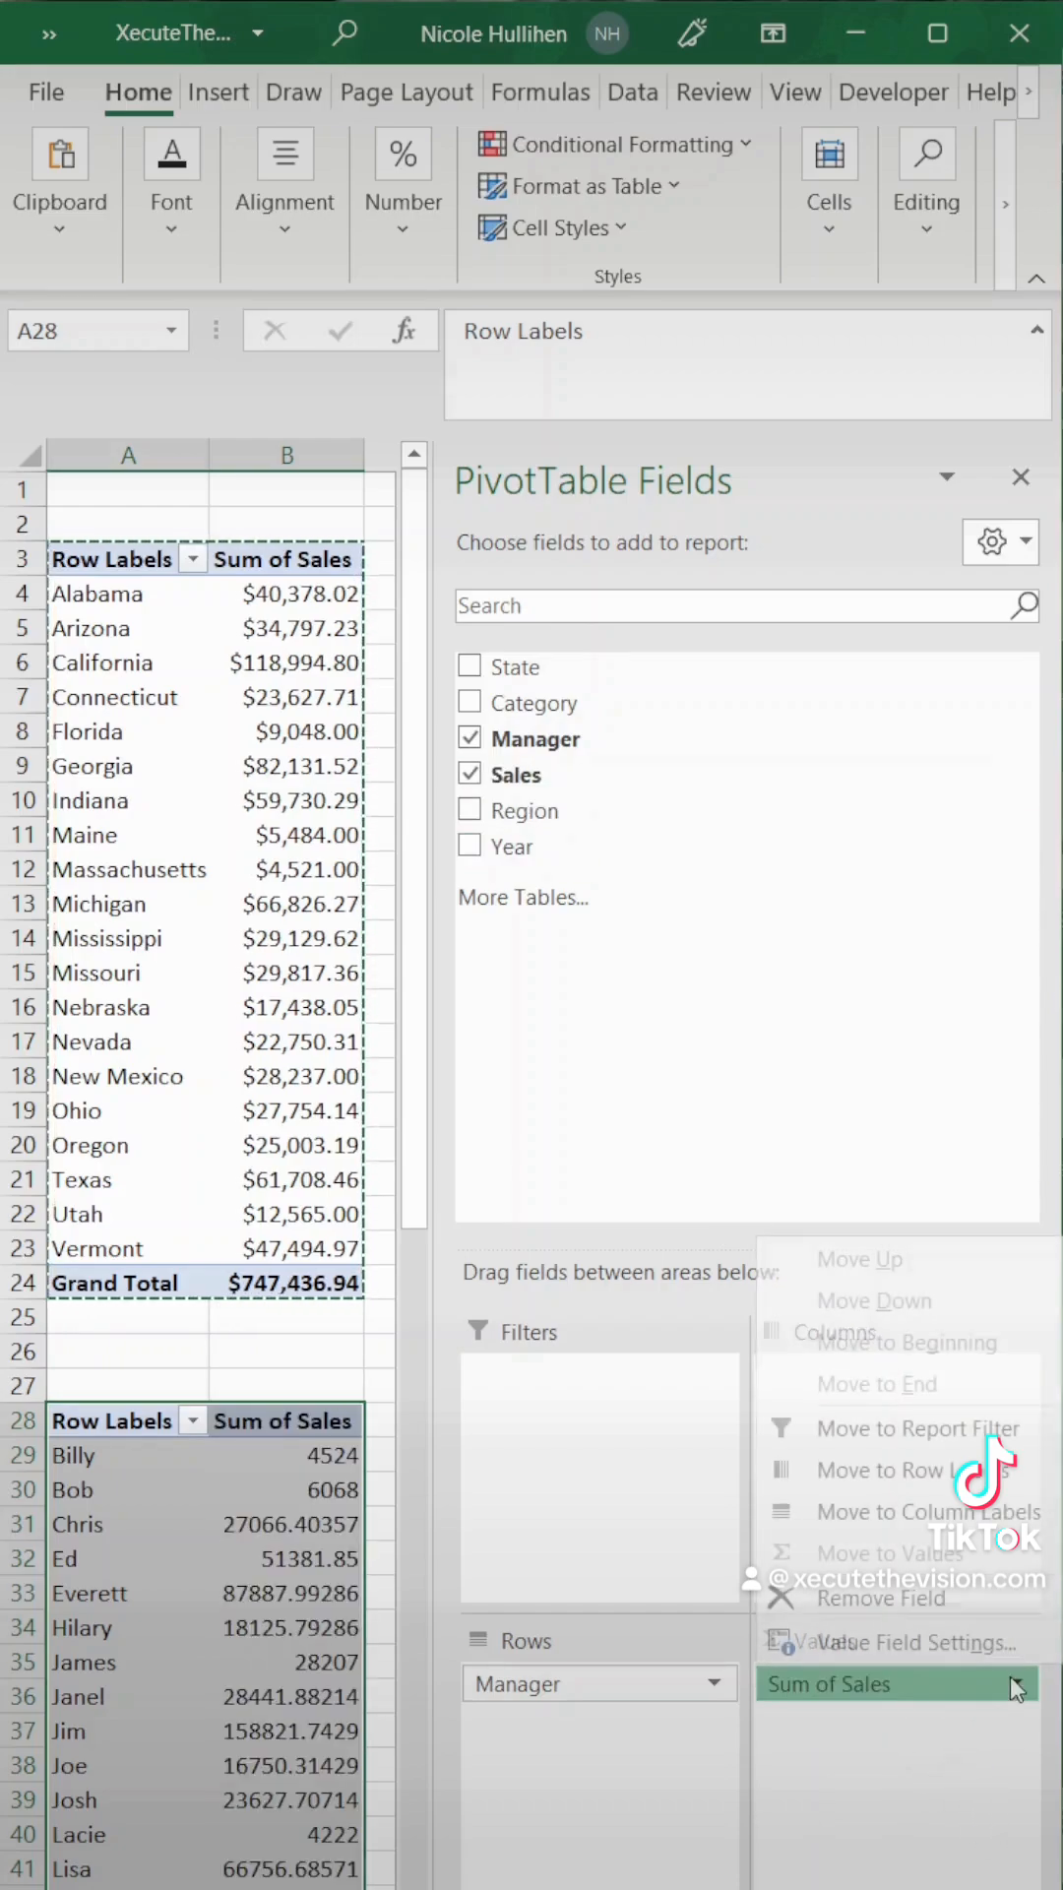
pyautogui.click(916, 1642)
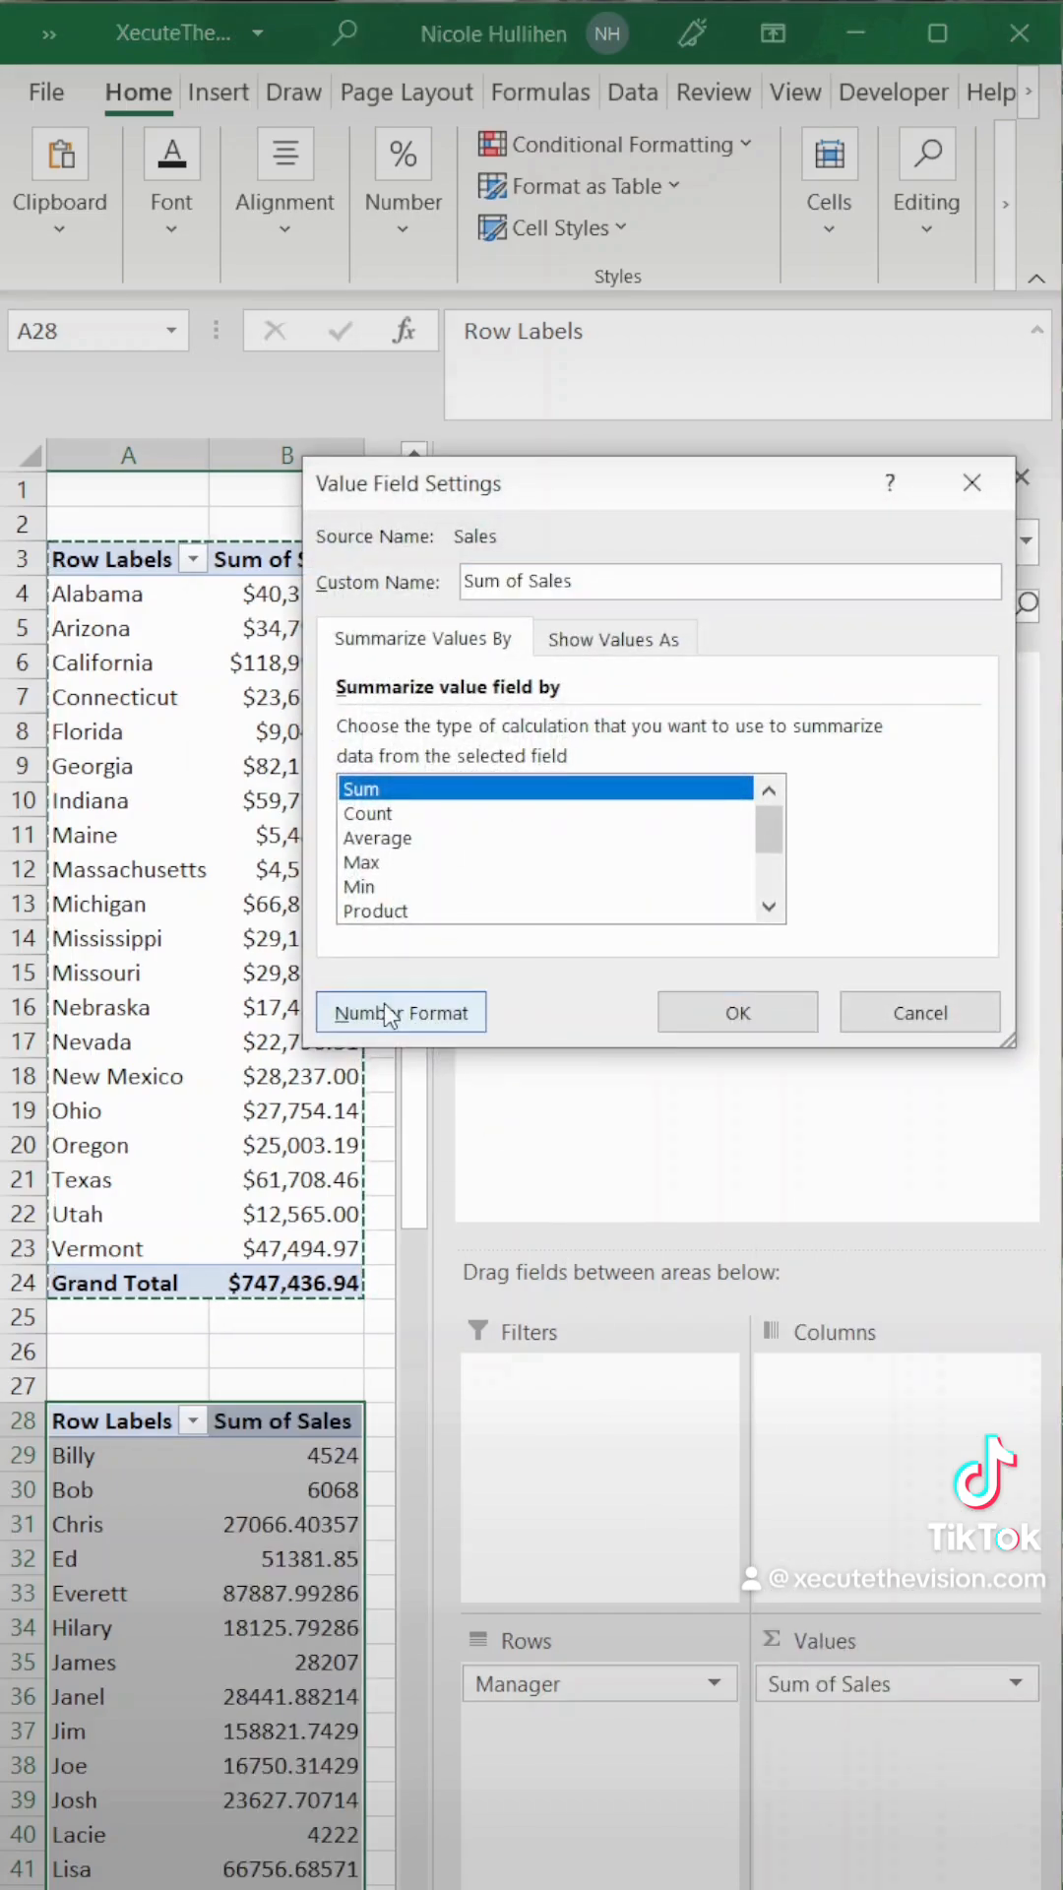
pyautogui.moveTo(748, 940)
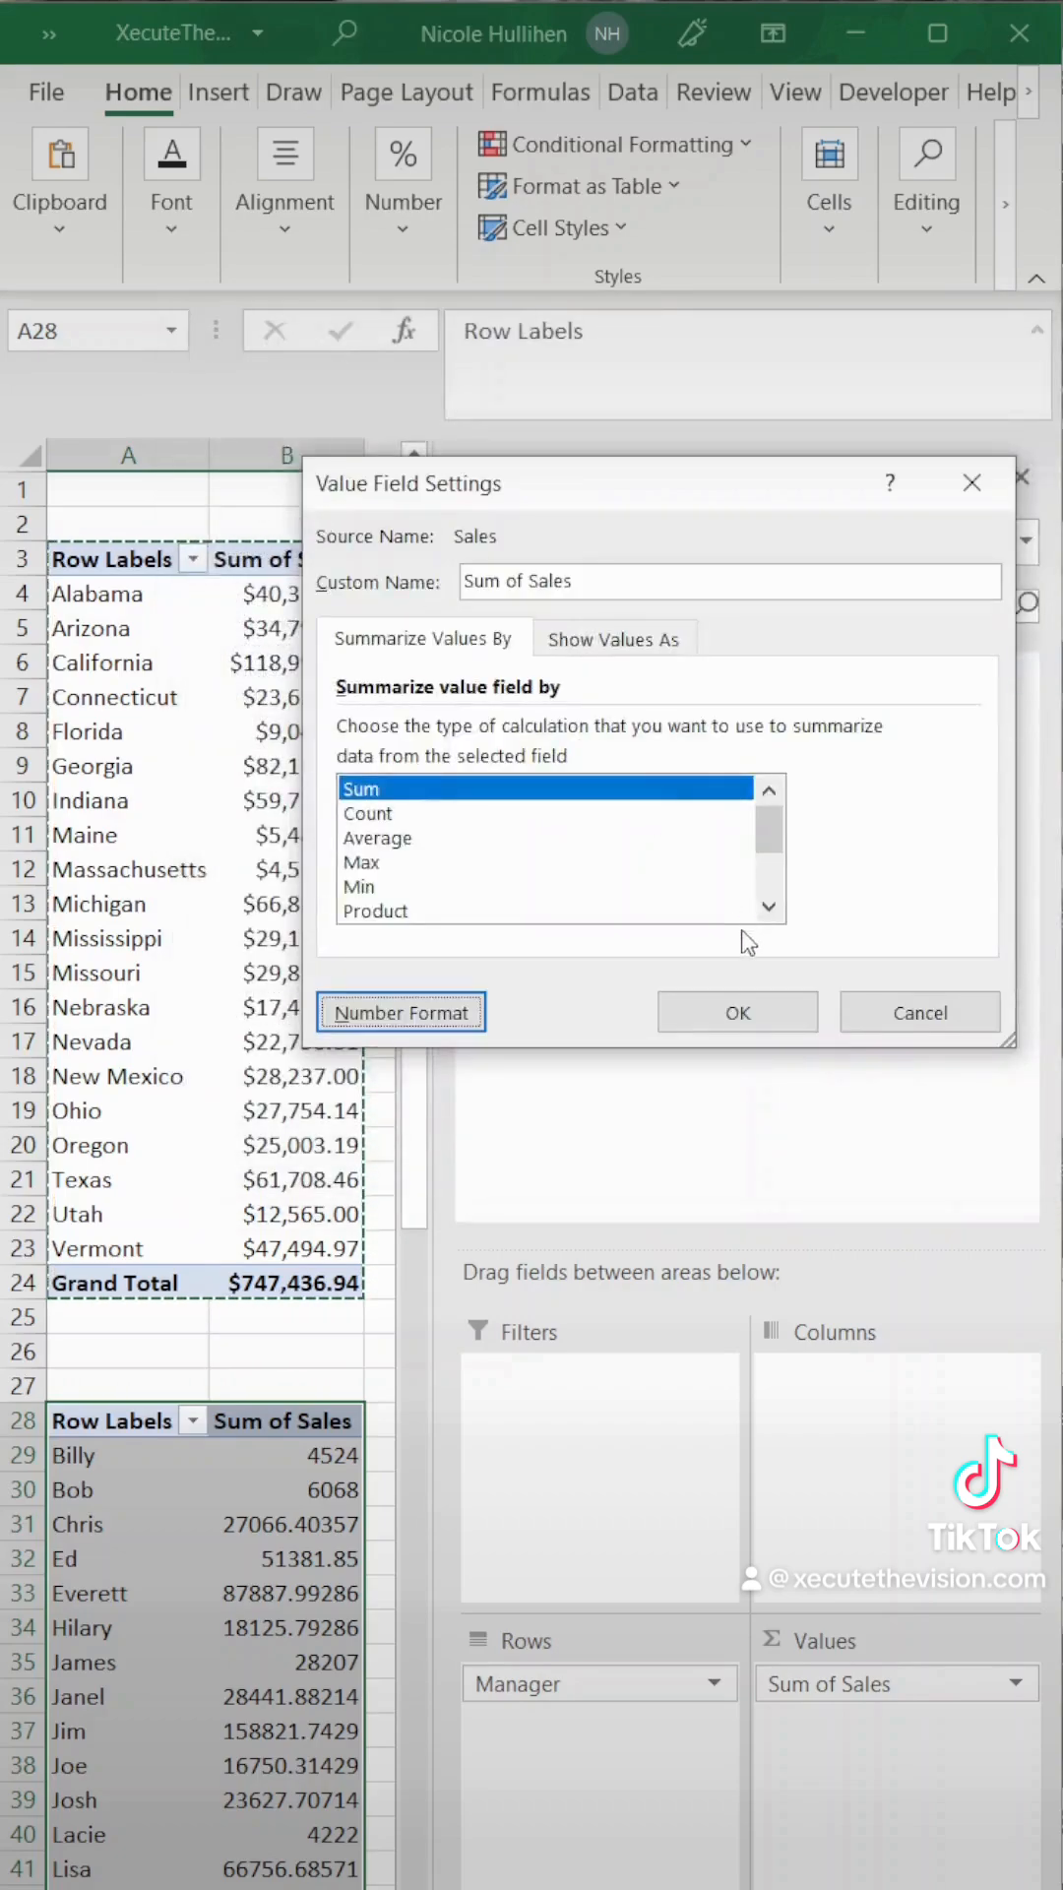
pyautogui.click(736, 1011)
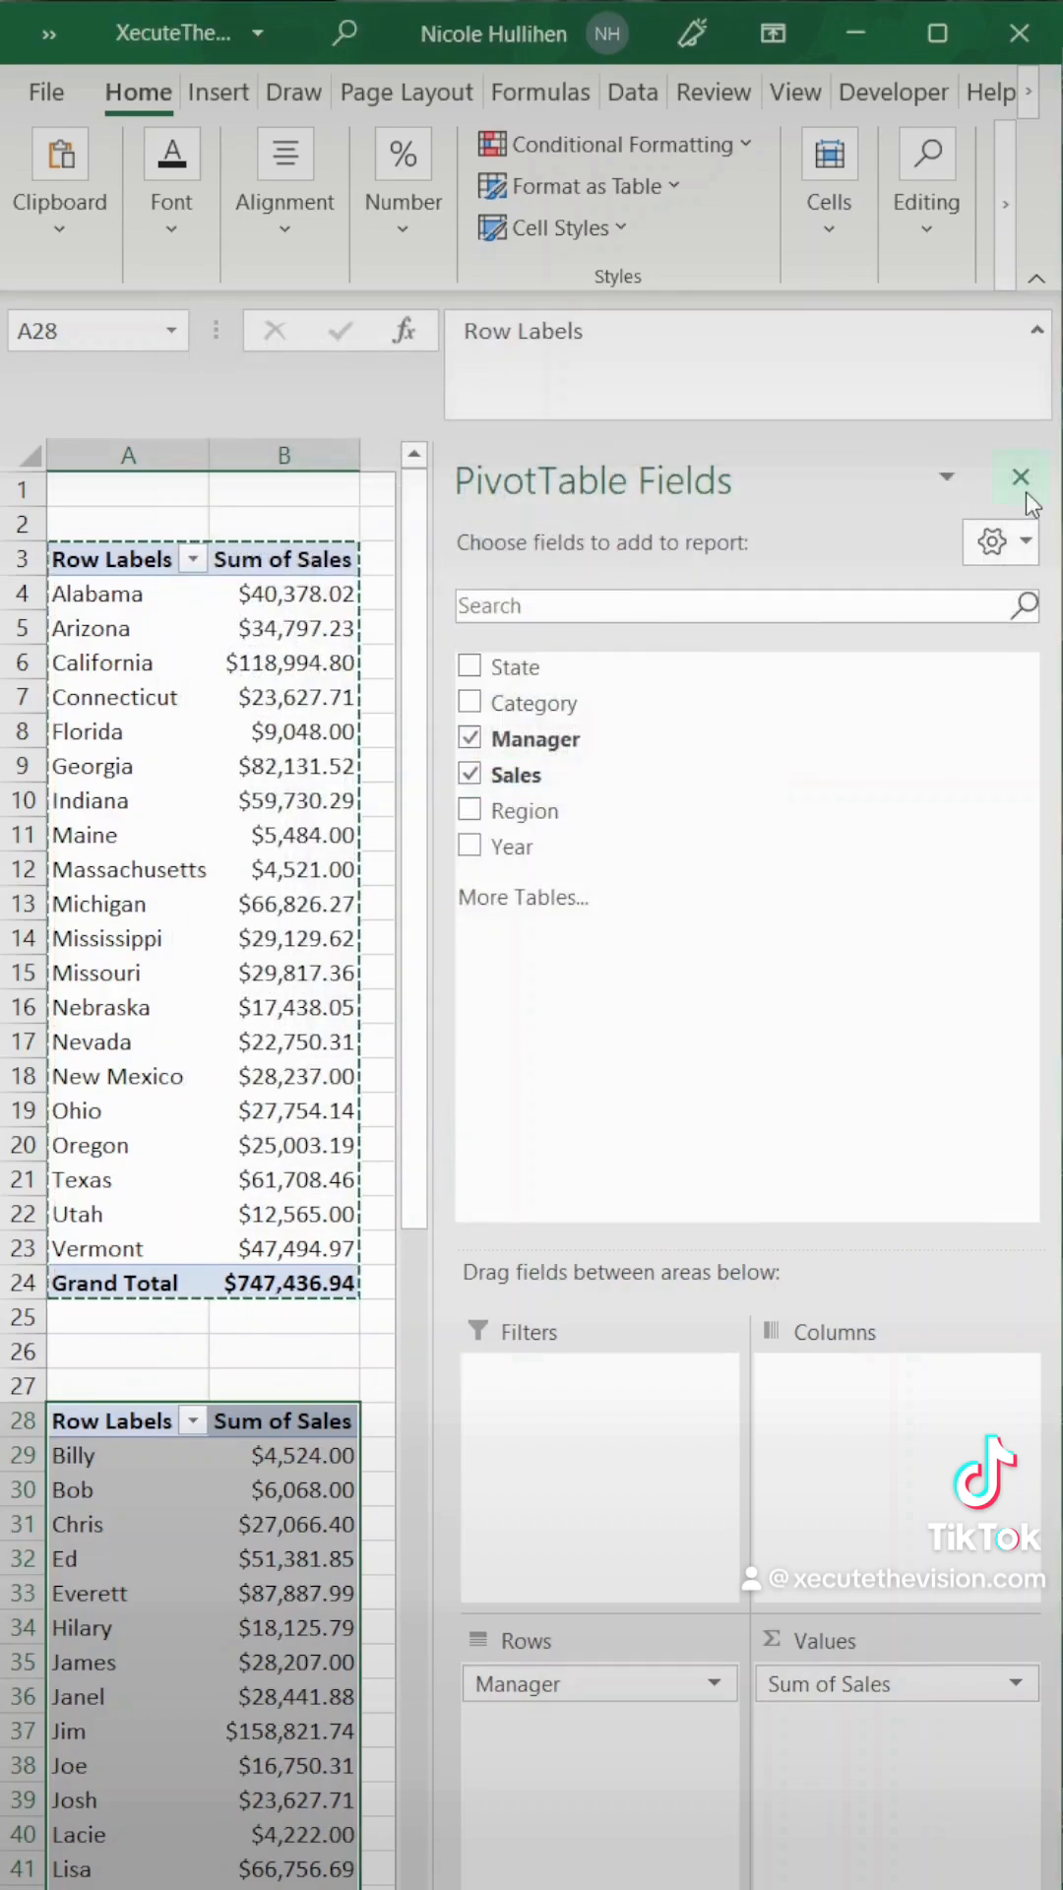
pyautogui.click(1021, 478)
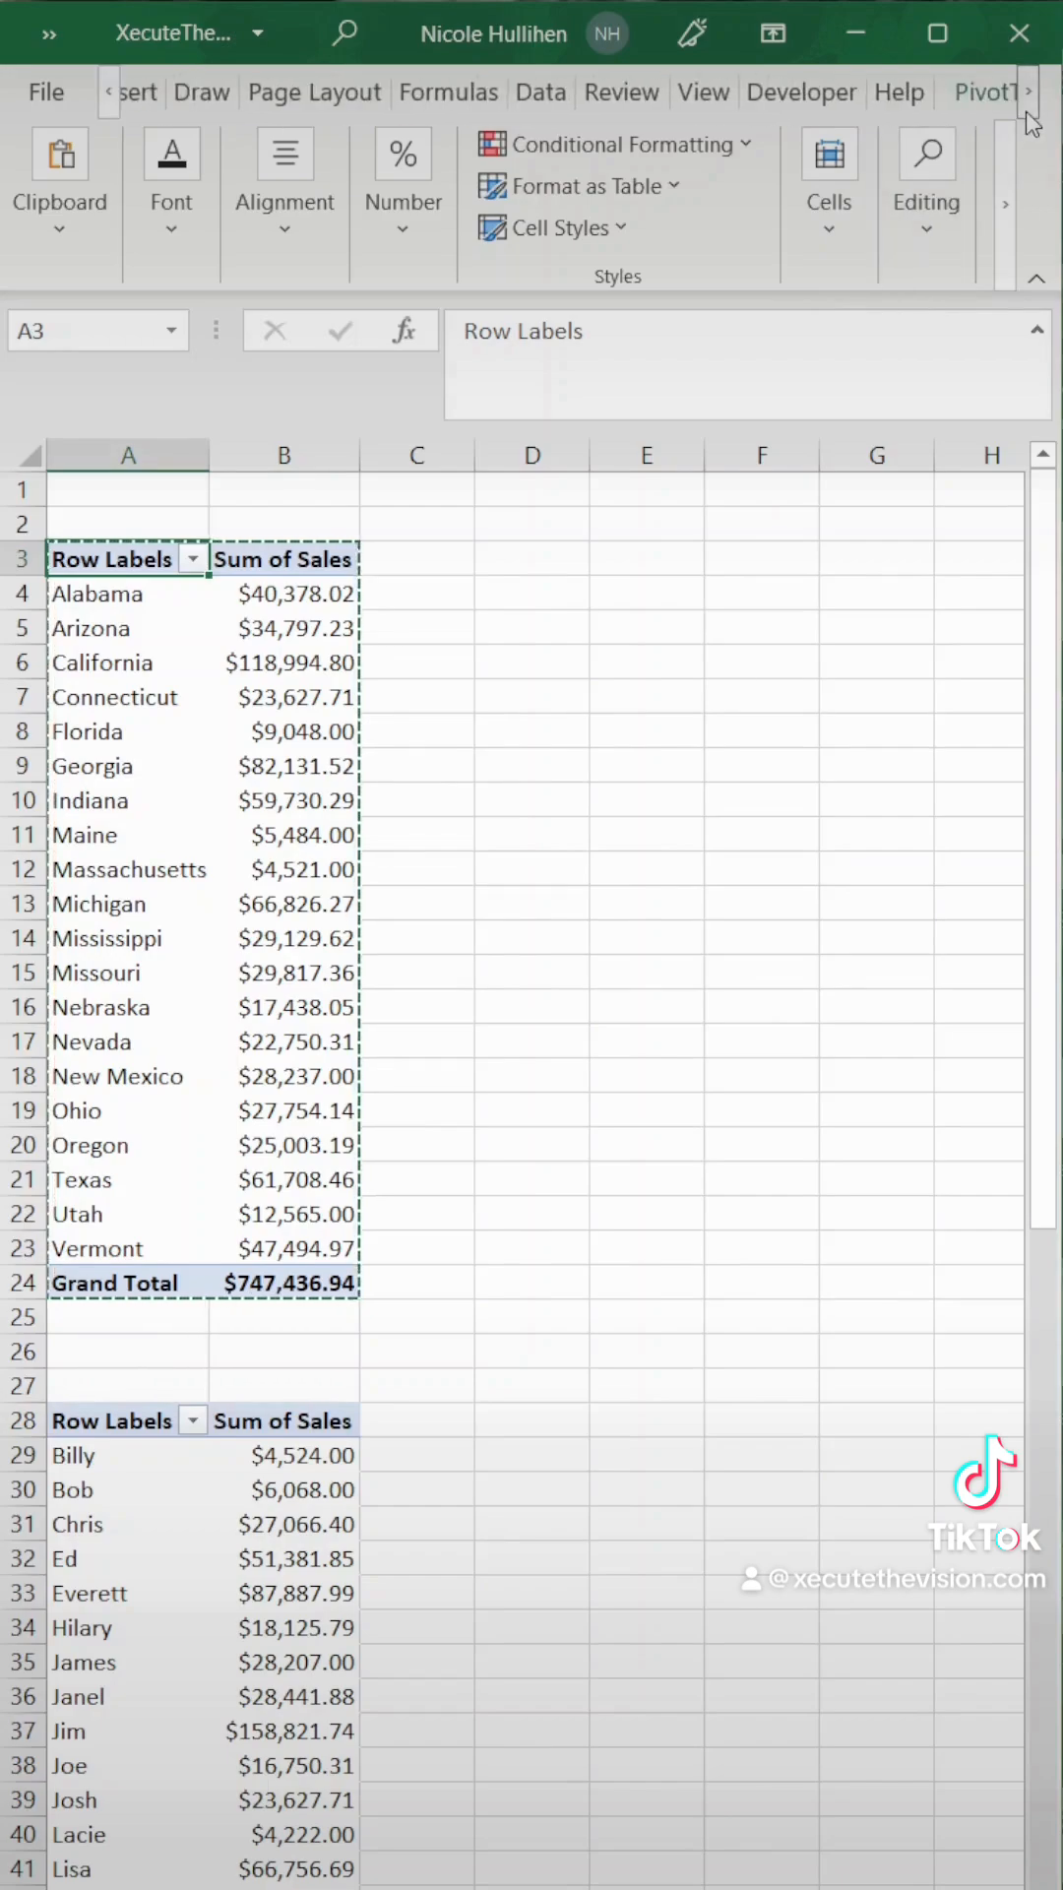
# Step: Insert a clustered column PivotChart of state sales beside the State PivotTable
pyautogui.click(981, 92)
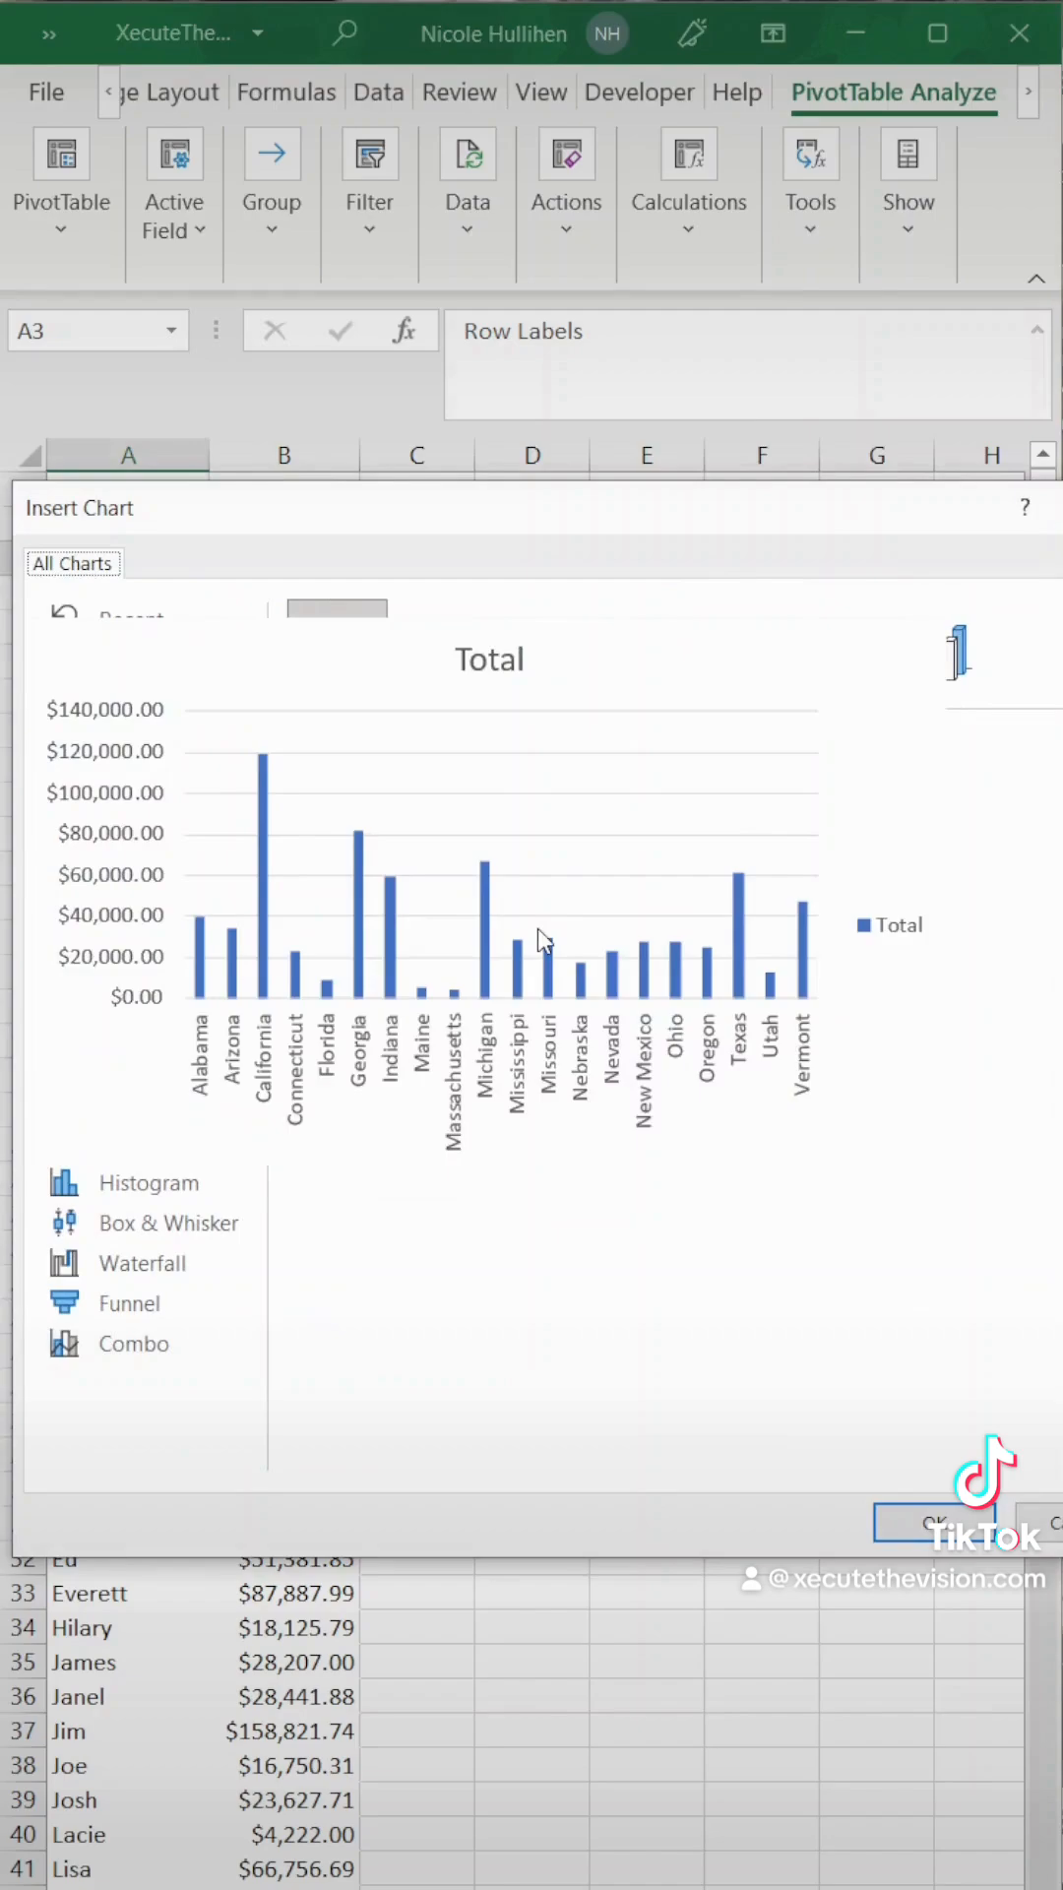
pyautogui.click(930, 1521)
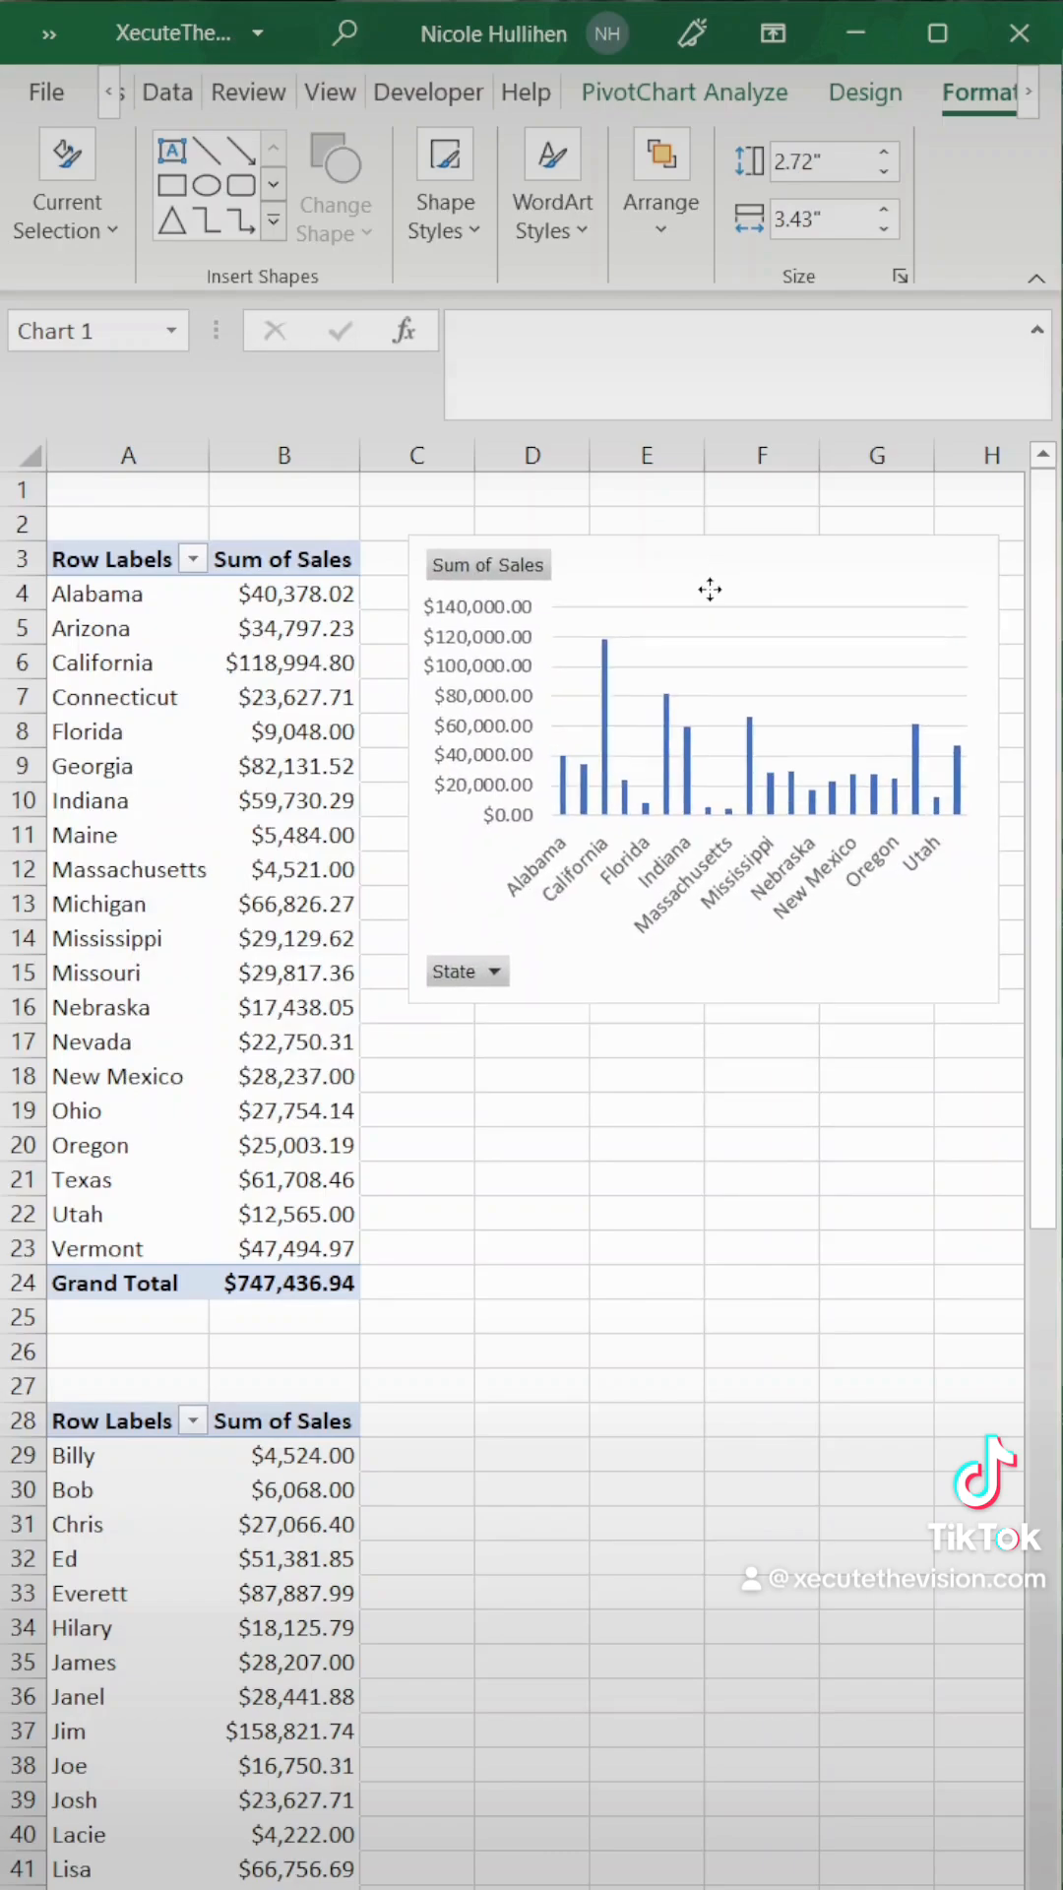
pyautogui.click(284, 1524)
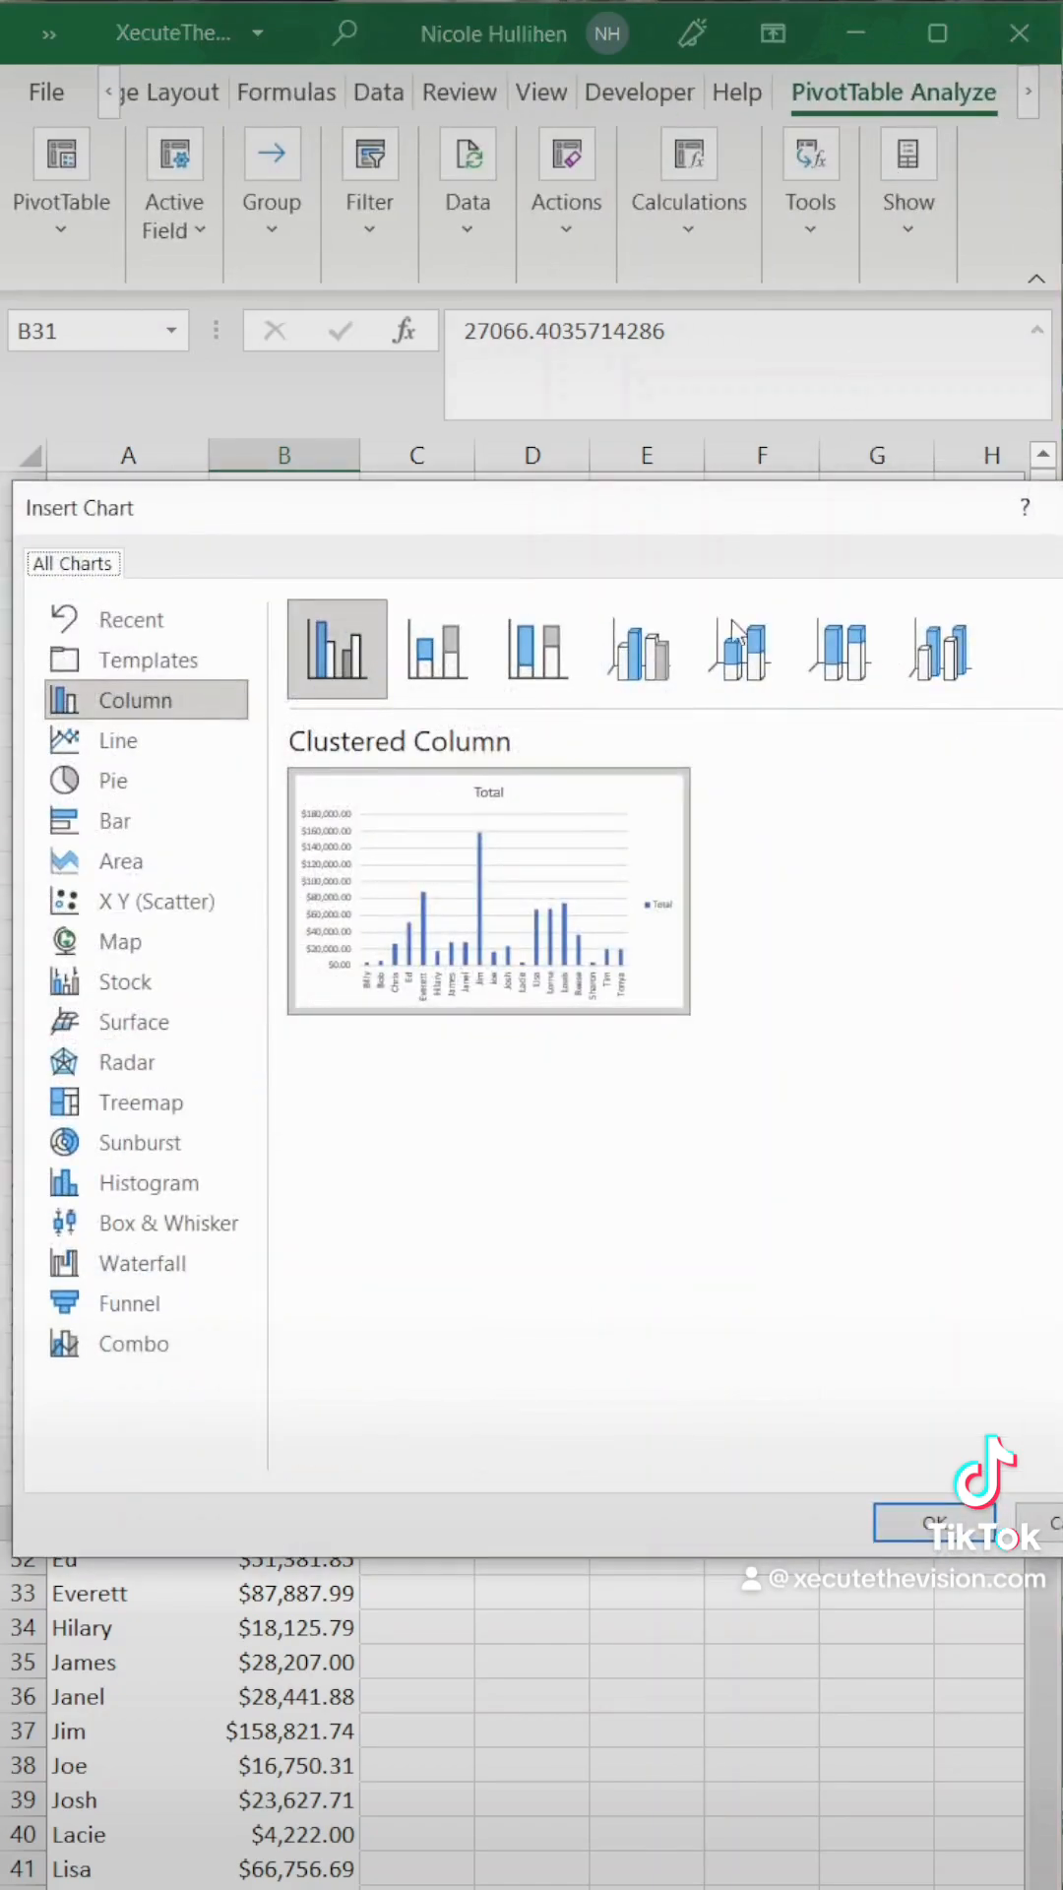
pyautogui.moveTo(145, 780)
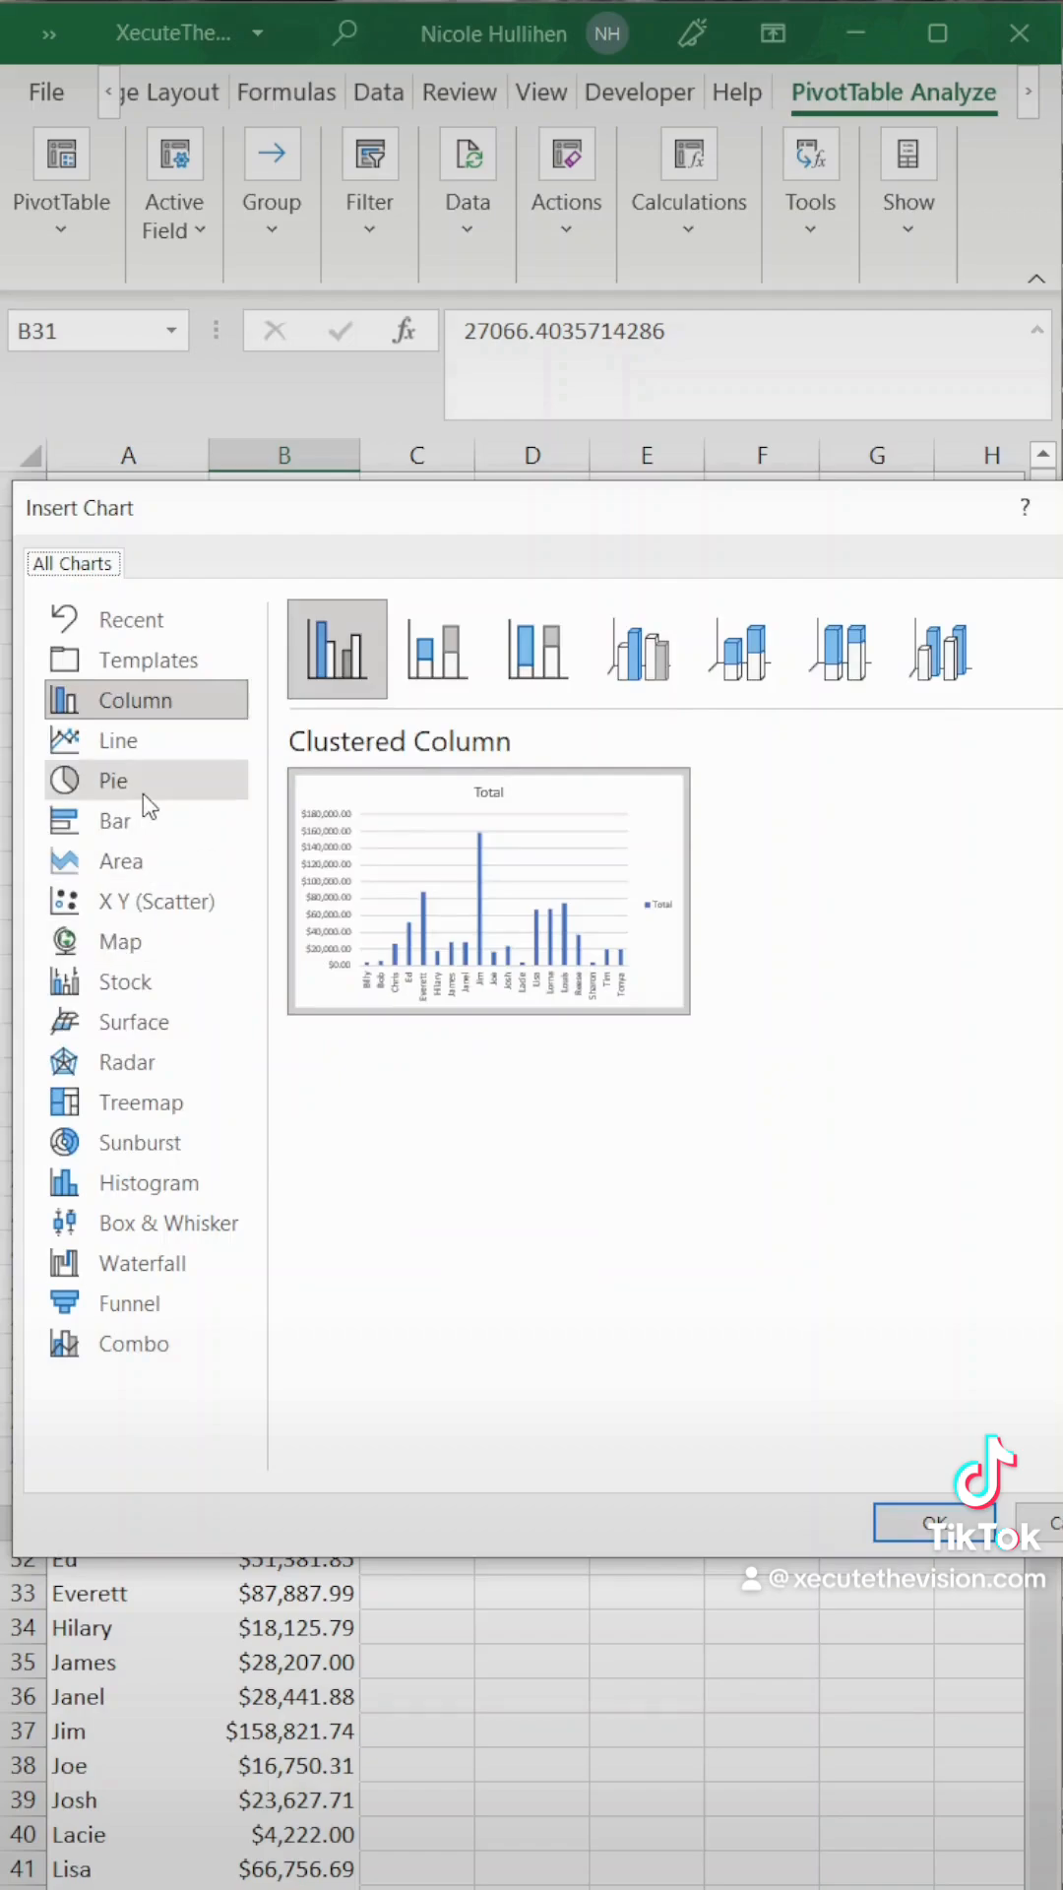
# Step: Insert a 3-D pie PivotChart of manager sales and place it beside the Manager PivotTable
pyautogui.click(113, 780)
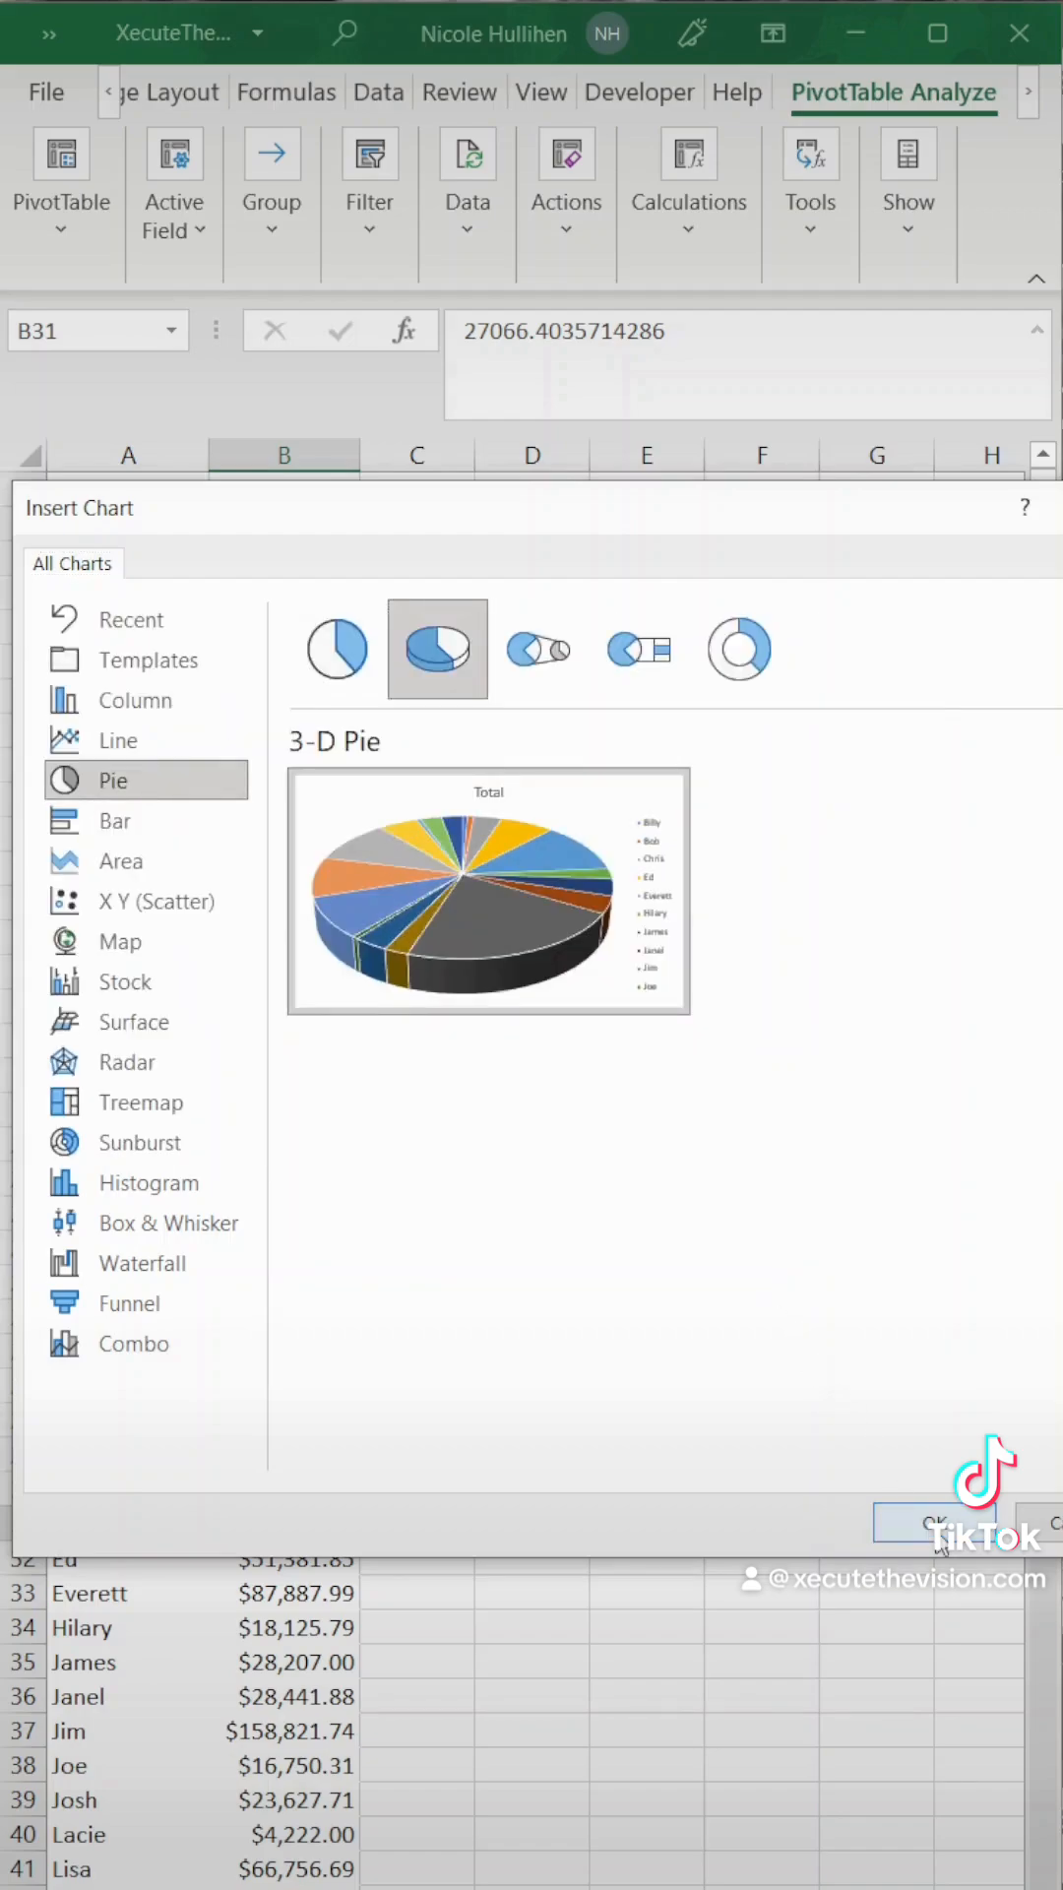
pyautogui.click(934, 1523)
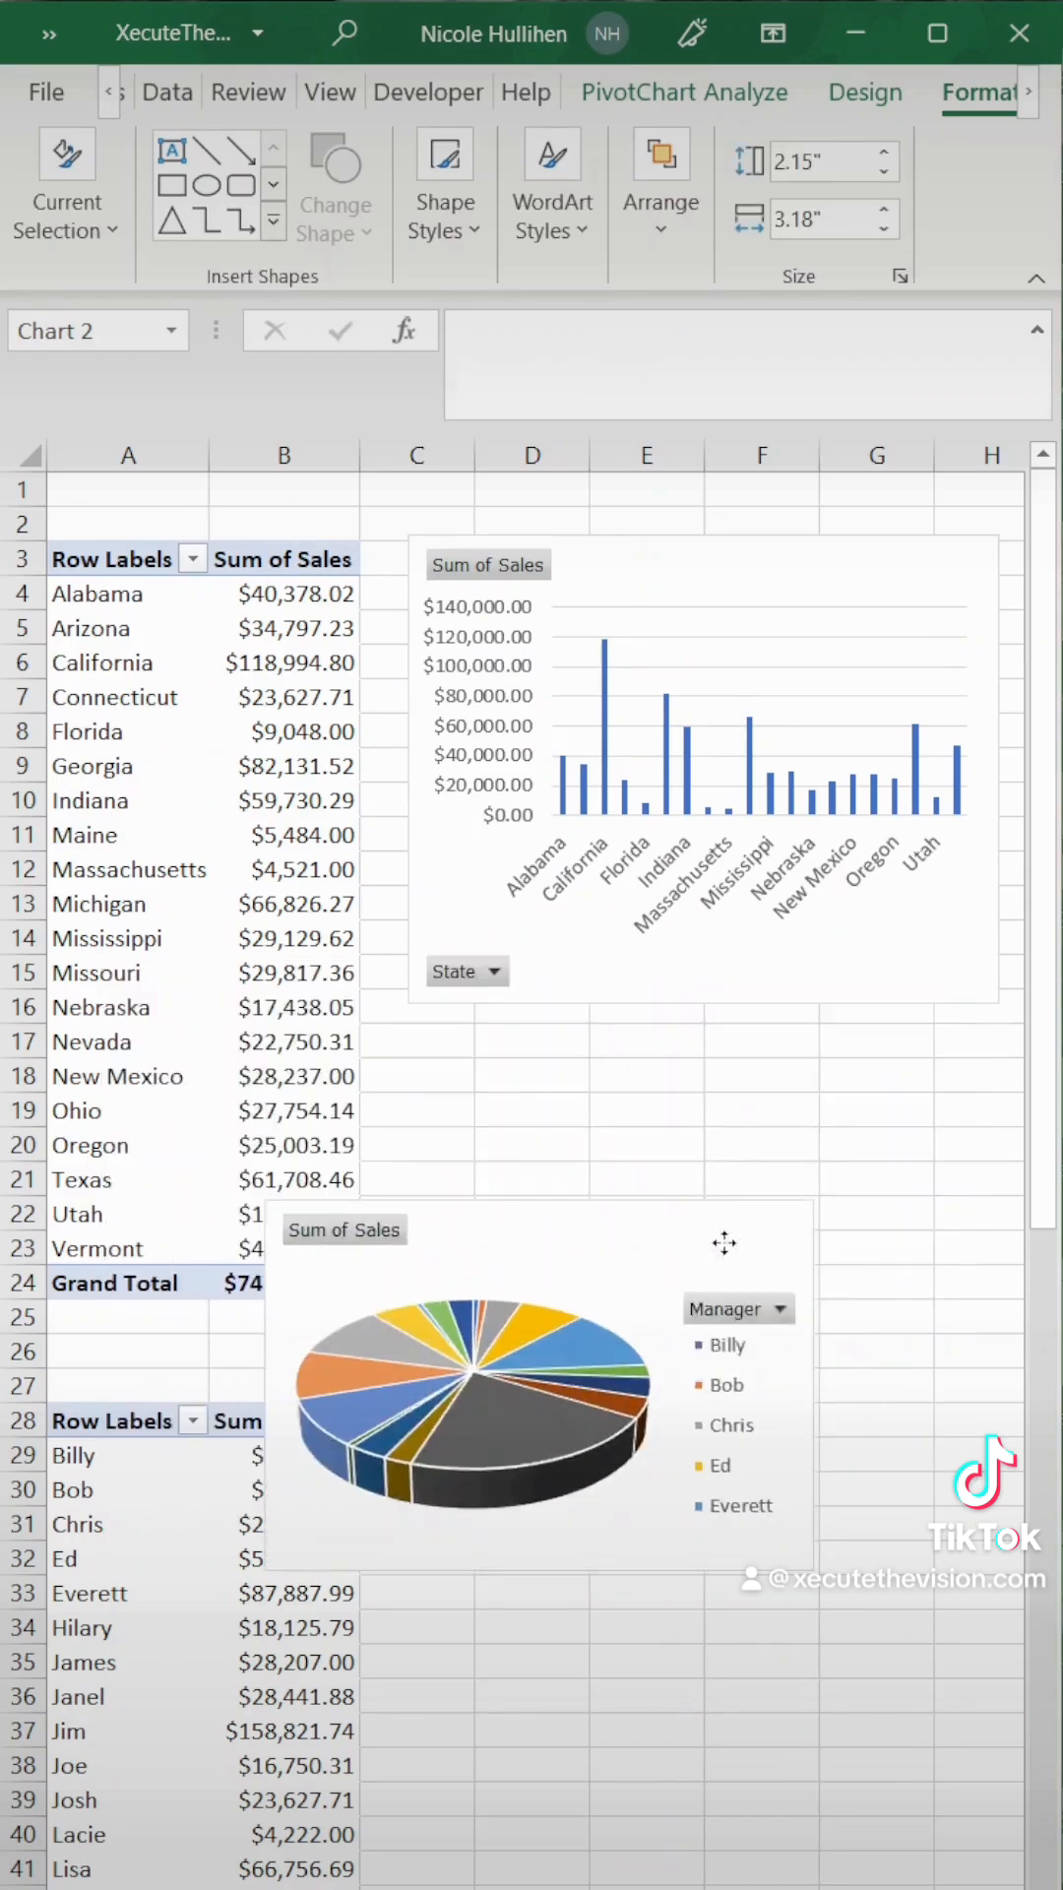
pyautogui.click(285, 627)
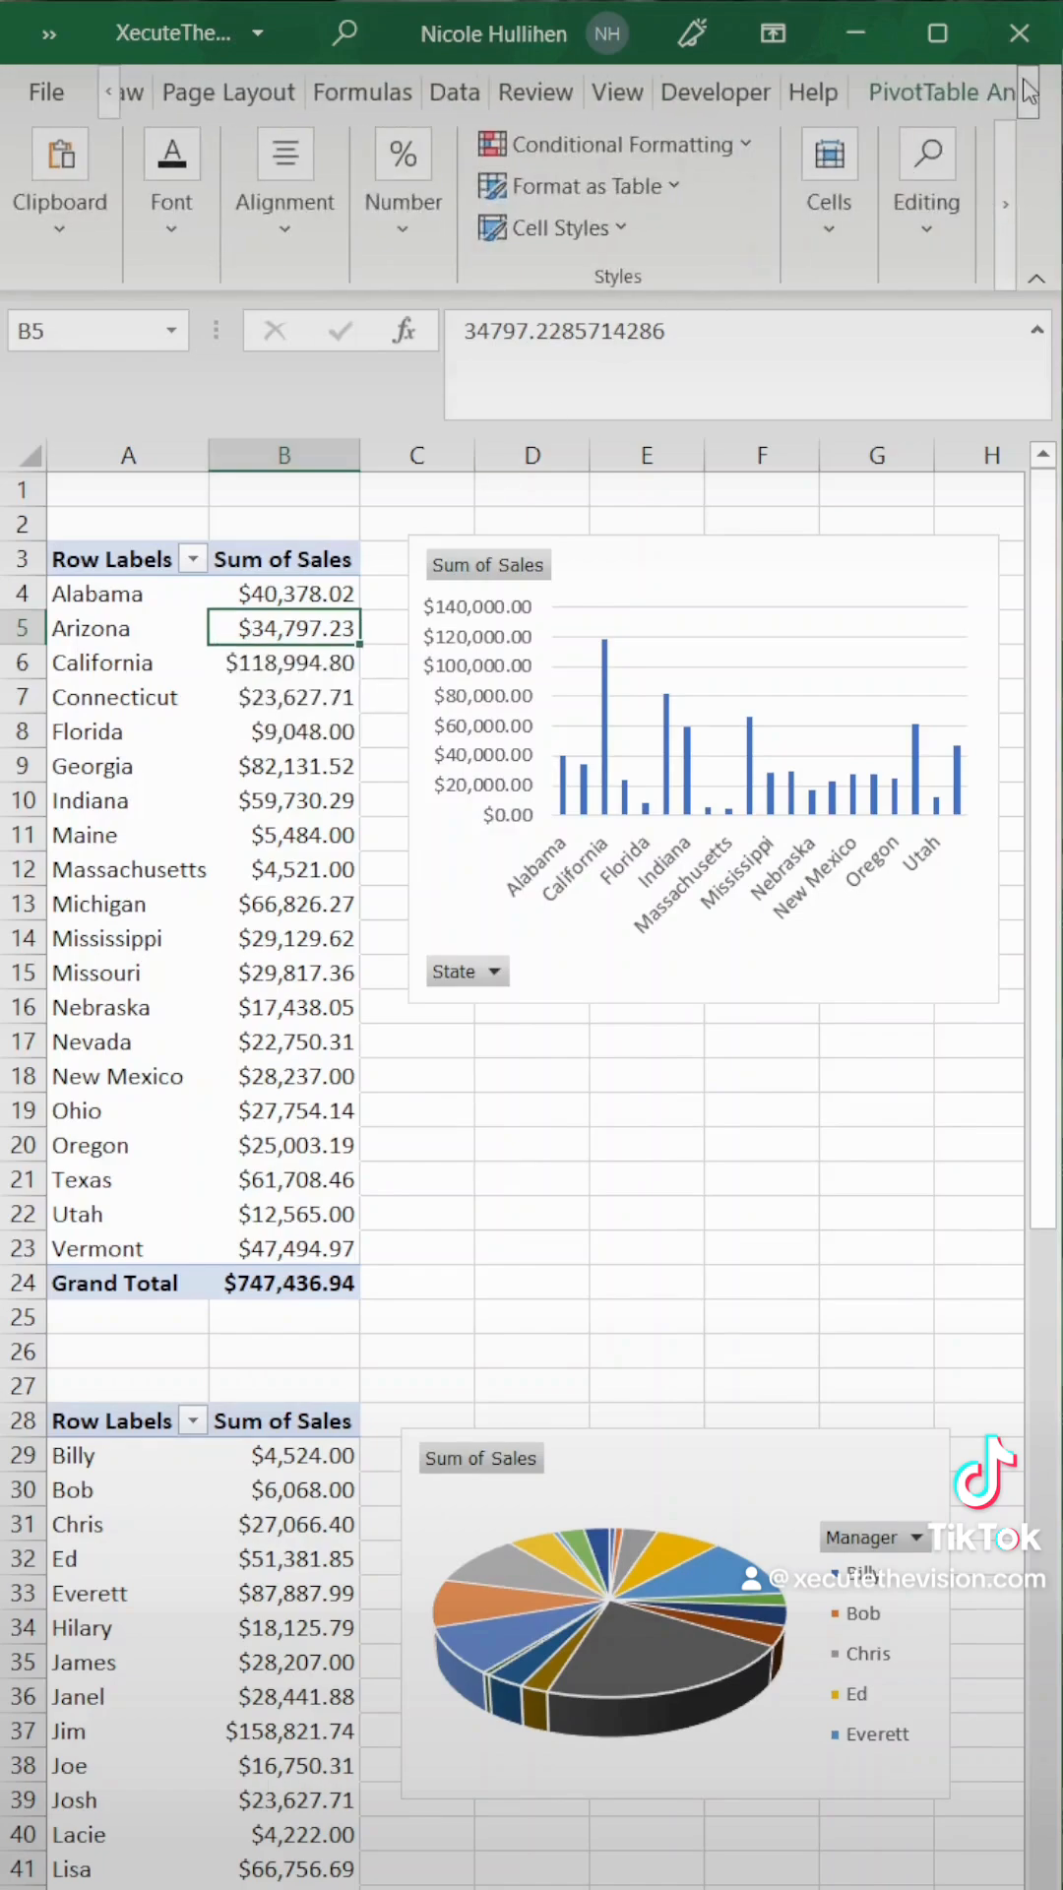
# Step: Insert State and Manager slicers for the sales PivotTables
pyautogui.click(369, 181)
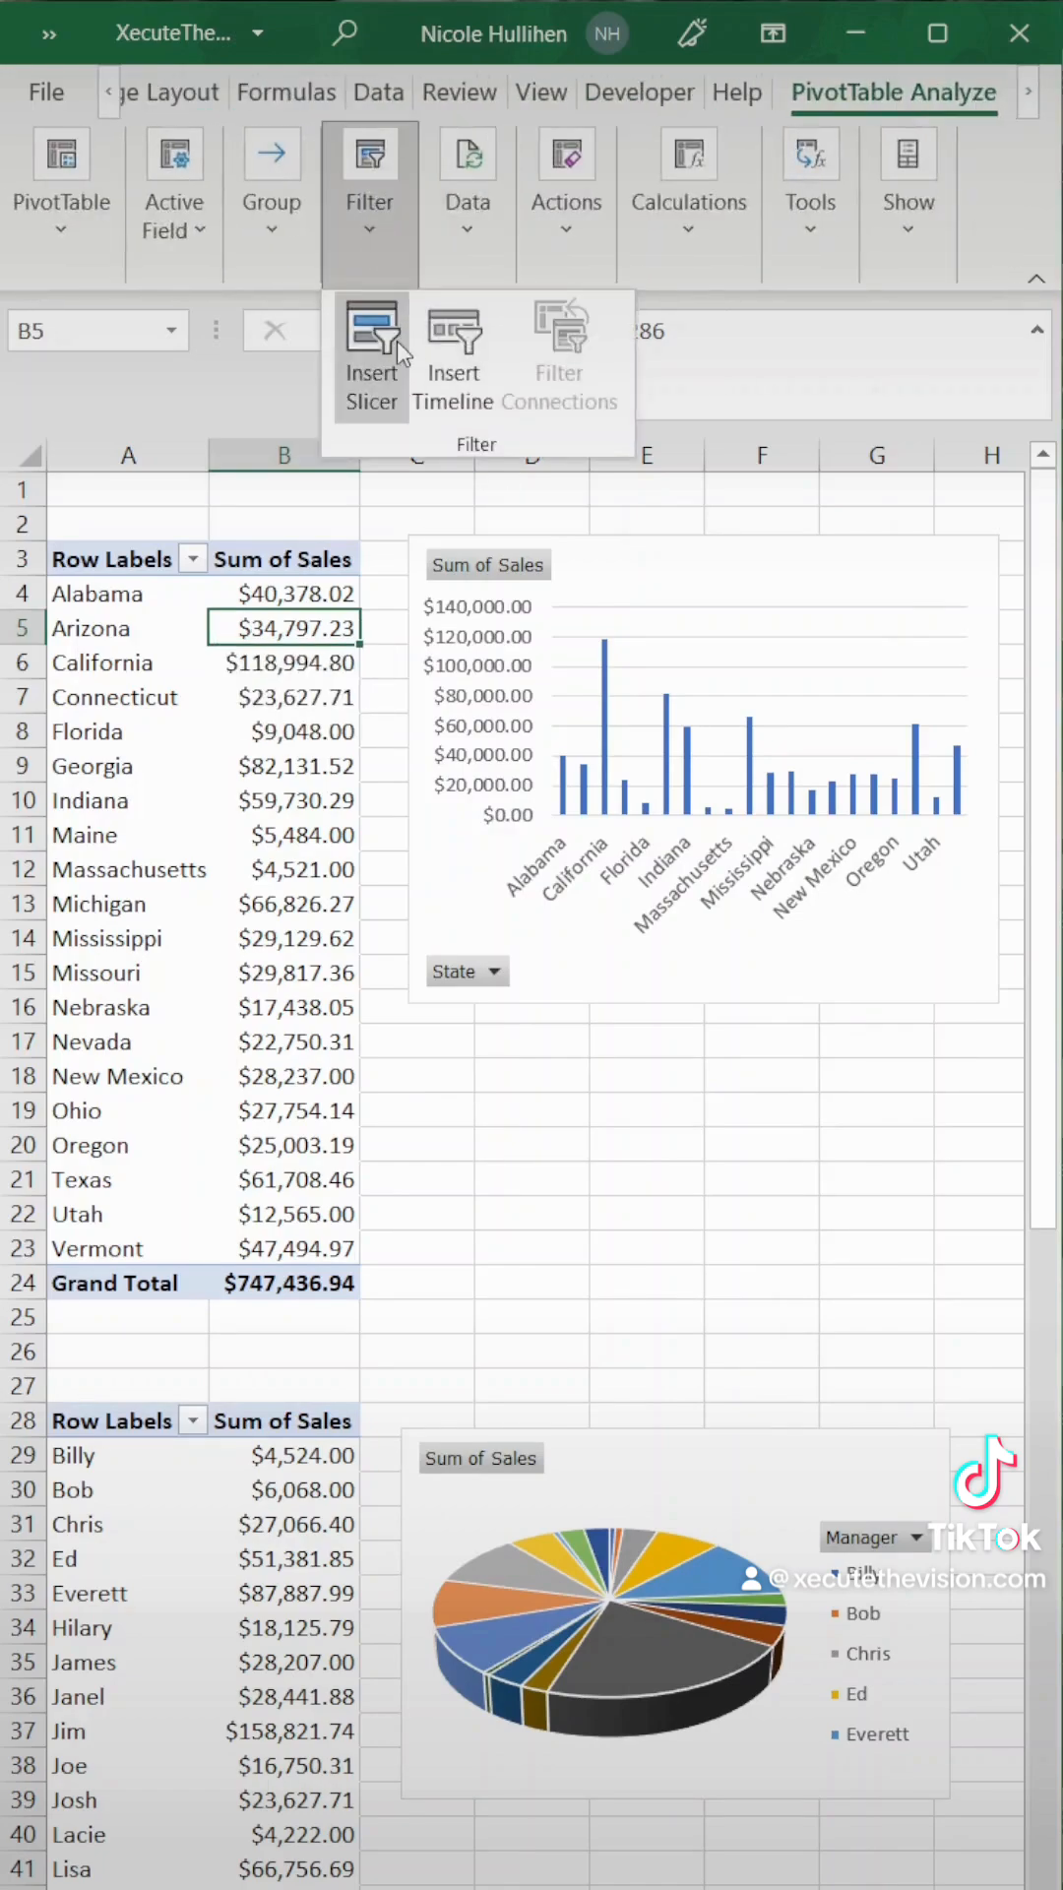
pyautogui.click(371, 355)
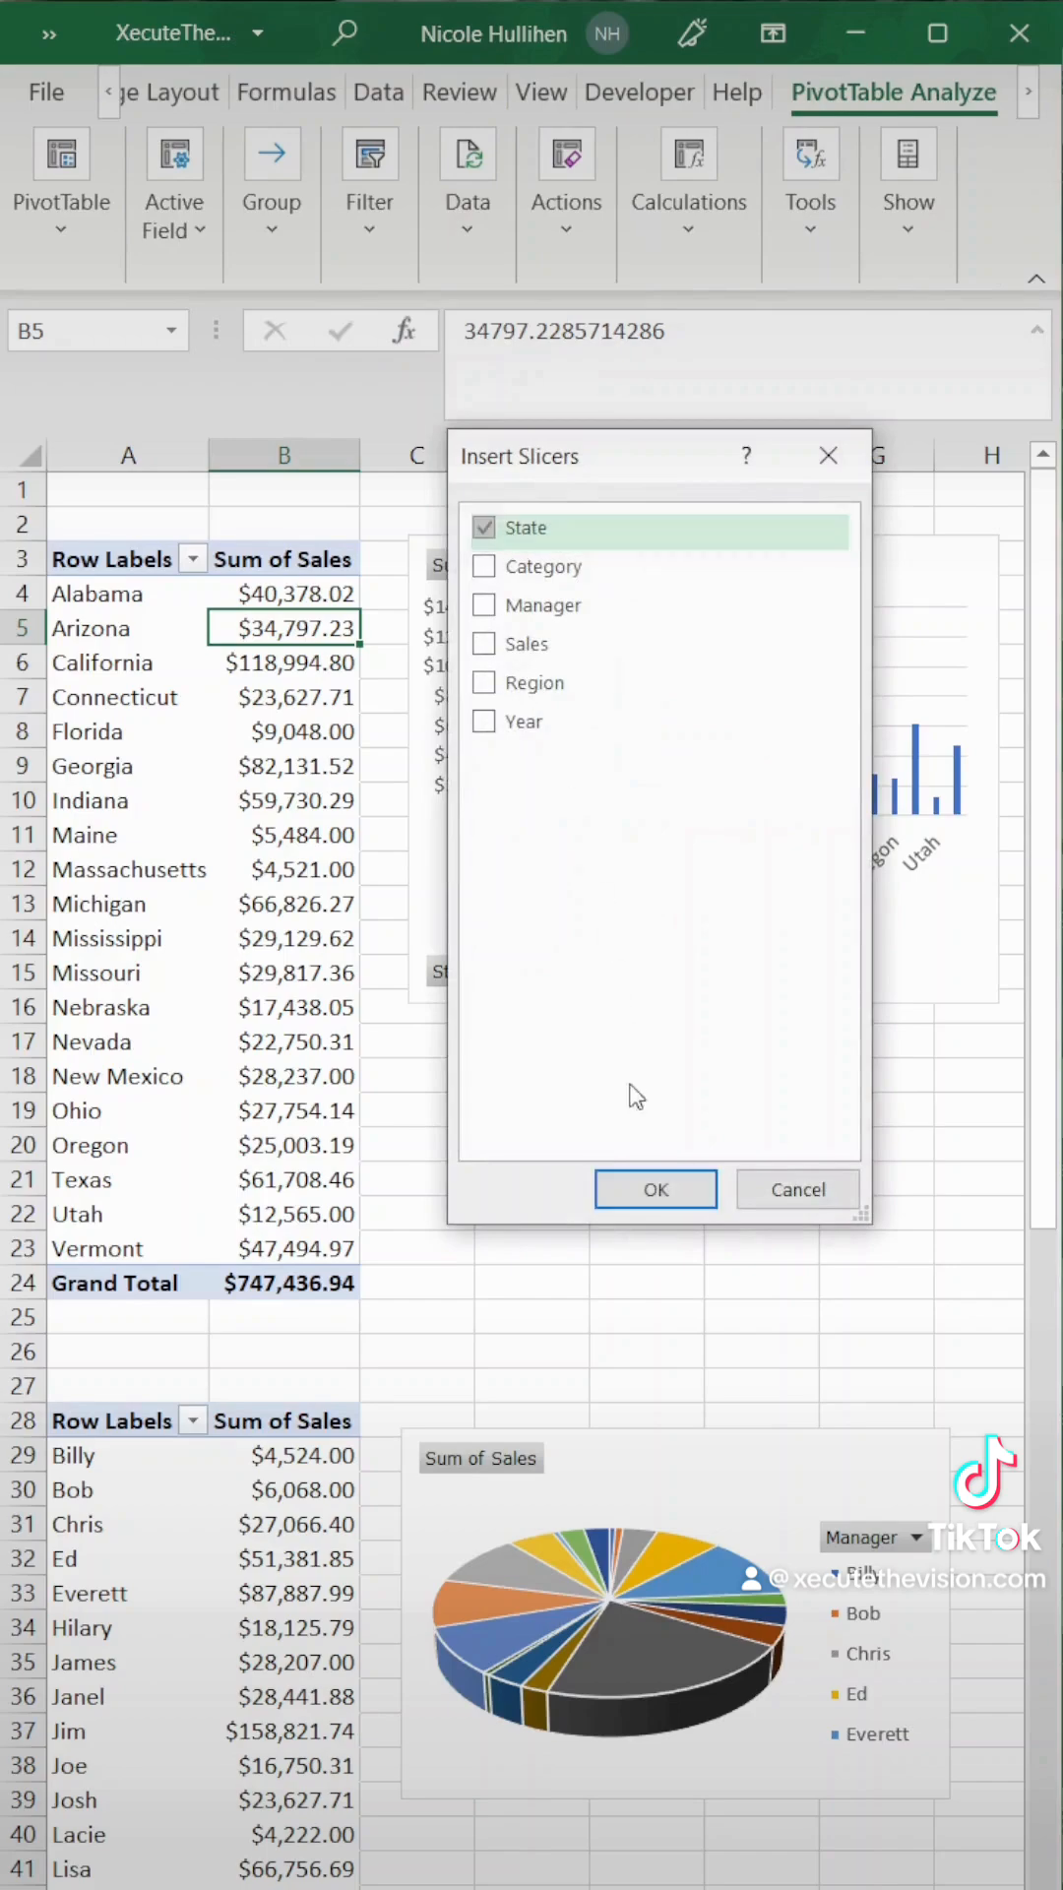
pyautogui.click(654, 1189)
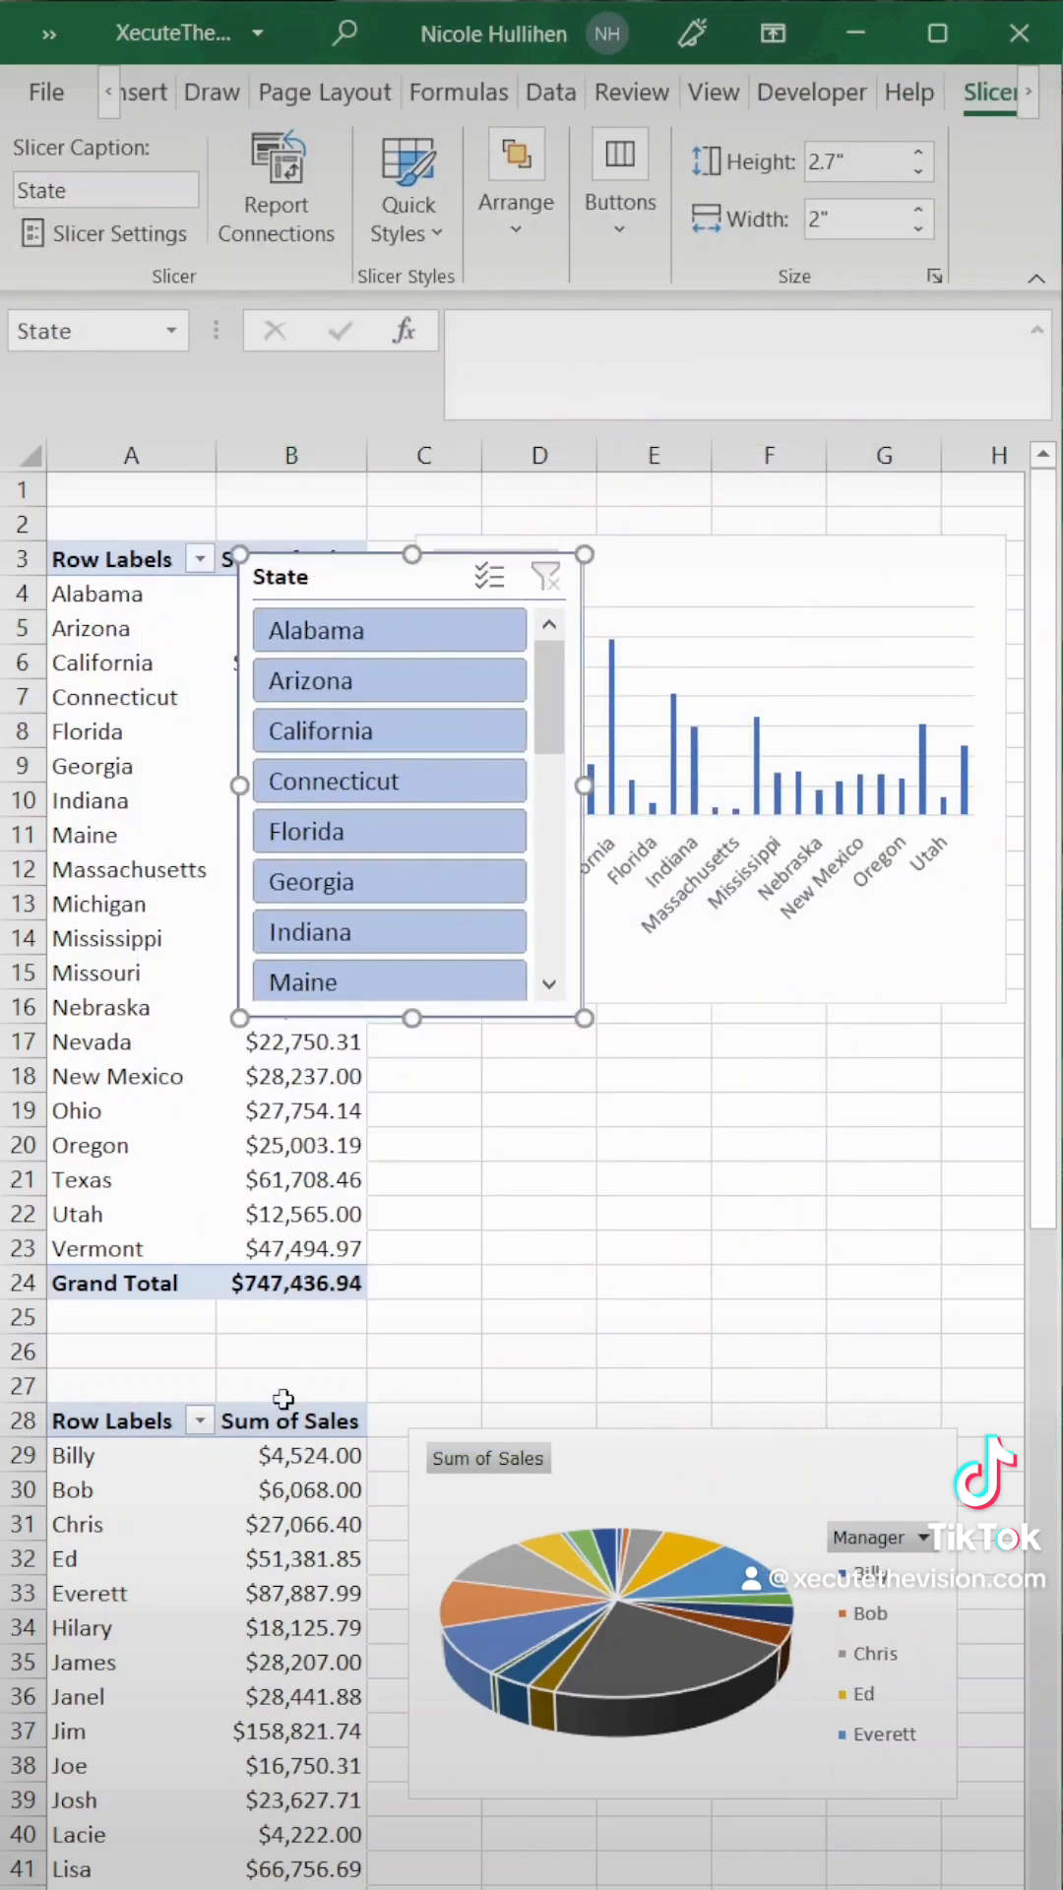
pyautogui.click(291, 1455)
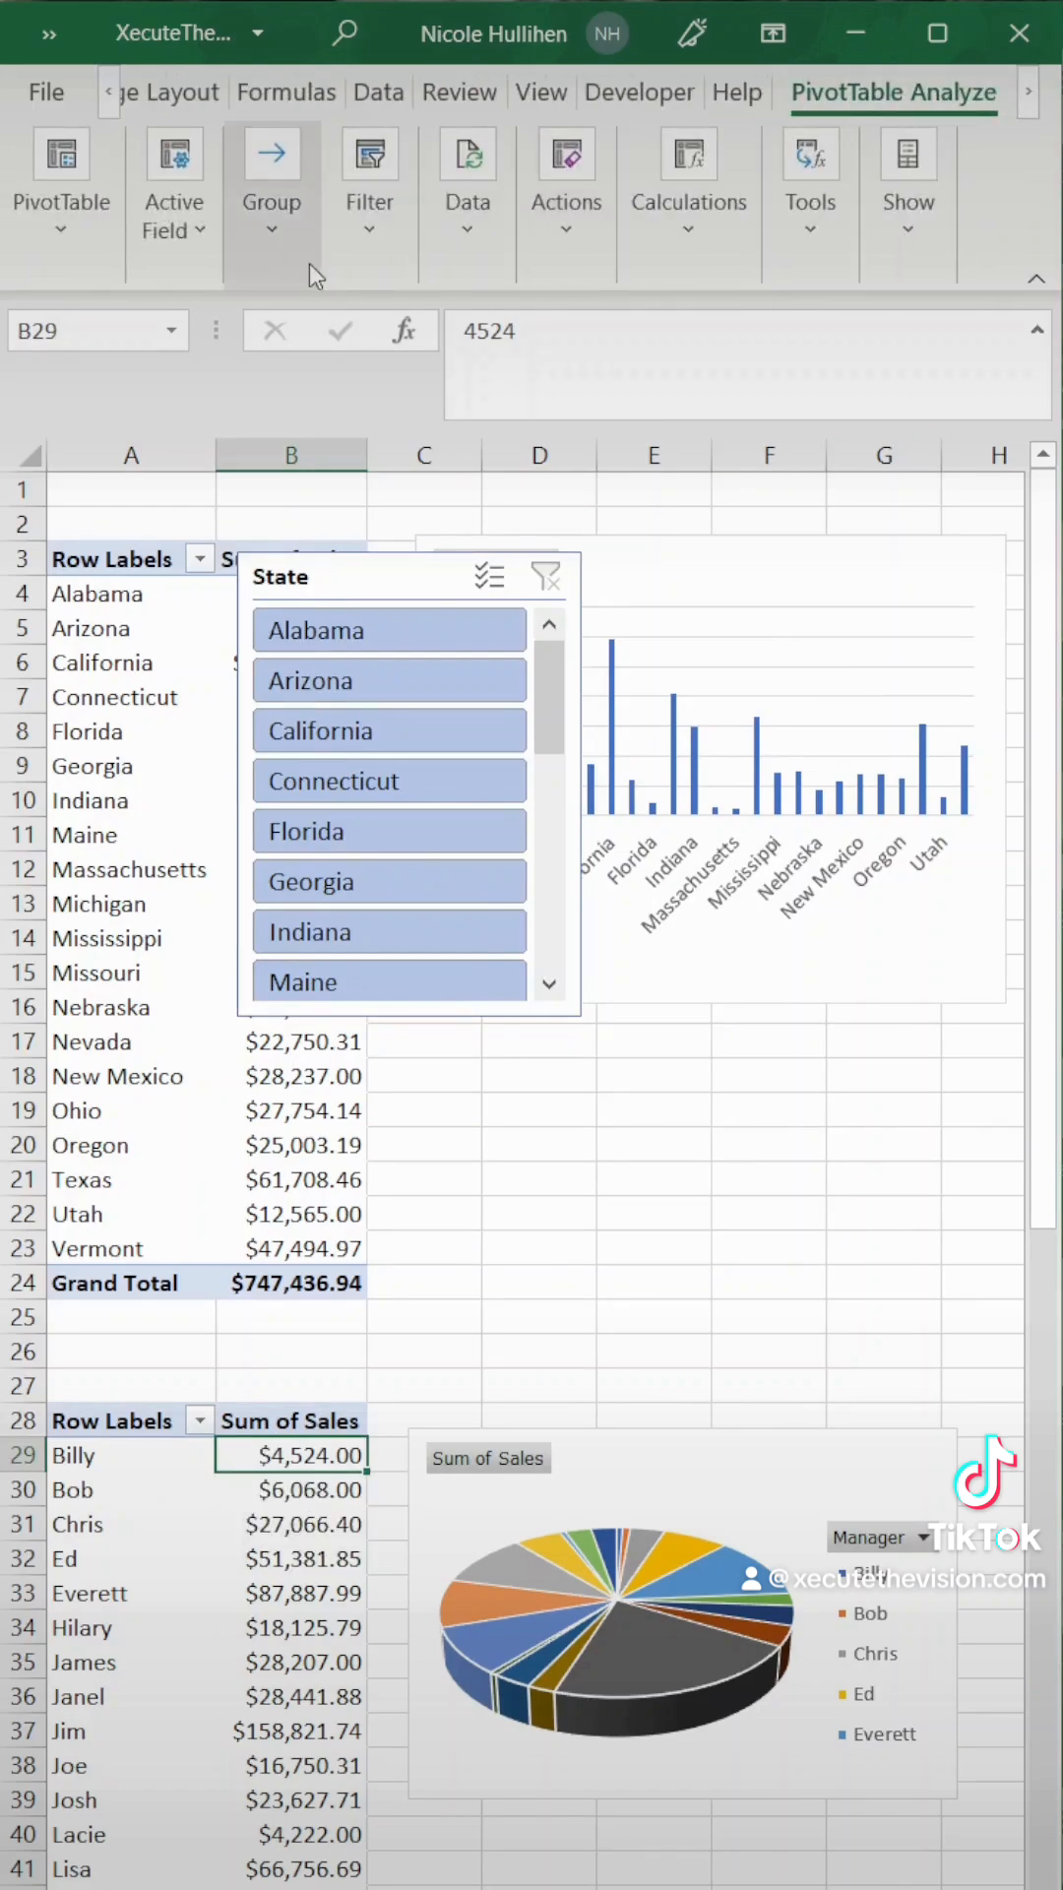
pyautogui.click(369, 168)
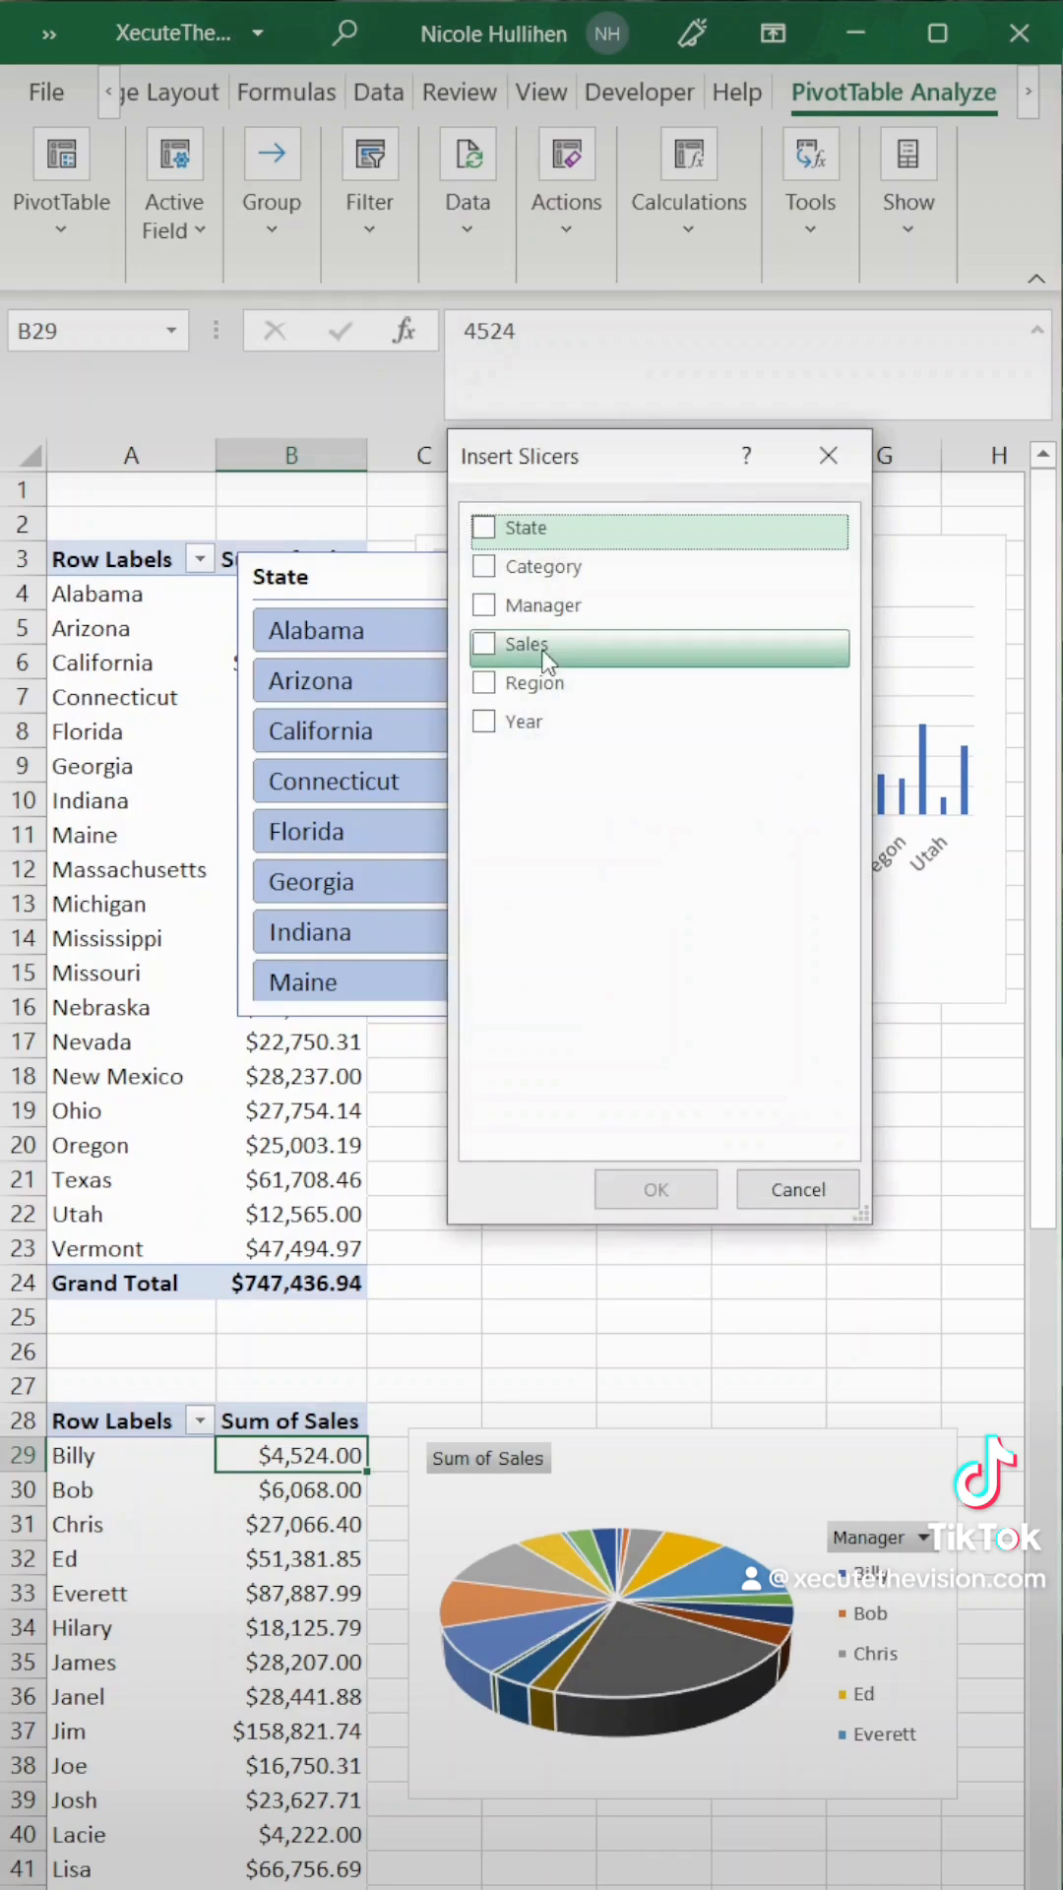
pyautogui.click(655, 1189)
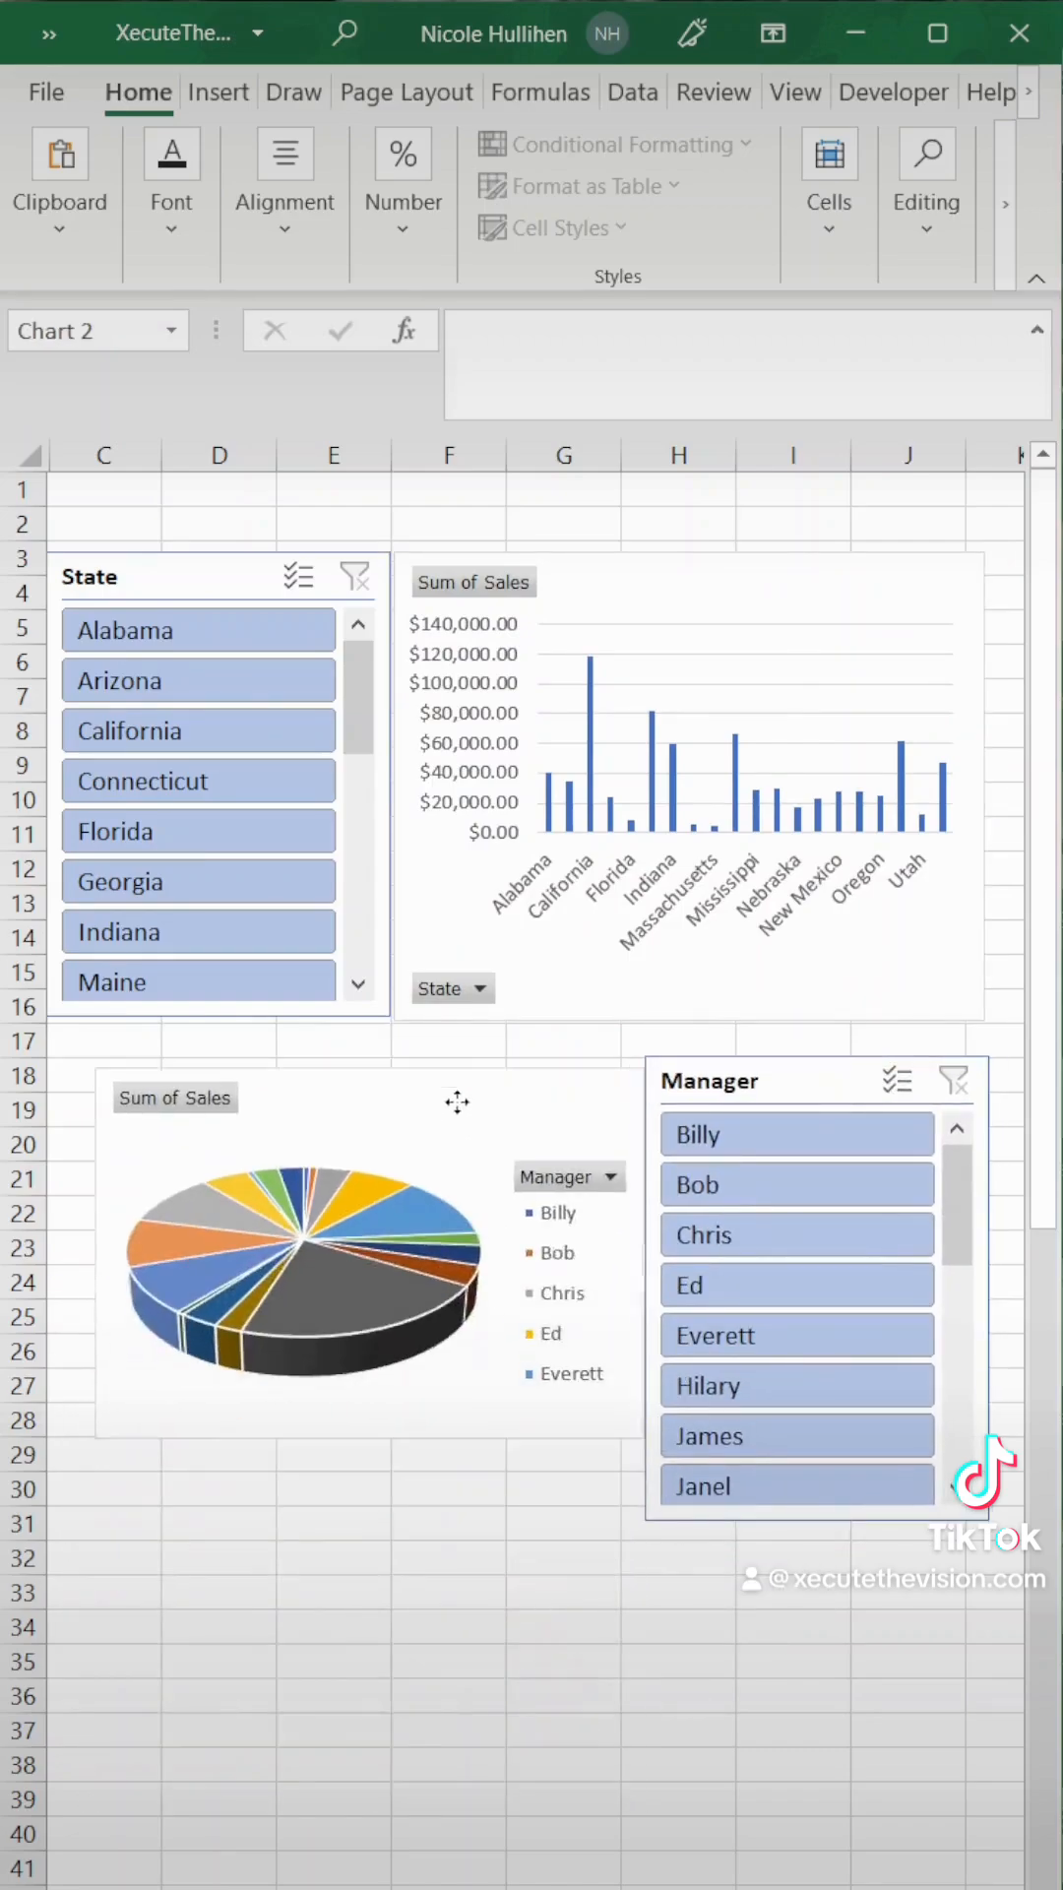
# Step: Resize the 3-D pie chart next to the Manager slicer so its legend shows more managers
pyautogui.click(301, 1266)
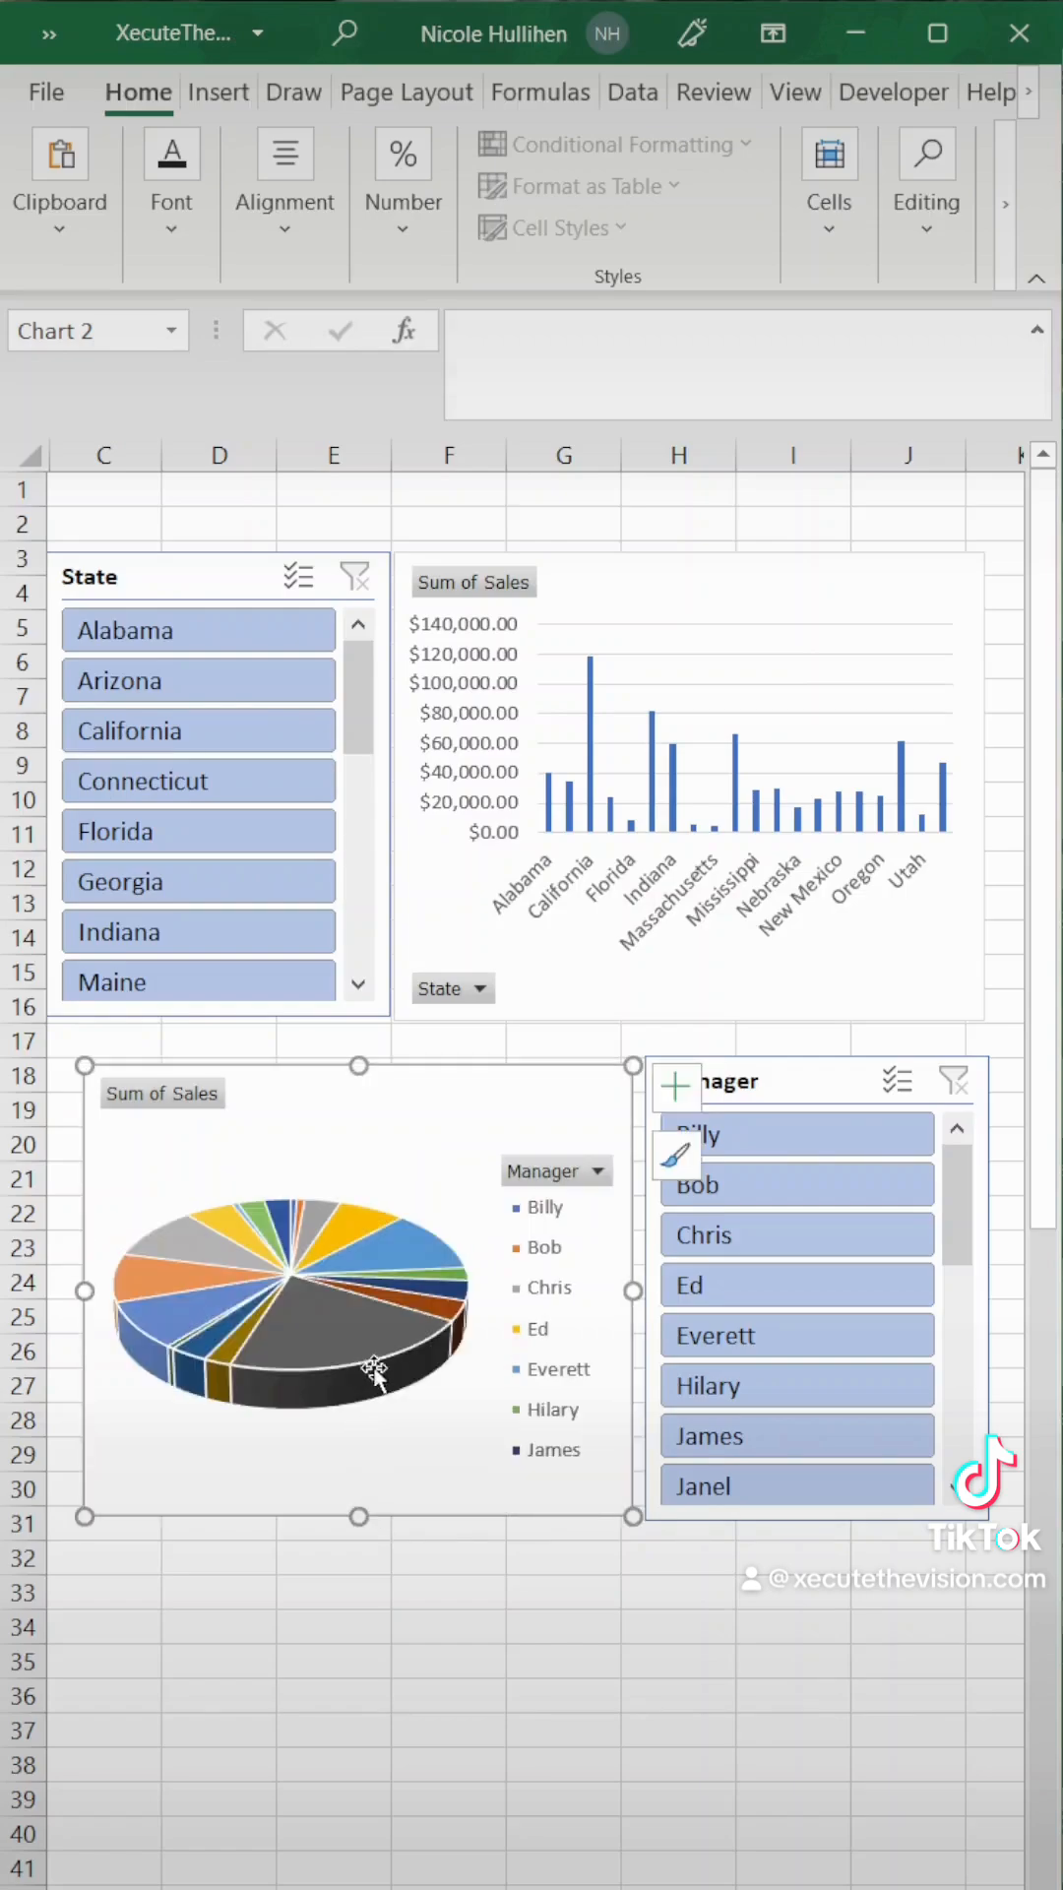
pyautogui.click(449, 1593)
pyautogui.write('Sales Dashboard')
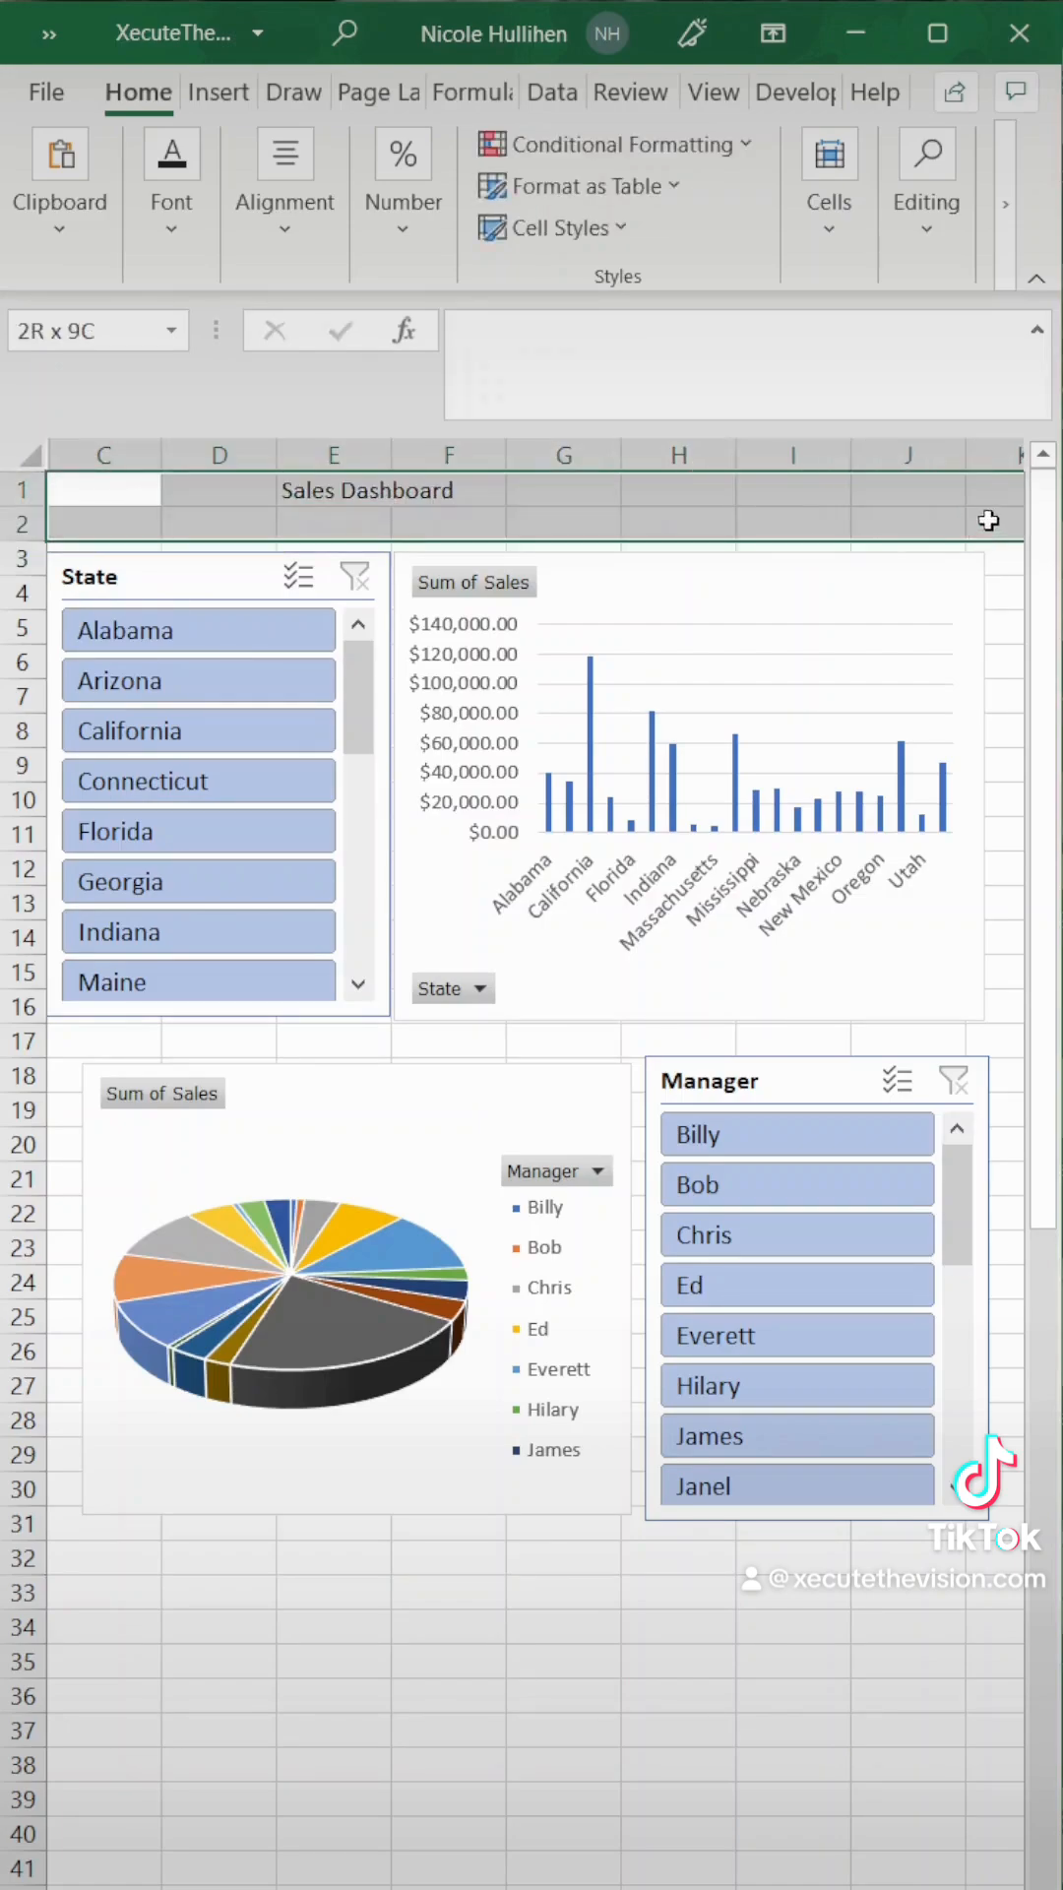
# Step: Merge, center, bold and enlarge the 'Sales Dashboard' title, then start shading the sheet gray
pyautogui.click(285, 181)
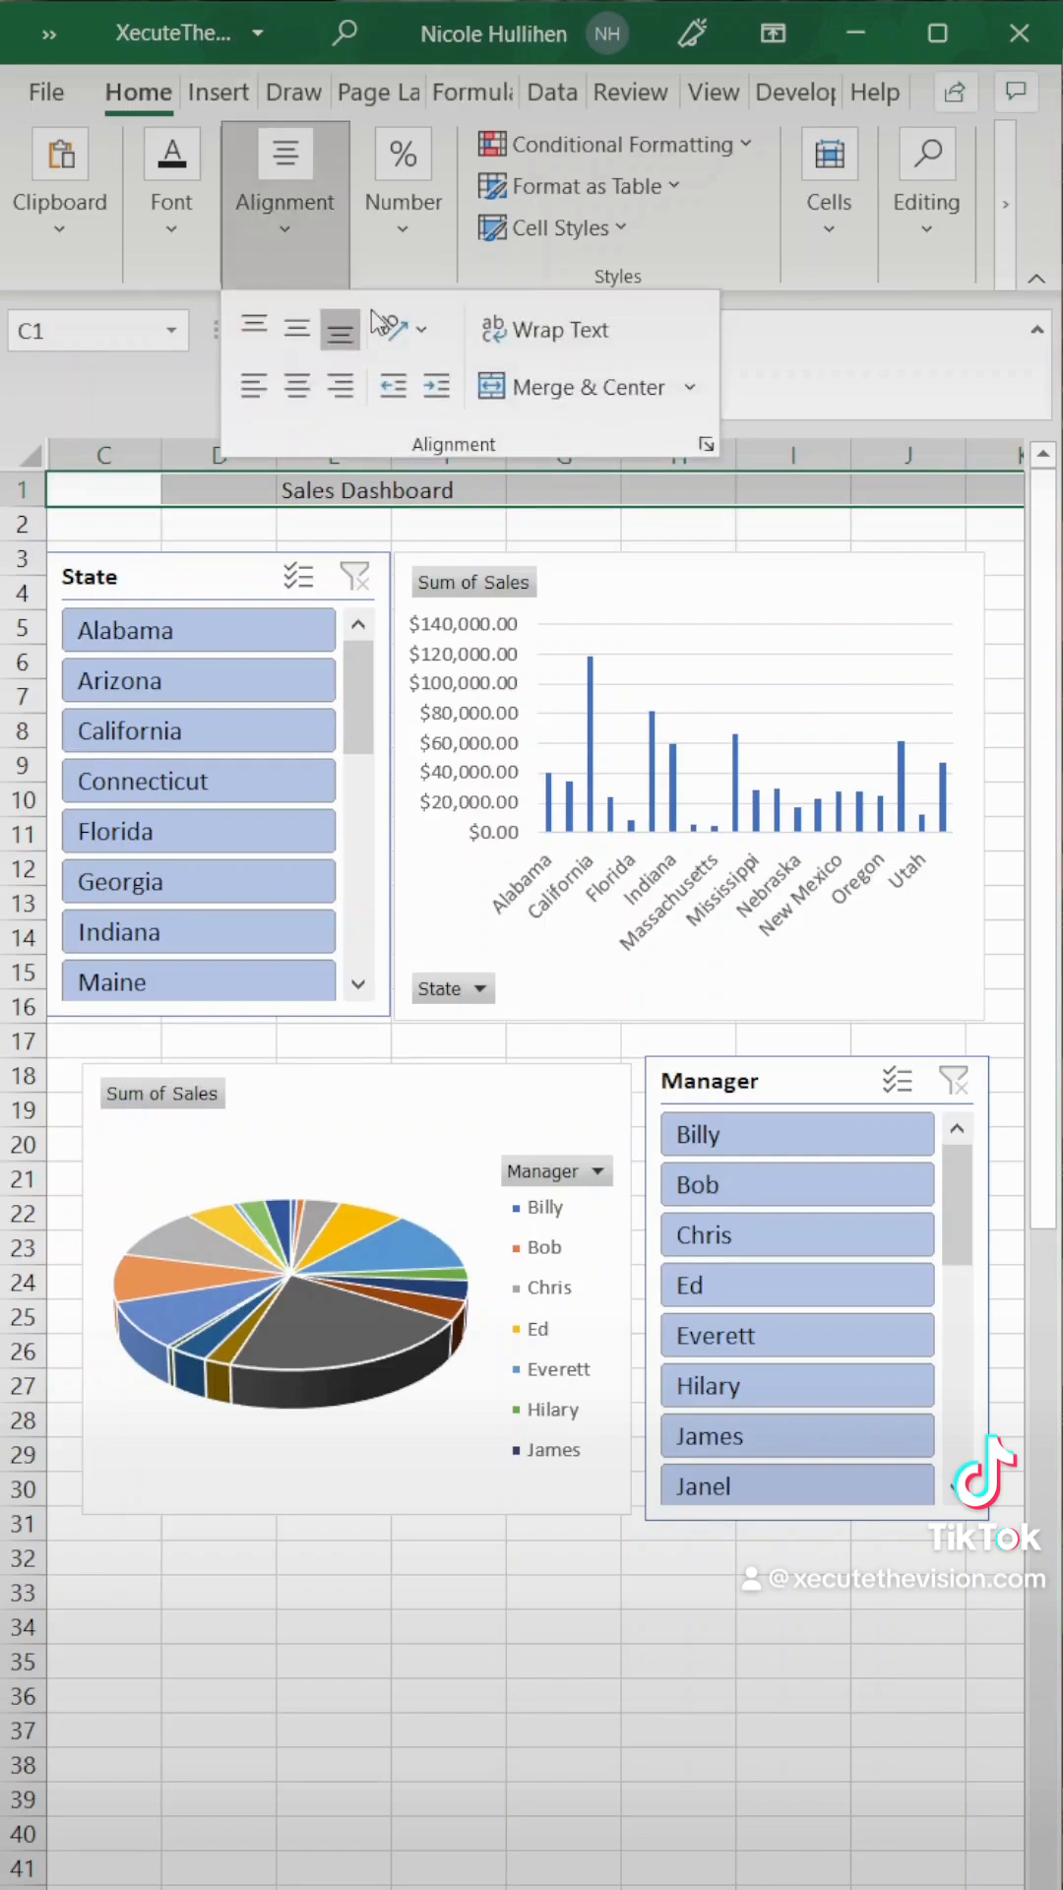
pyautogui.click(170, 181)
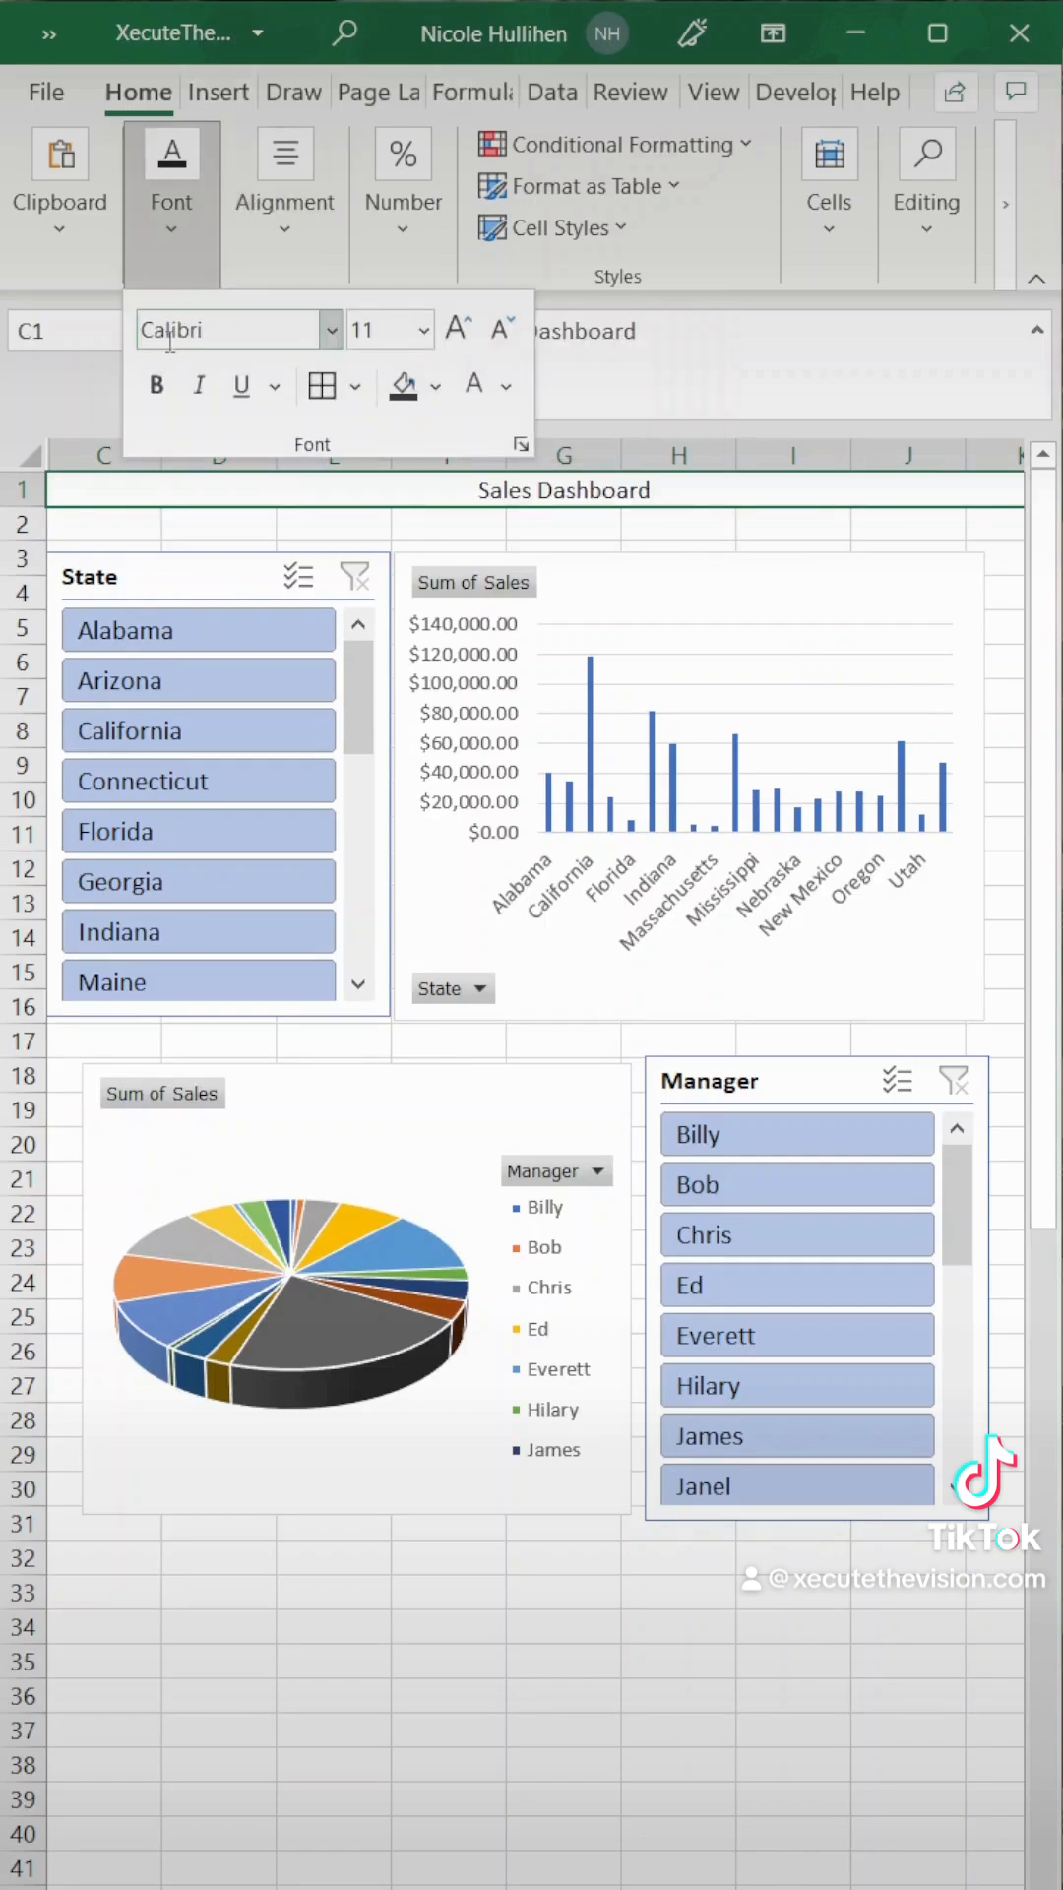
pyautogui.click(422, 329)
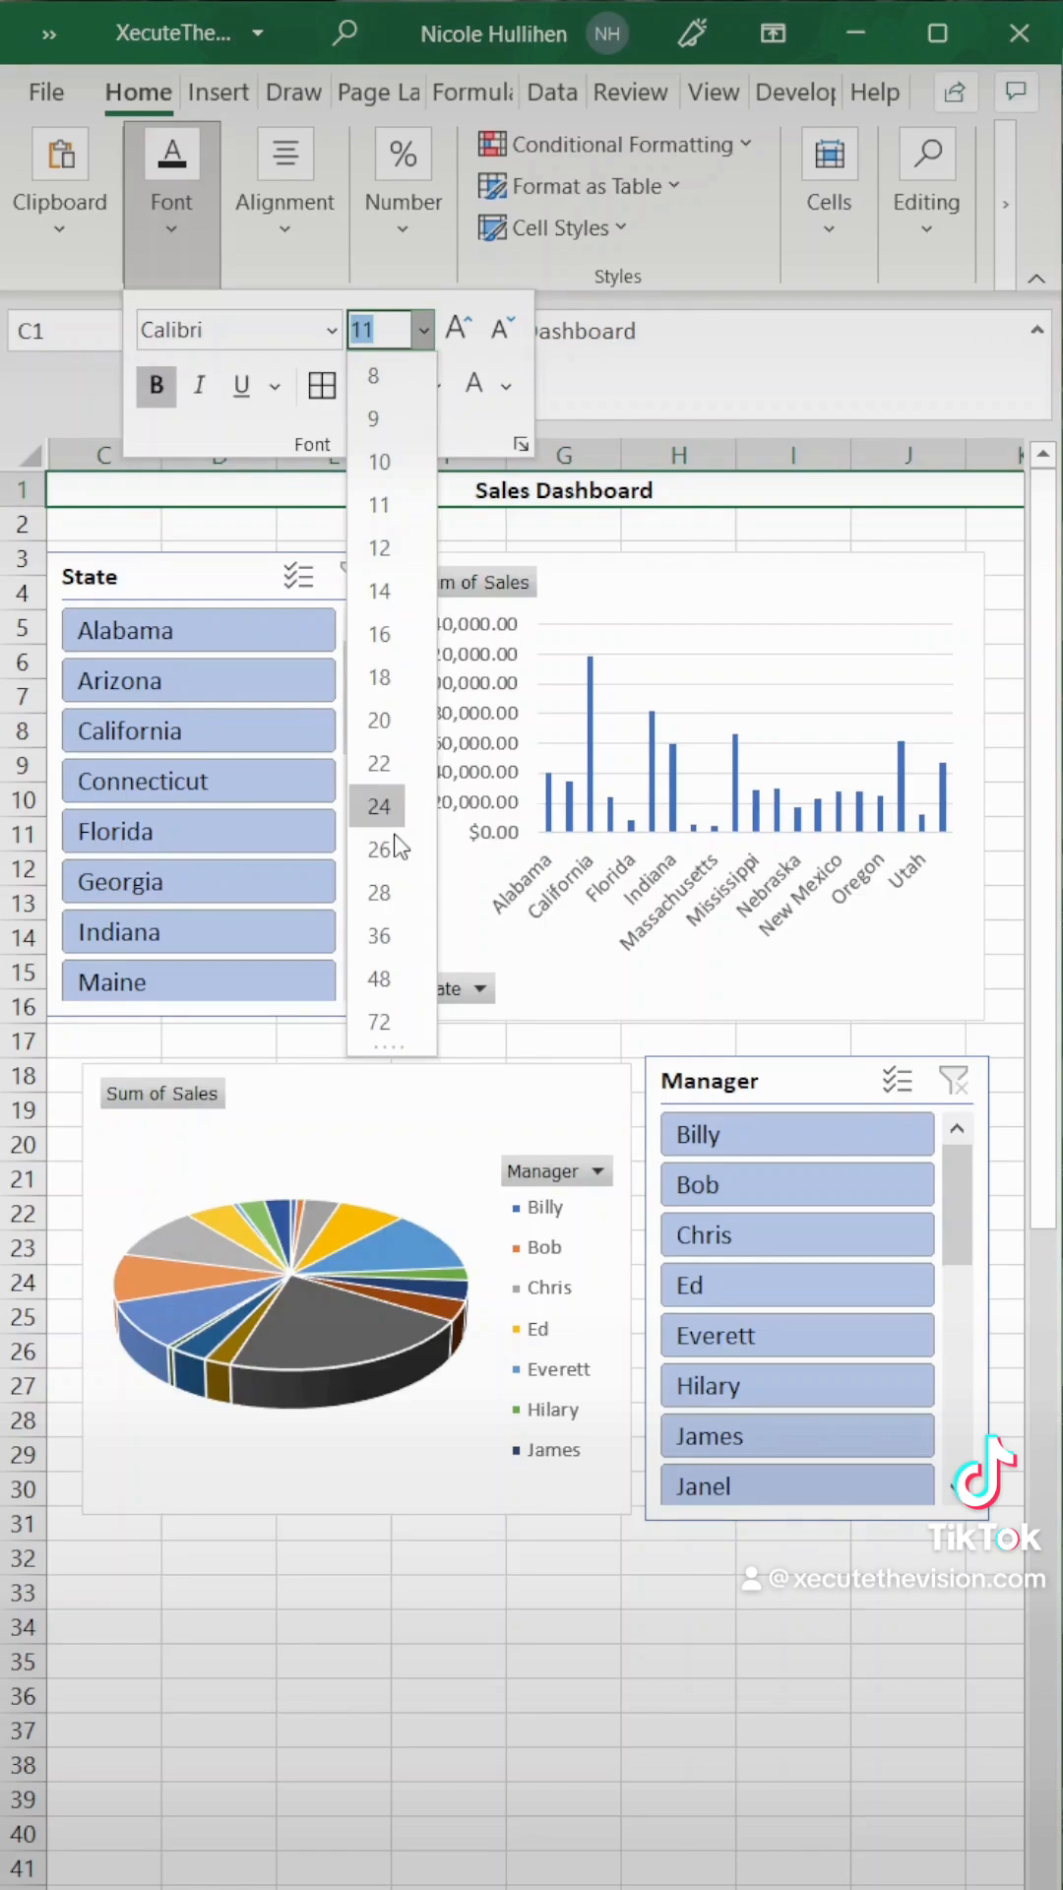
pyautogui.click(378, 850)
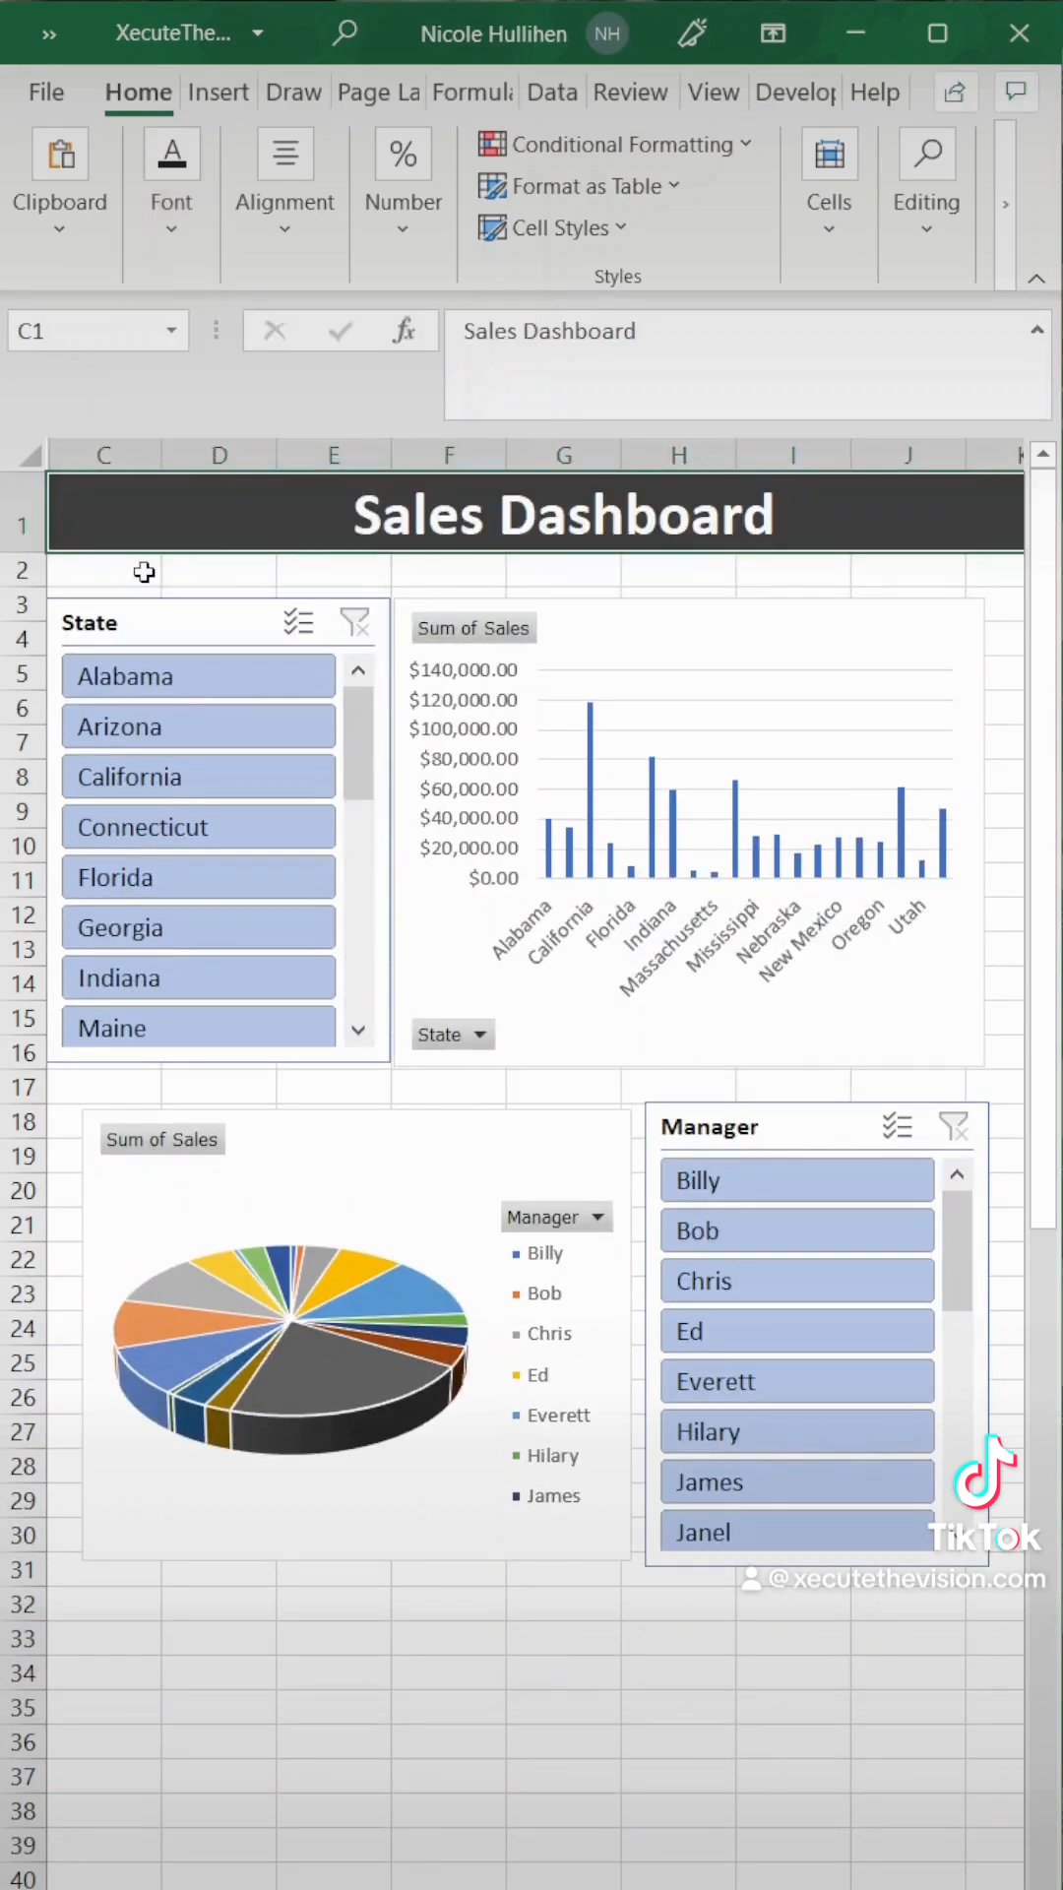
pyautogui.click(102, 570)
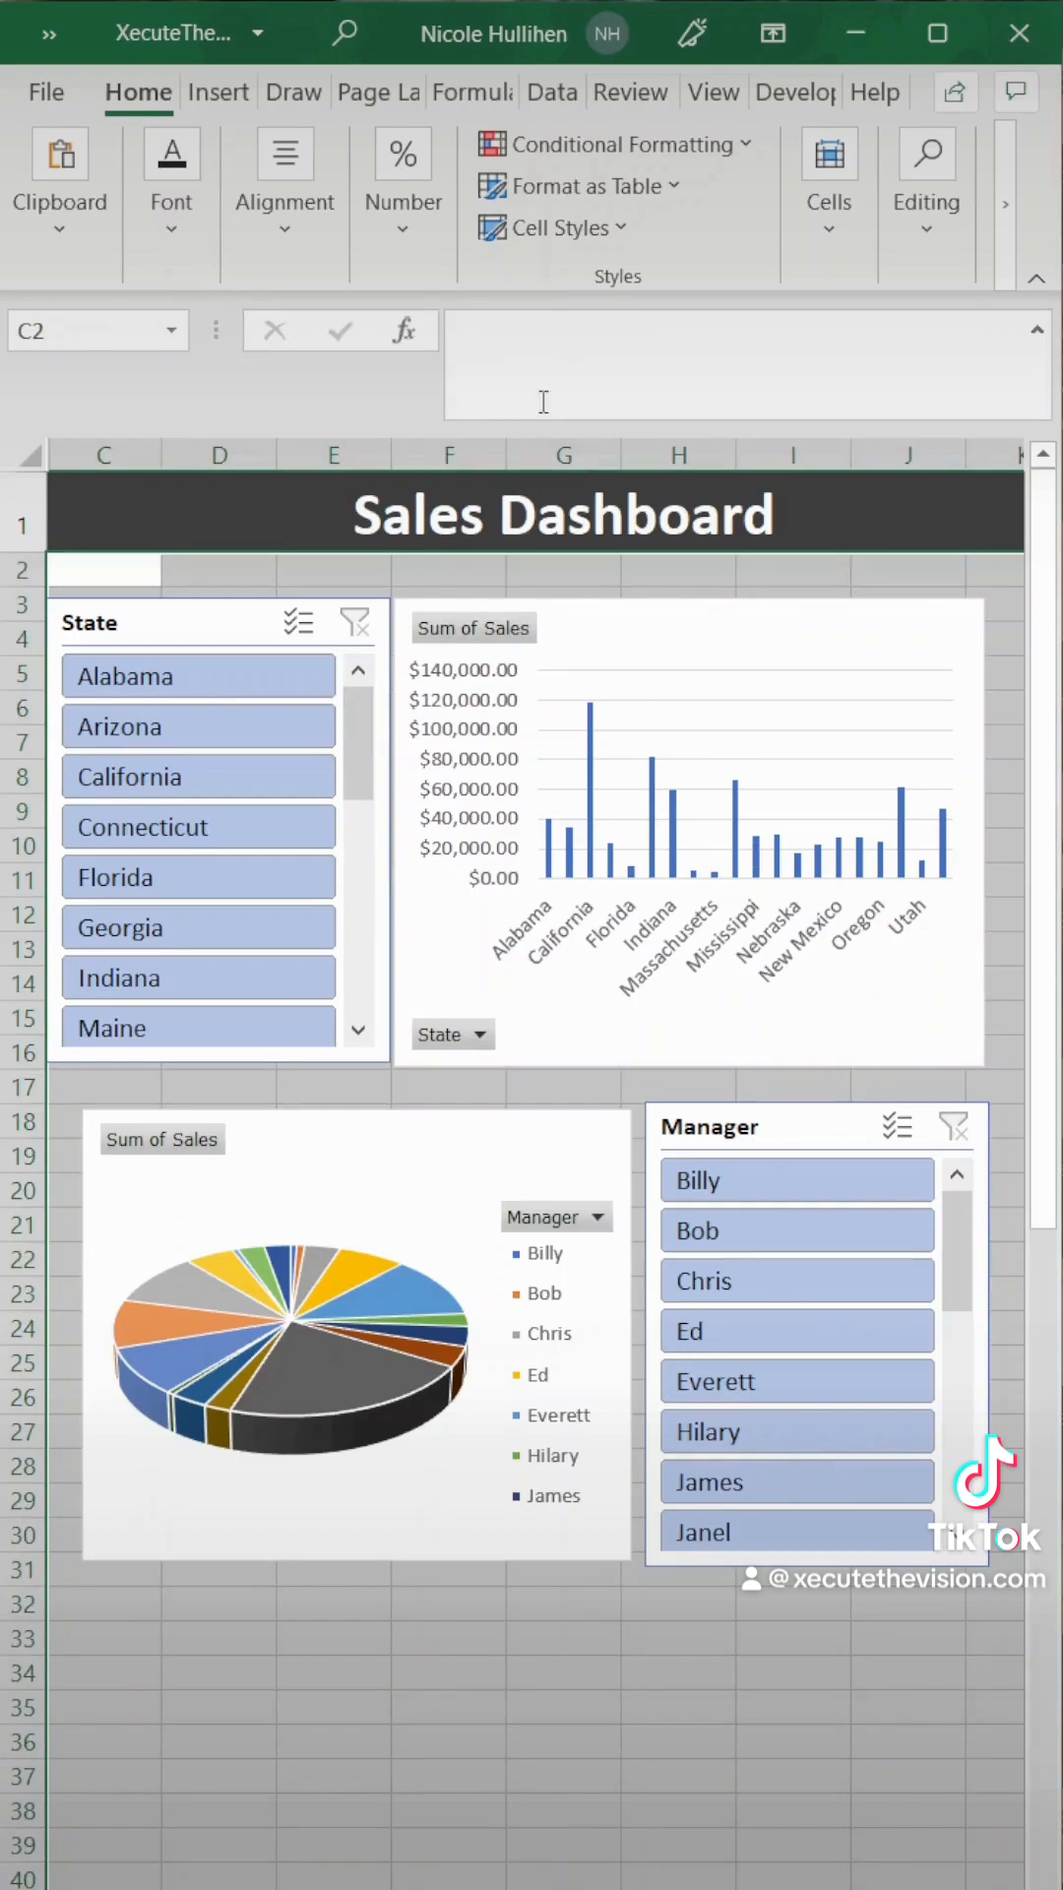
pyautogui.click(435, 386)
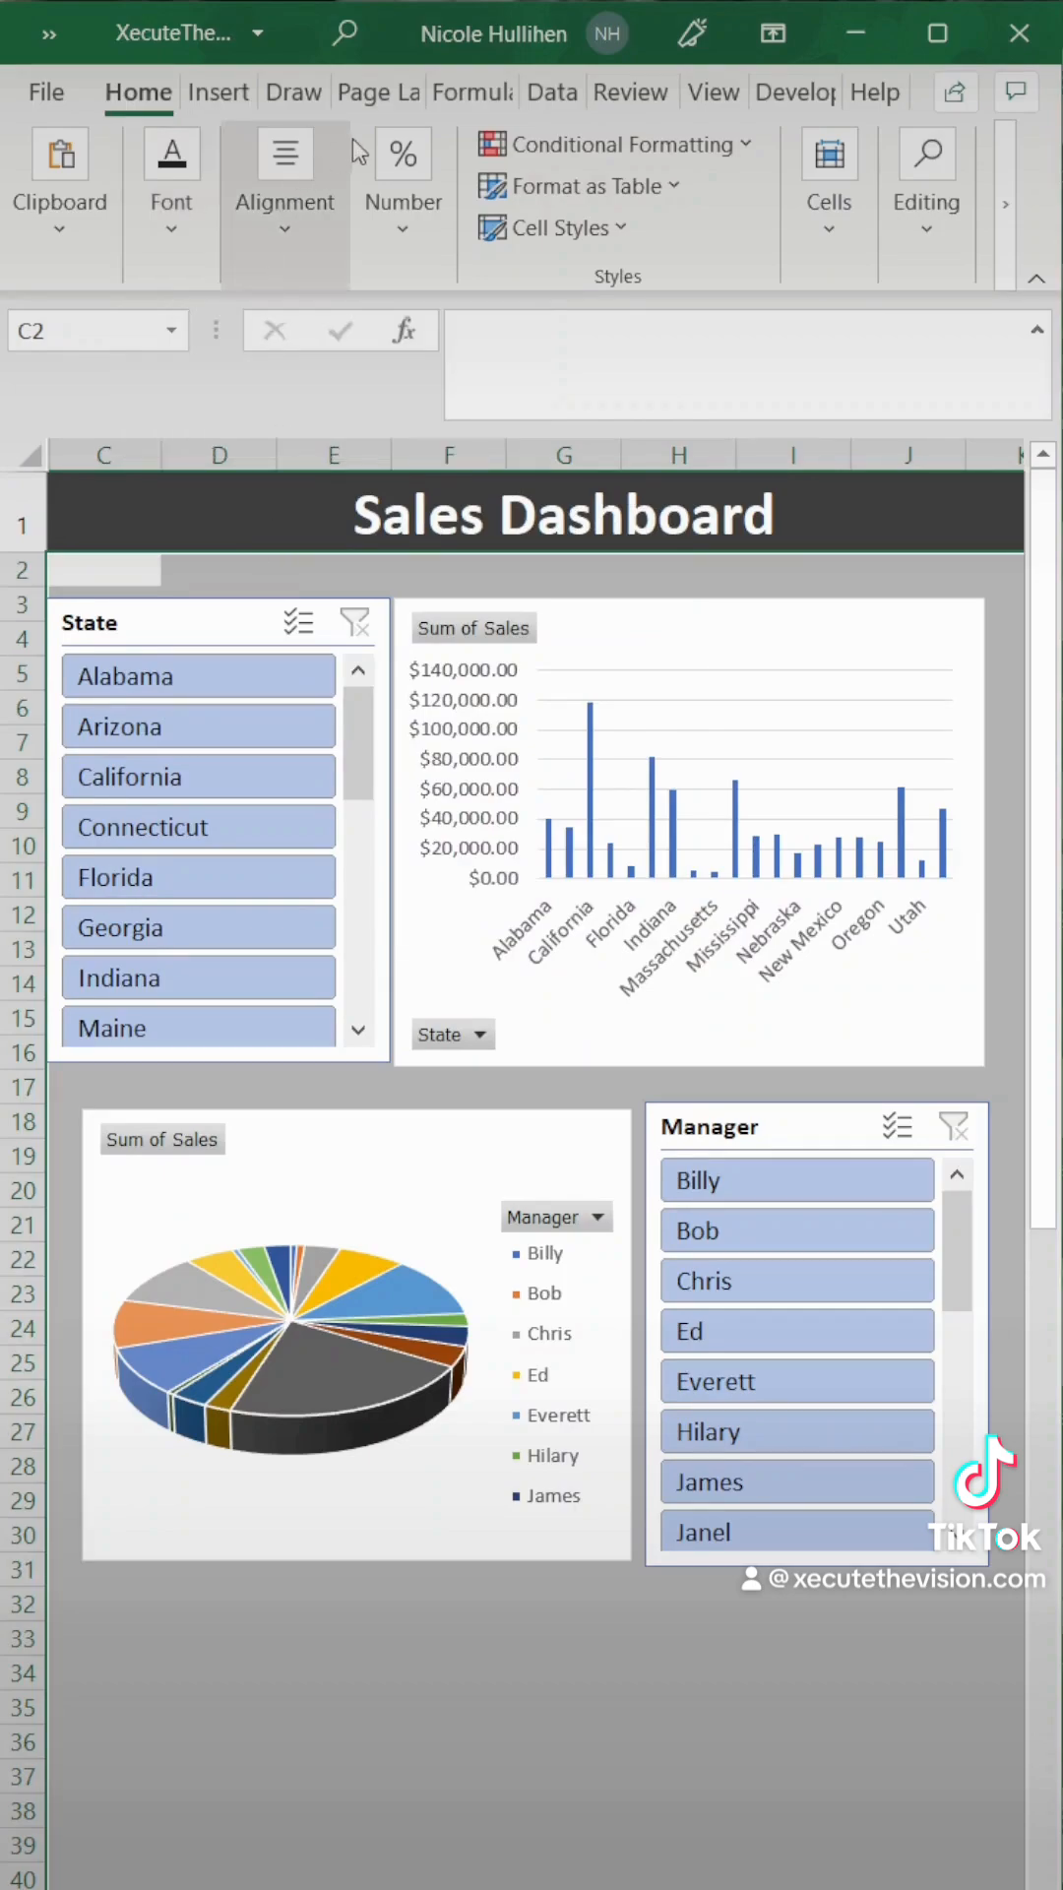
# Step: Change worksheet view settings on the View tab before styling the slicers orange
pyautogui.click(714, 91)
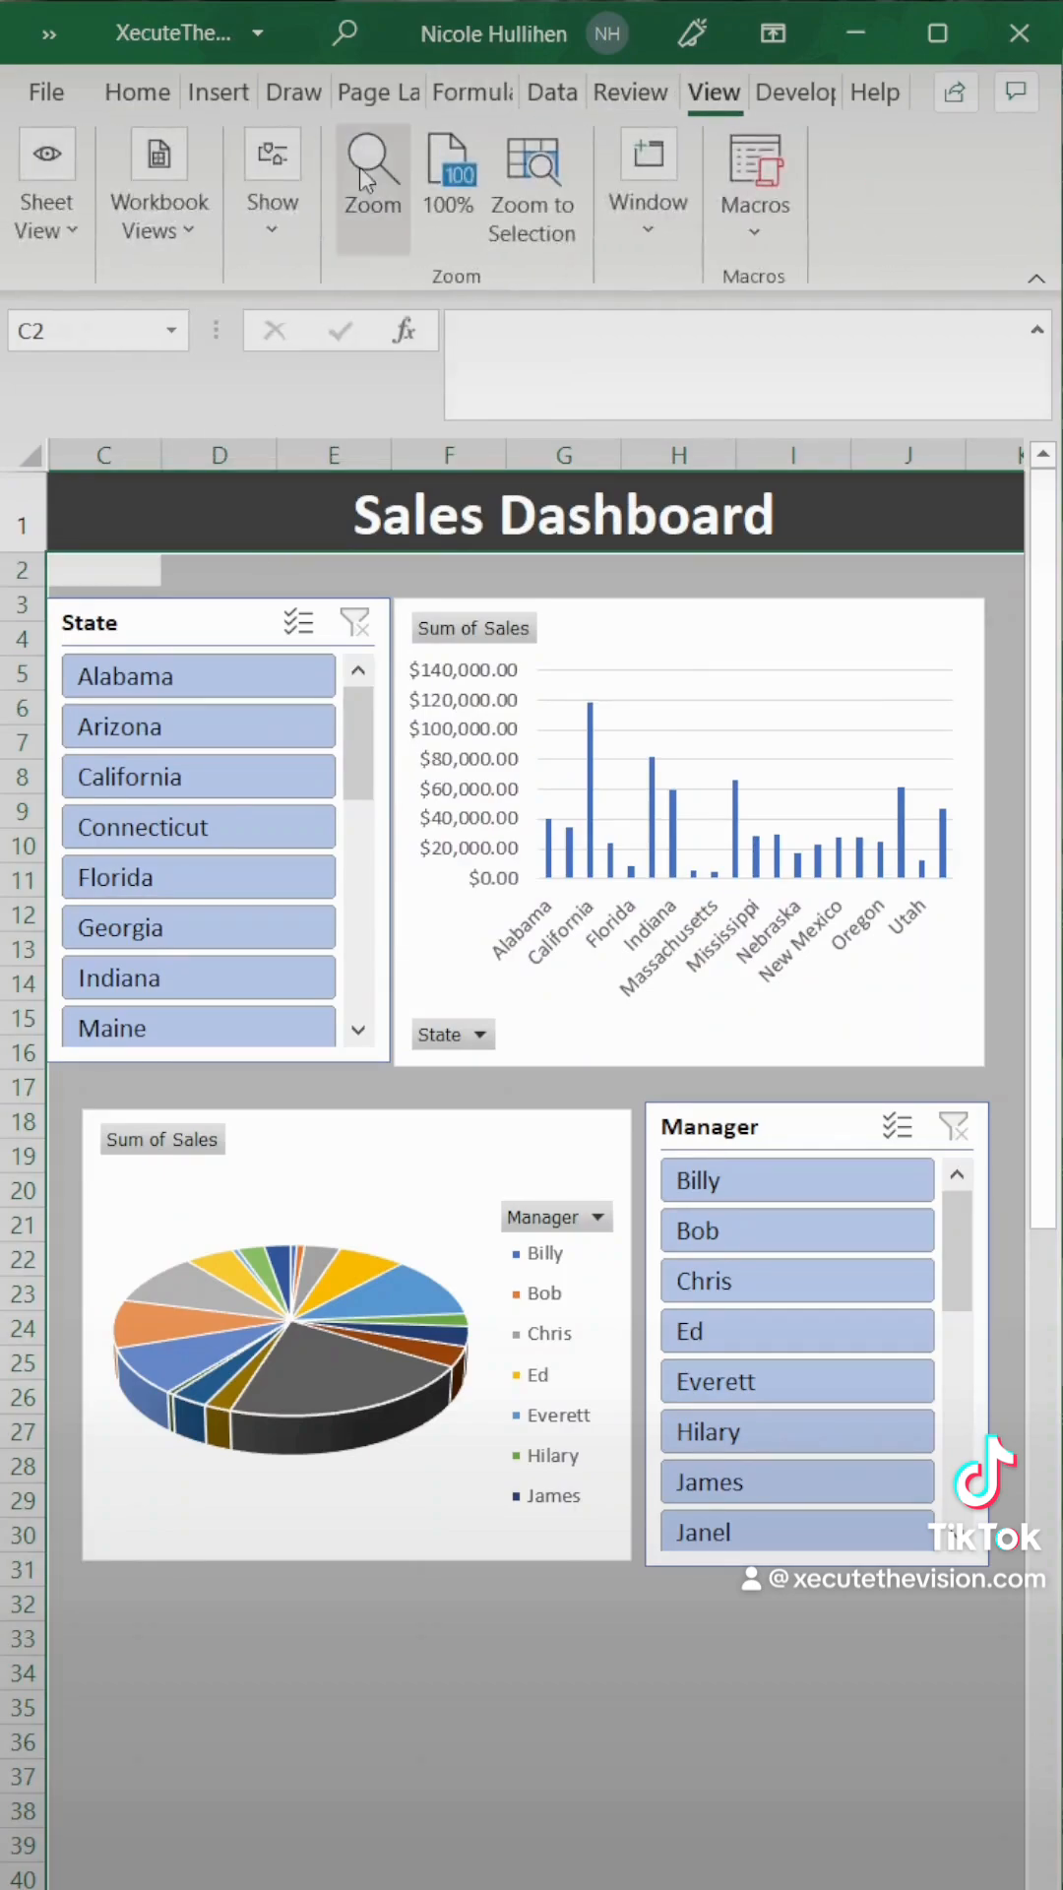
pyautogui.click(273, 181)
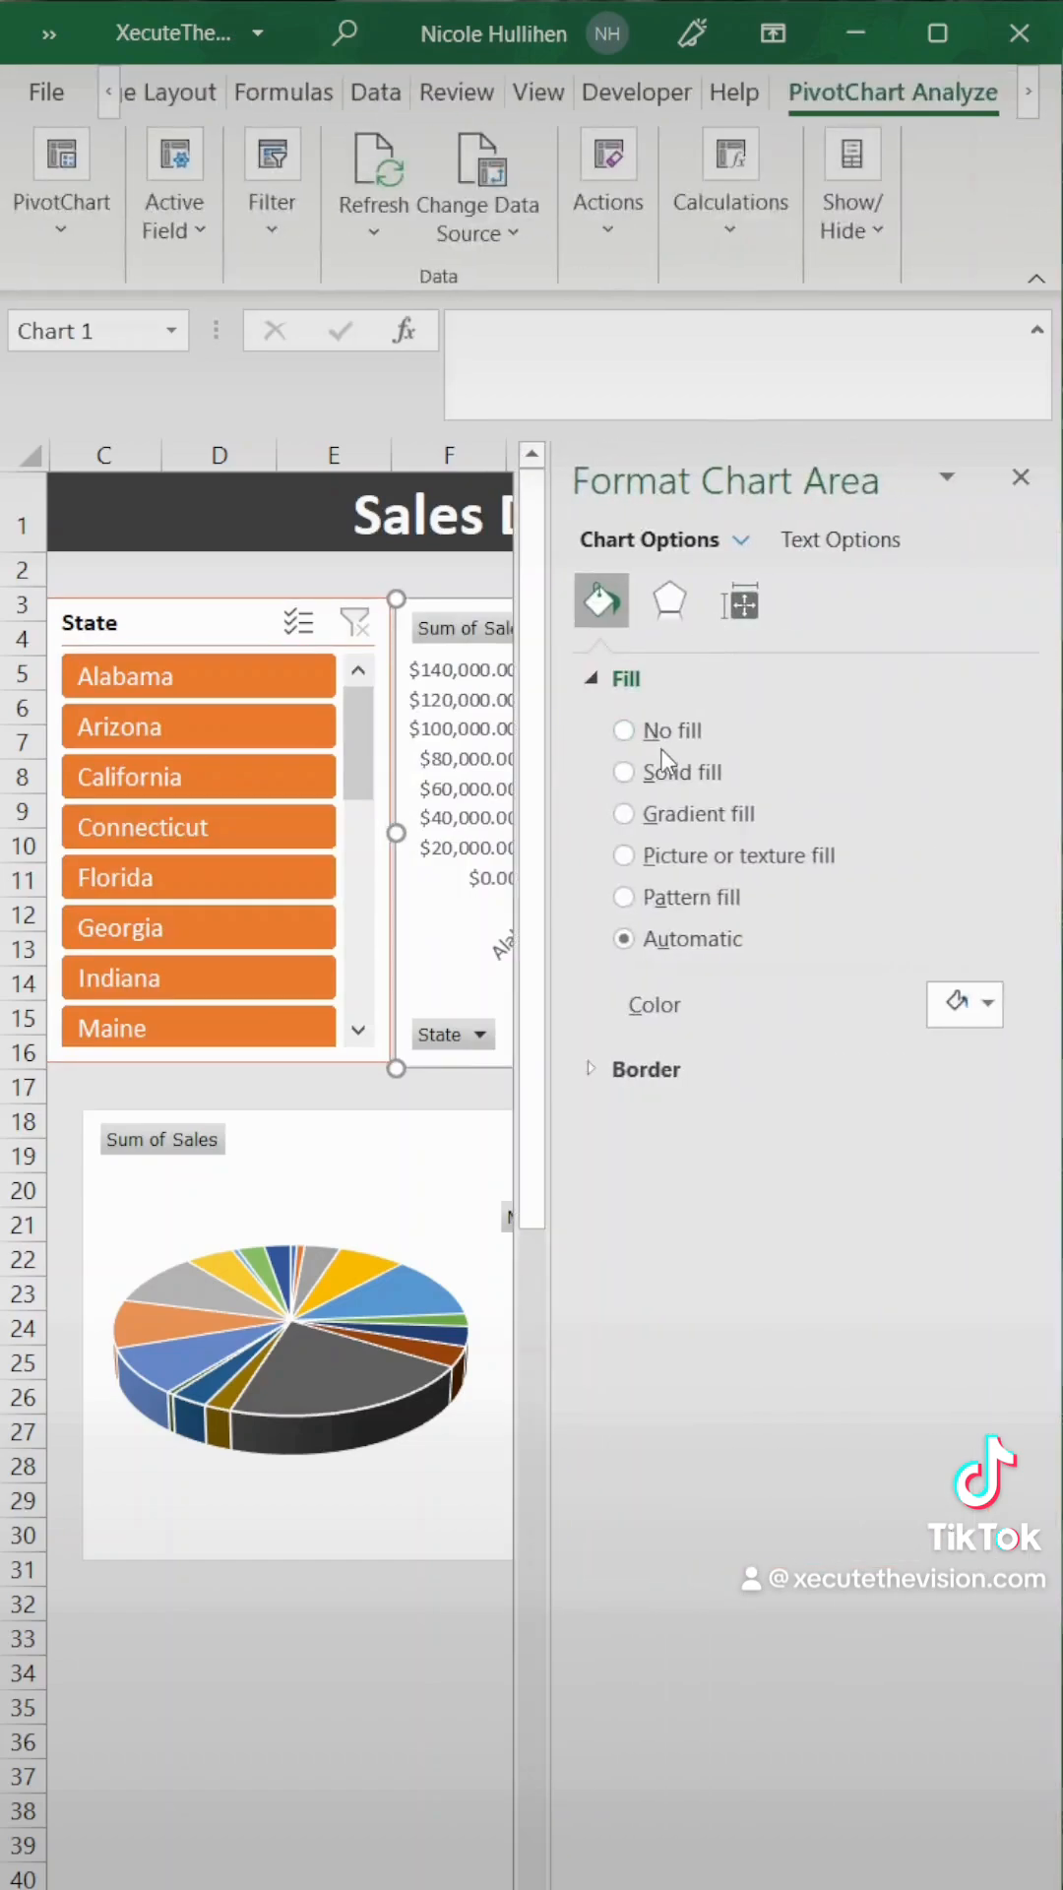
# Step: Apply a gray solid fill to the column chart and pie chart backgrounds
pyautogui.click(624, 772)
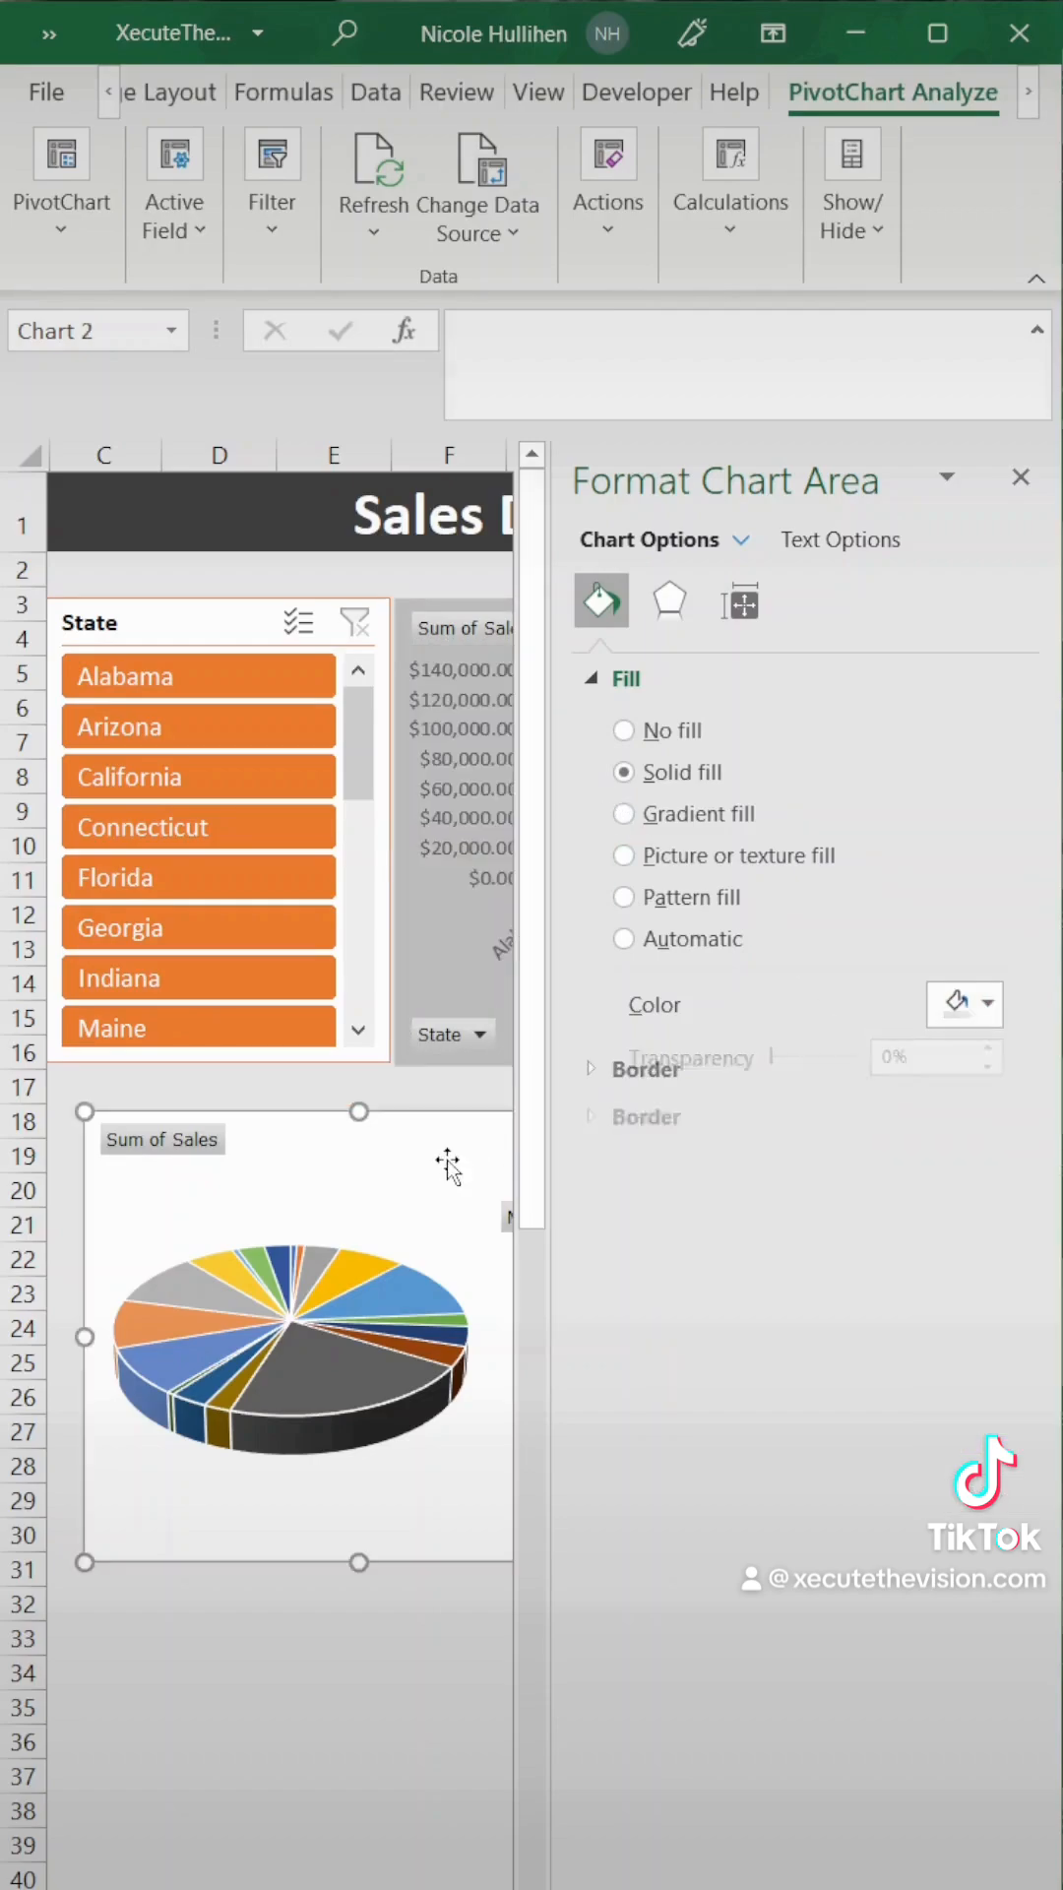
pyautogui.click(989, 1004)
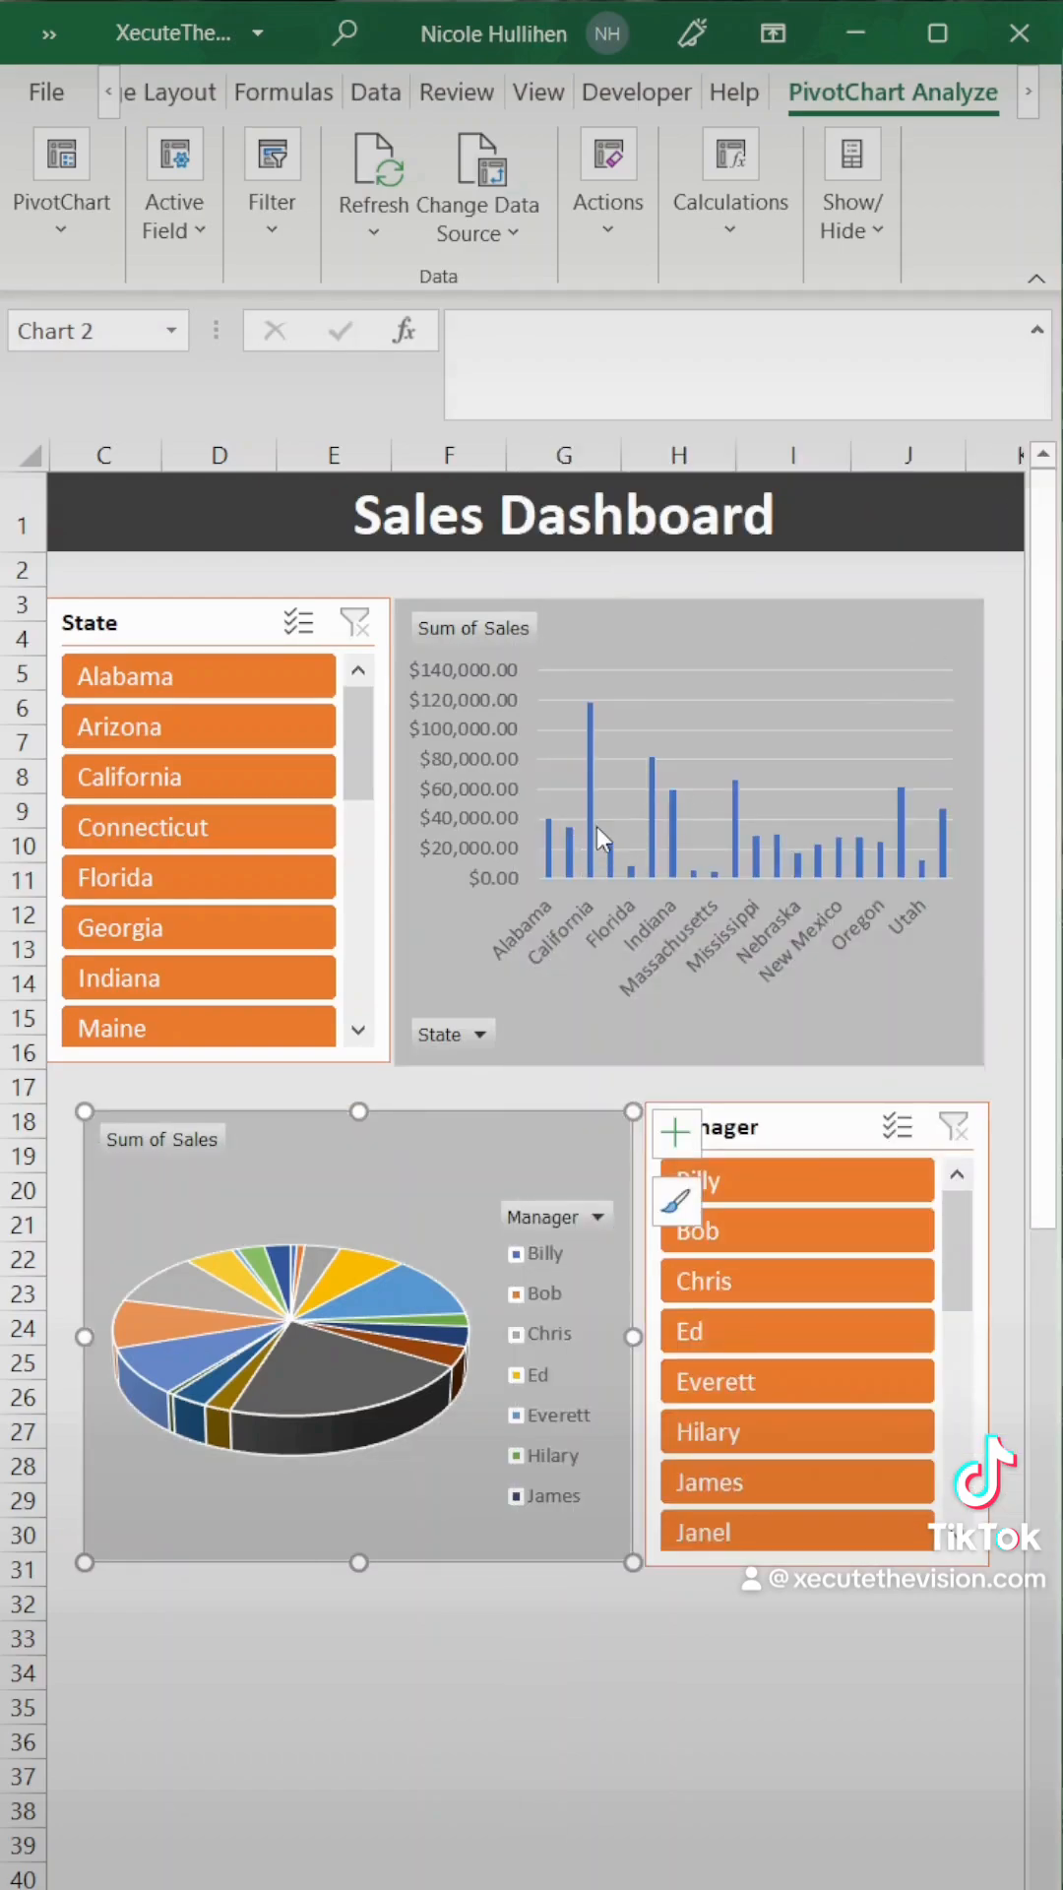
# Step: Recolor the column chart's sales bars dark gray through Format Data Series
pyautogui.rightClick(590, 832)
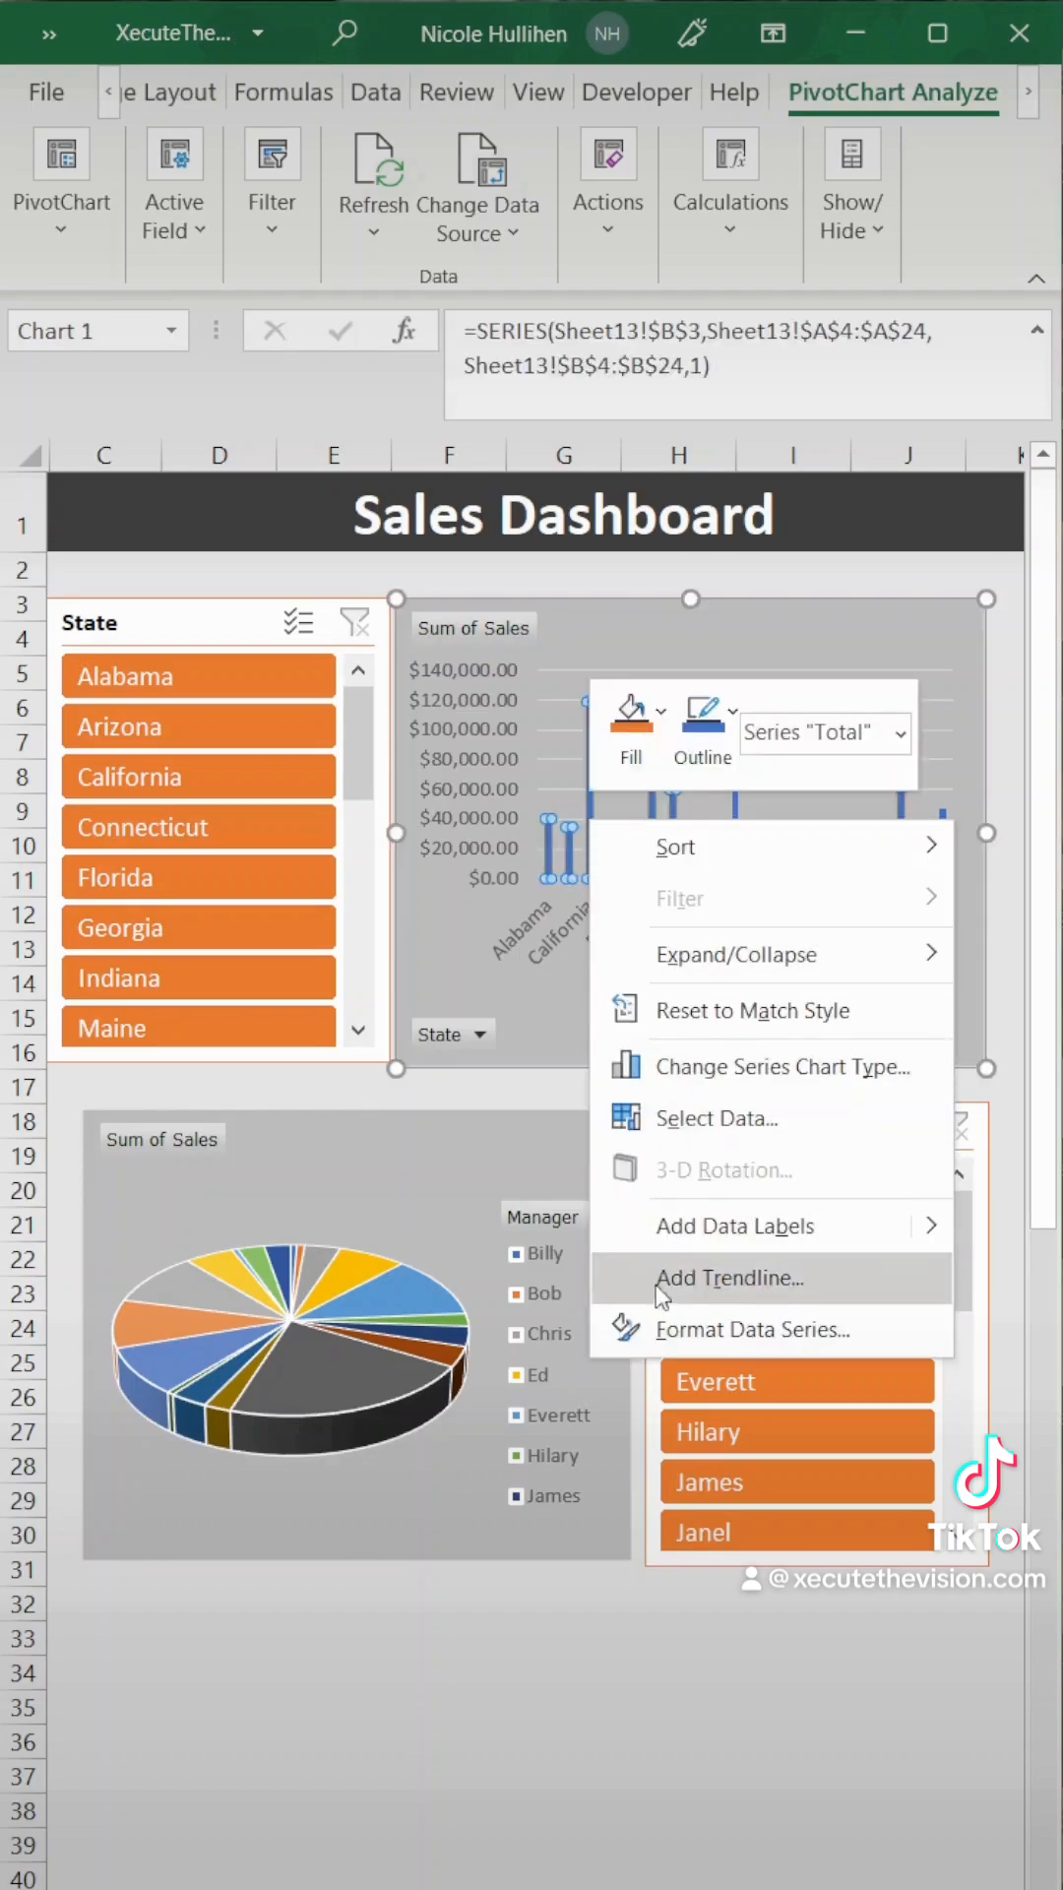
pyautogui.click(753, 1328)
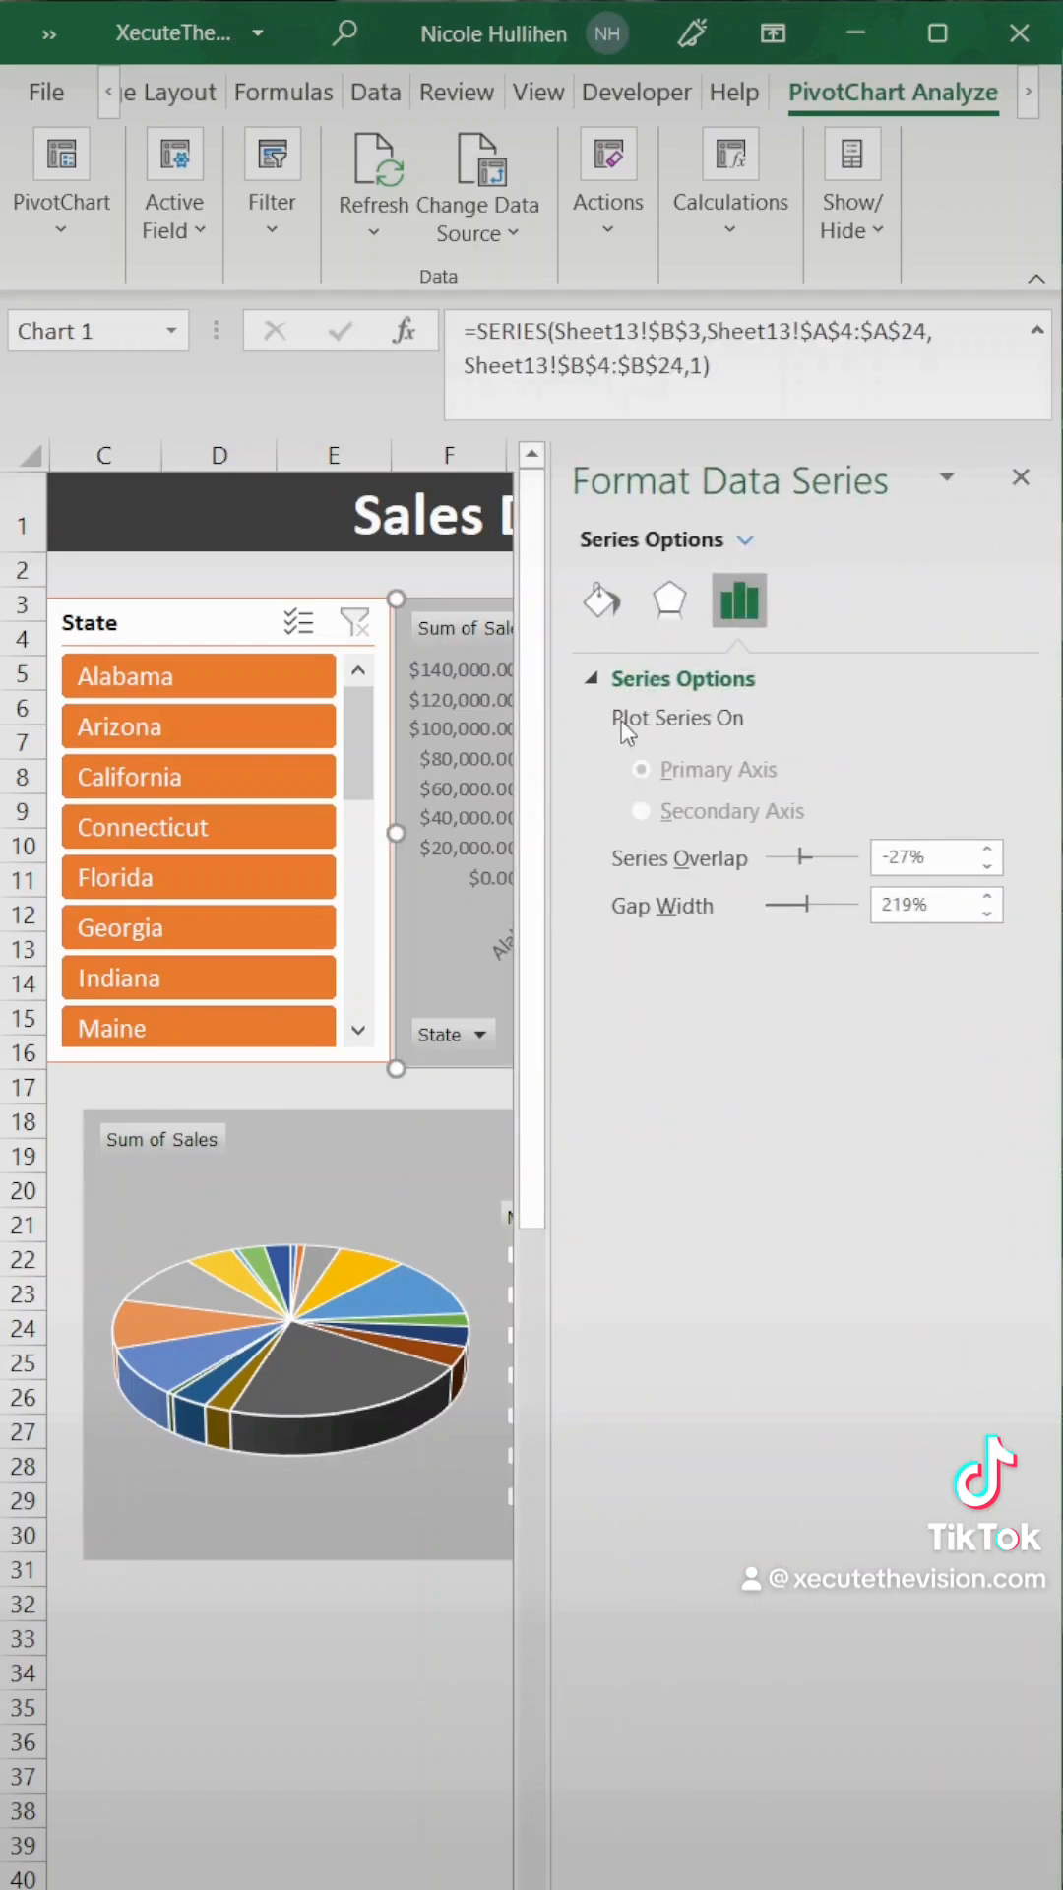
pyautogui.click(601, 600)
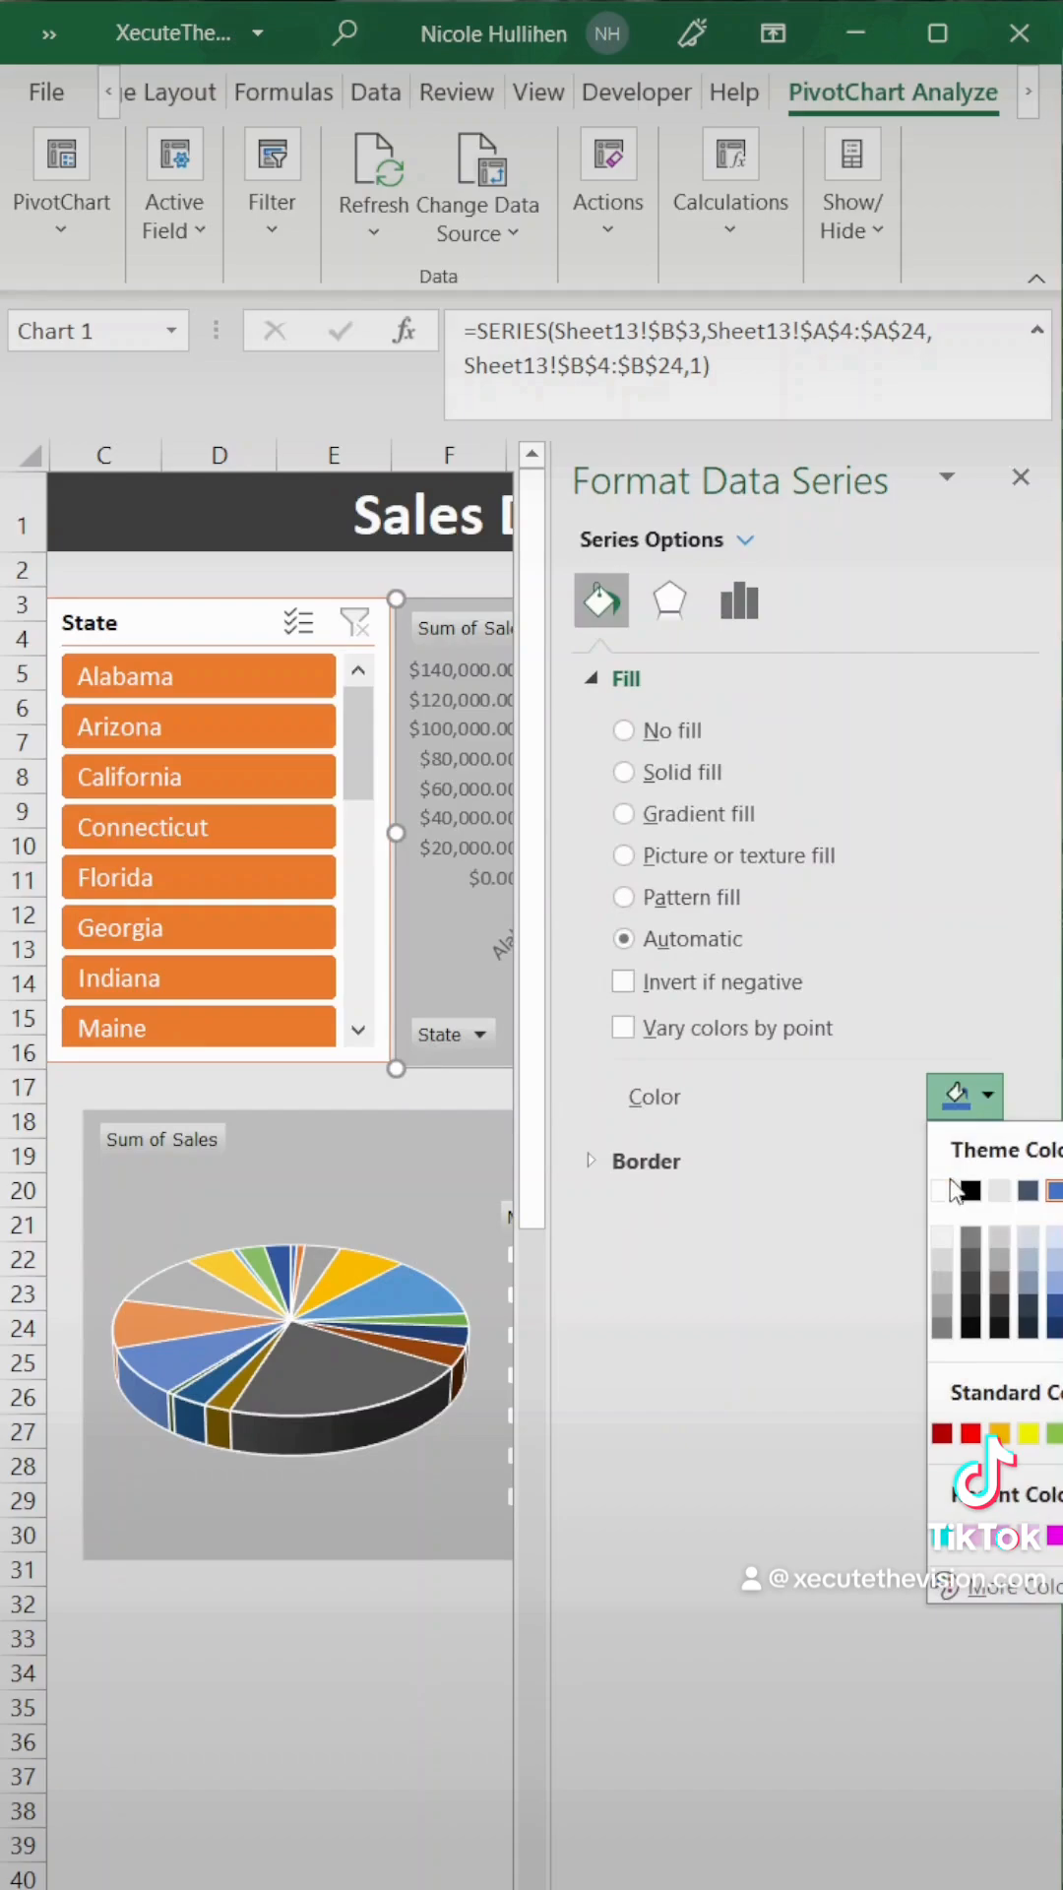
pyautogui.click(624, 772)
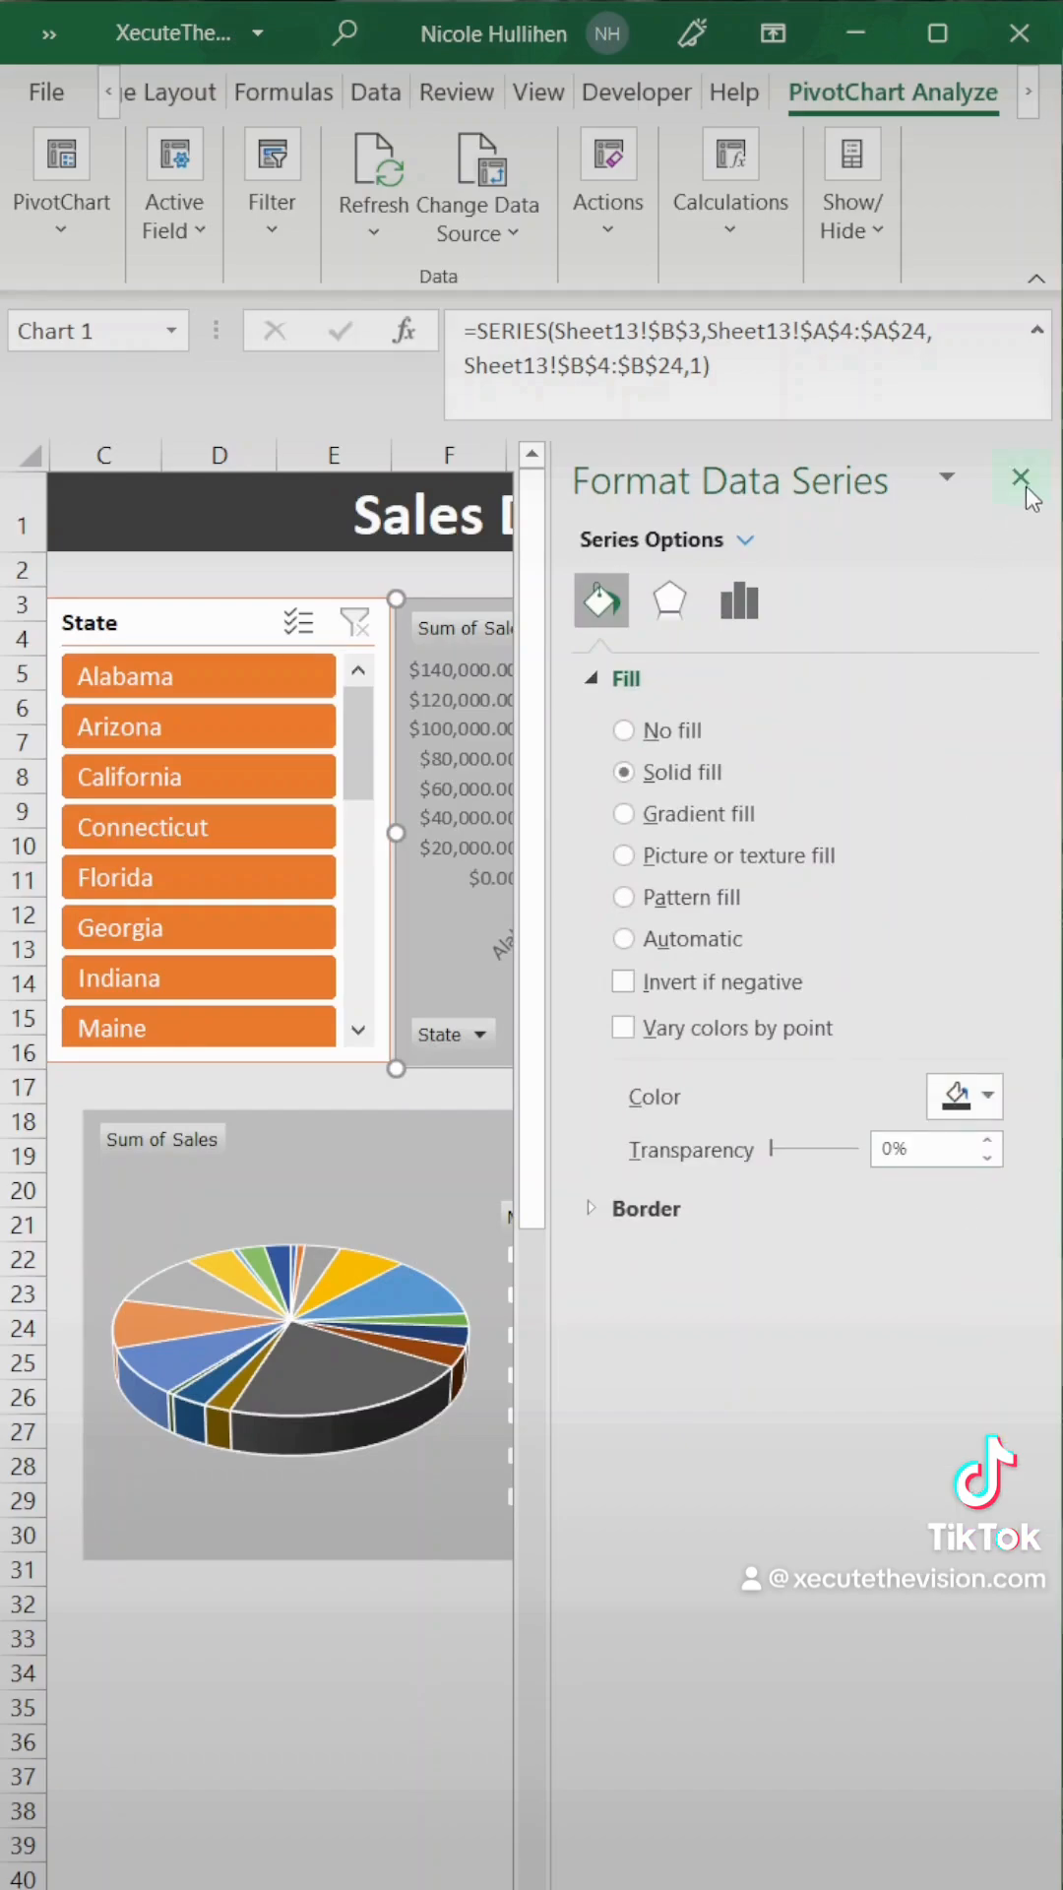
pyautogui.click(1022, 479)
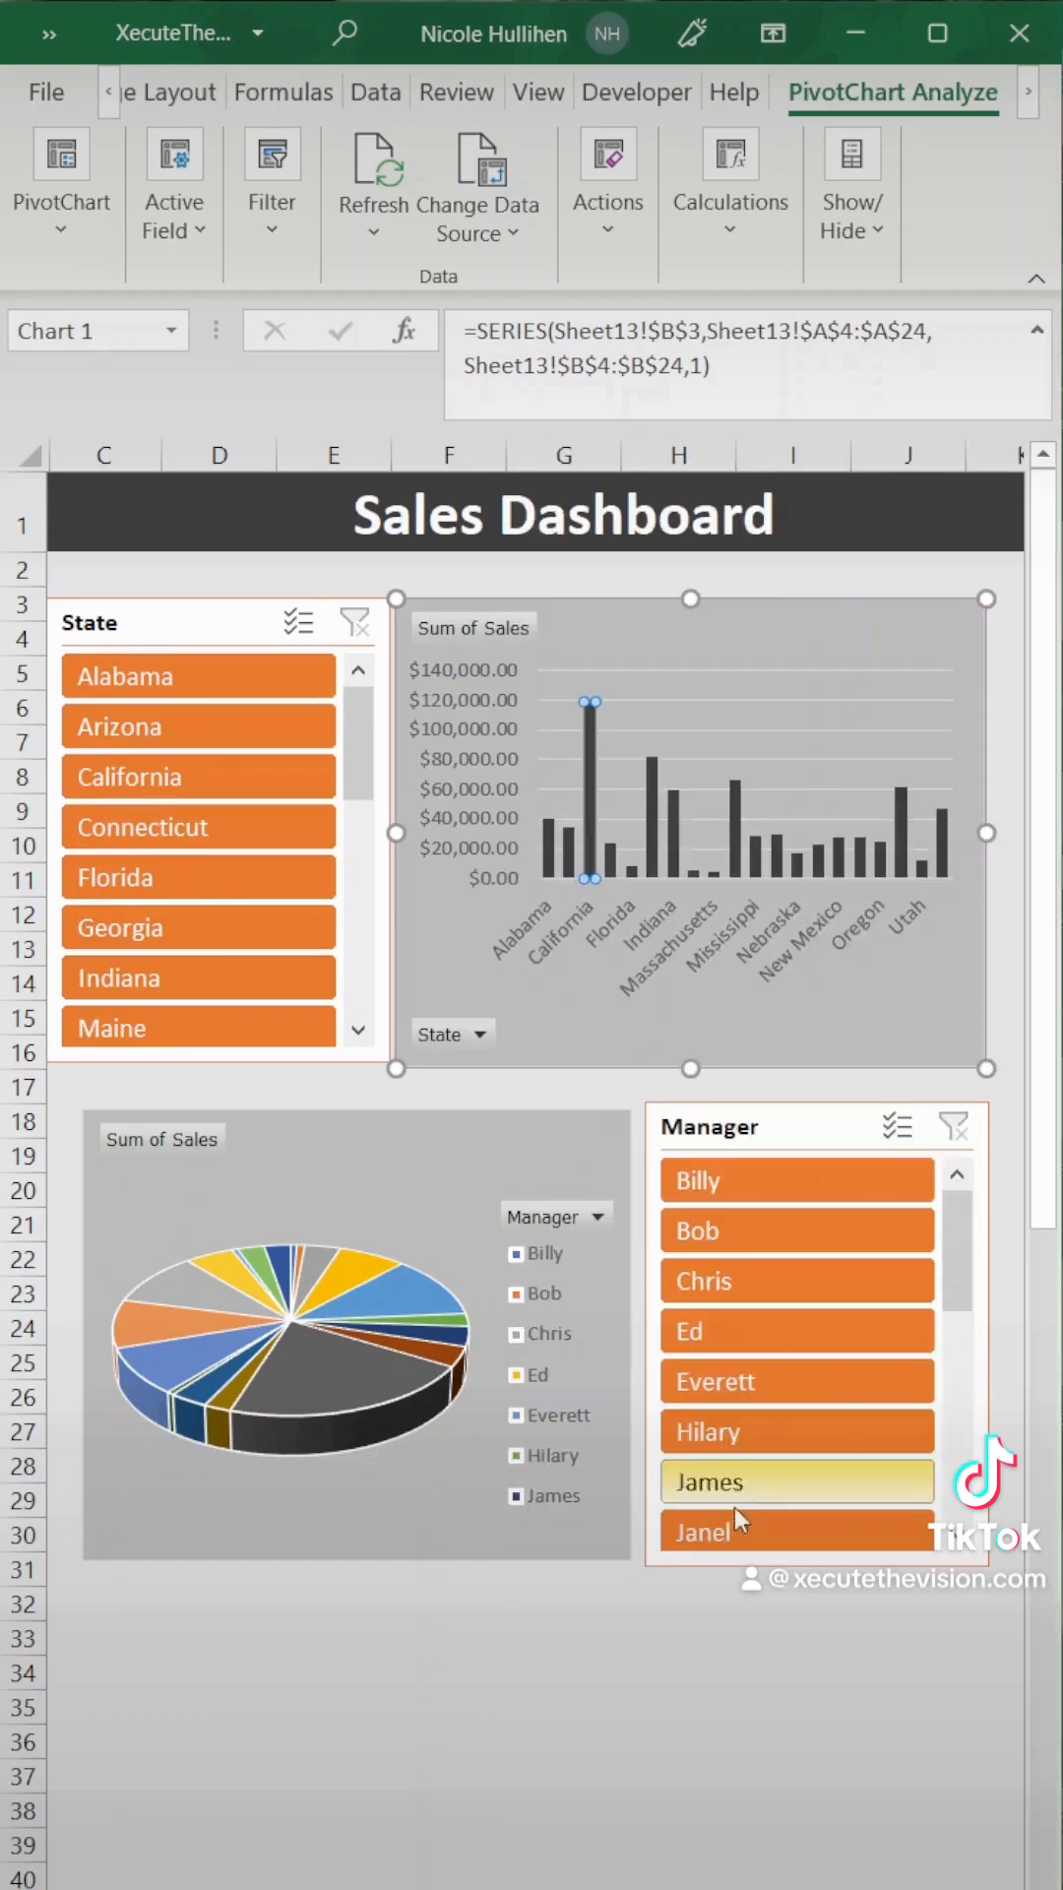
pyautogui.click(677, 1672)
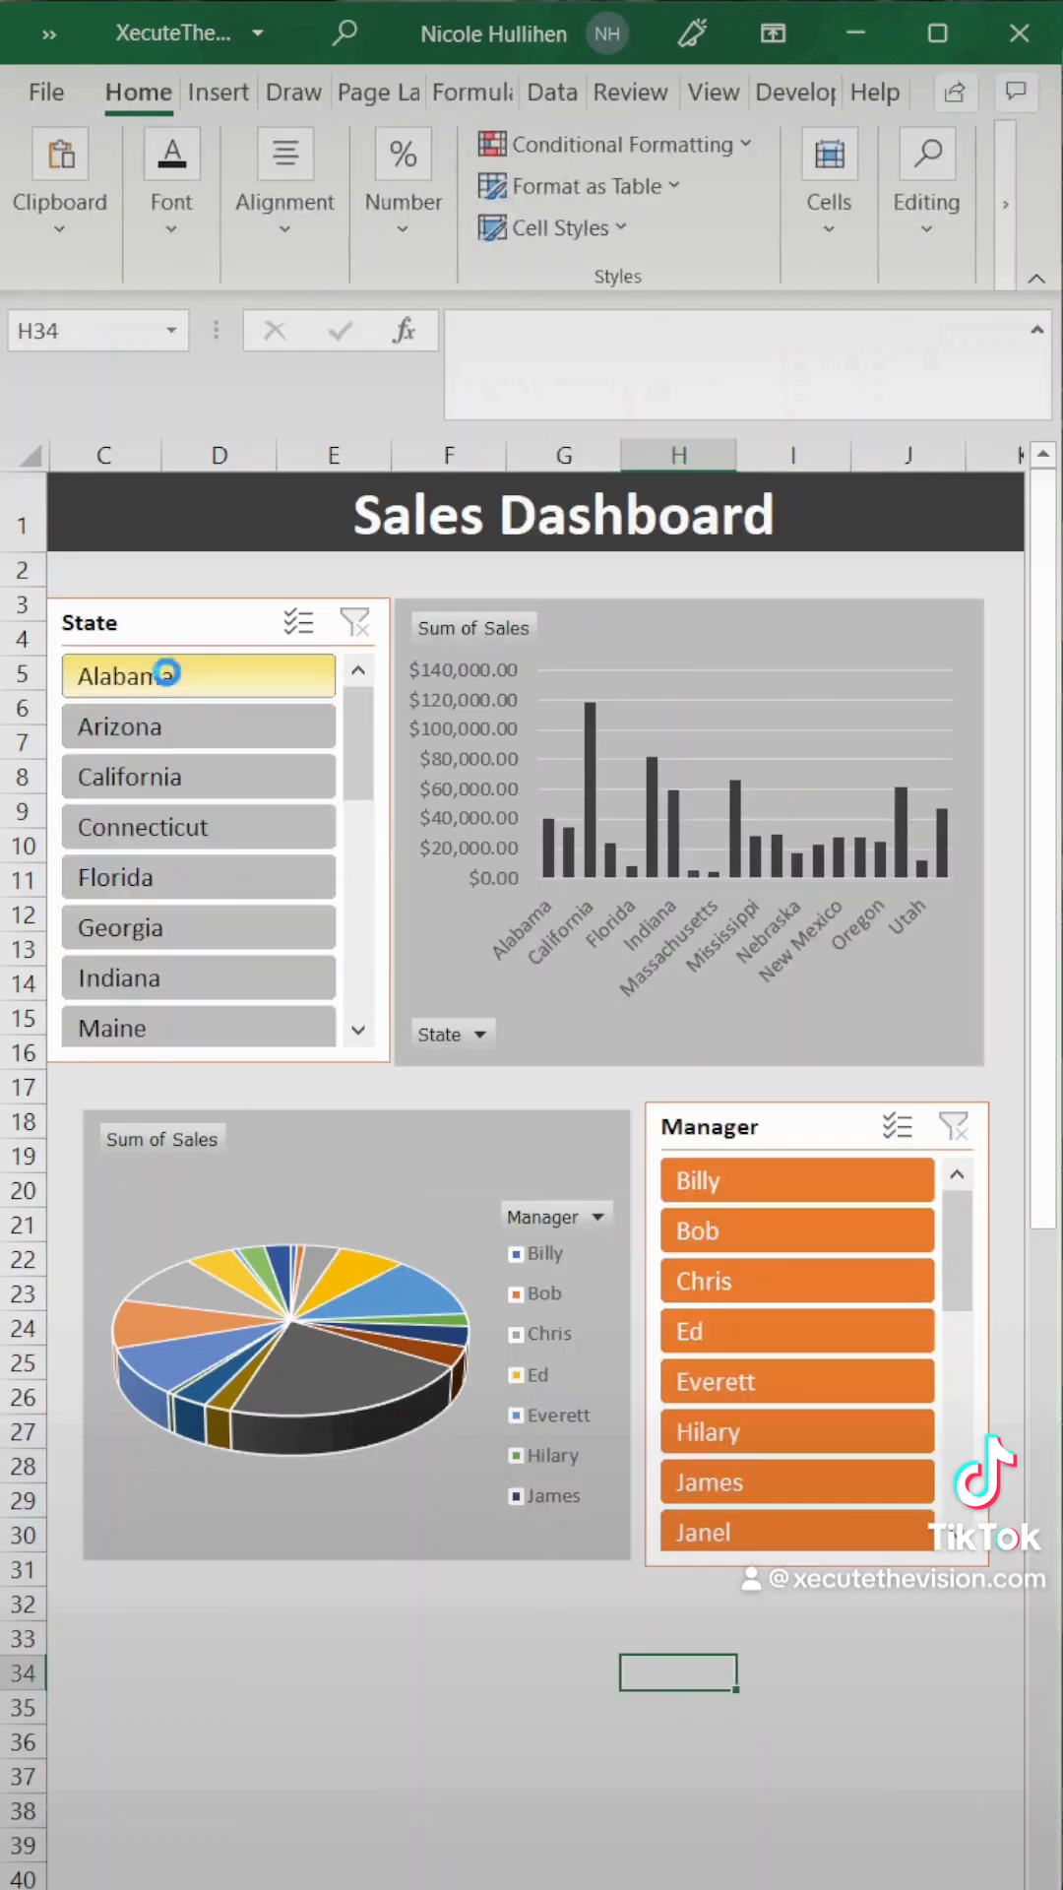